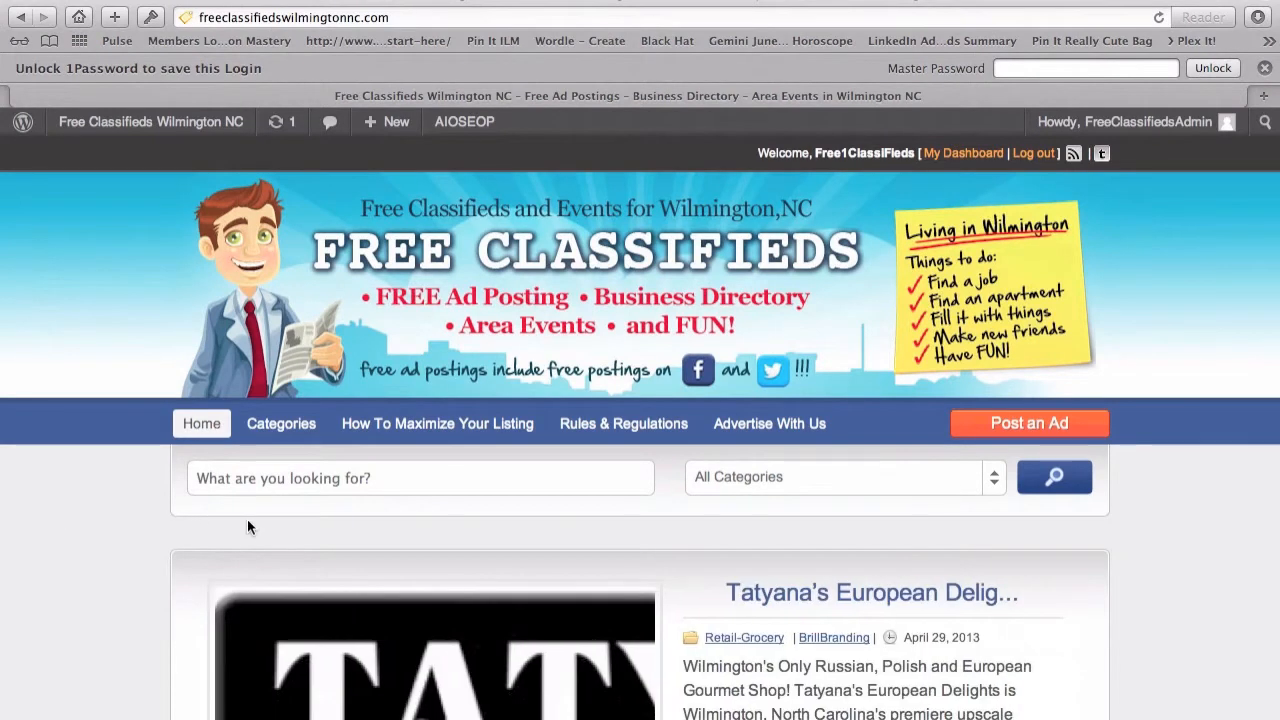
pyautogui.moveTo(688, 532)
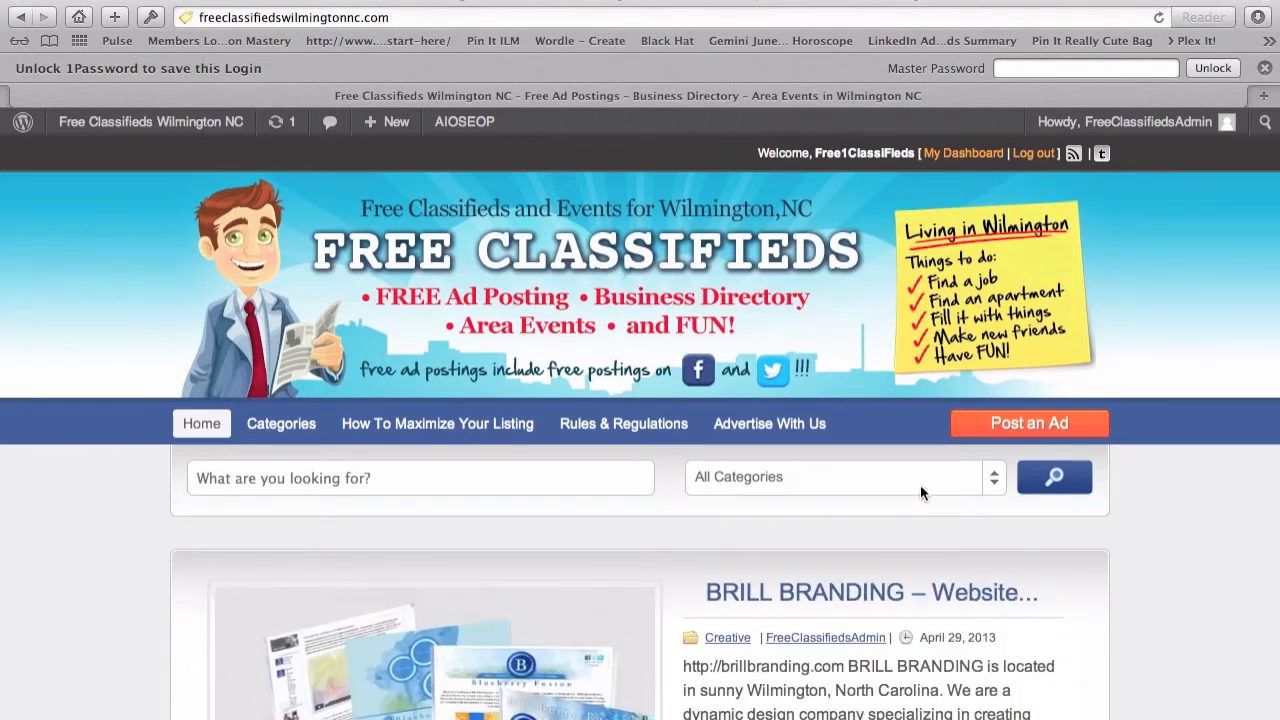
pyautogui.moveTo(1008, 436)
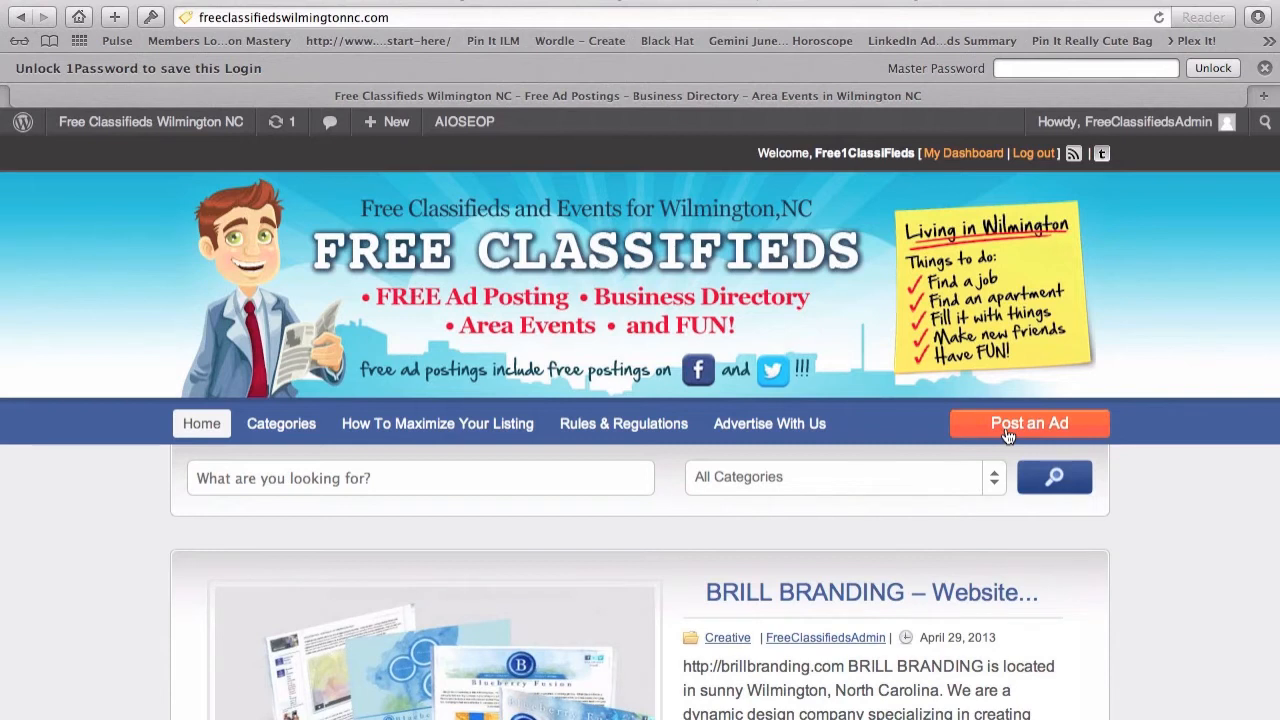
# Start a new classified ad from the homepage while logged in as admin
pyautogui.click(1028, 422)
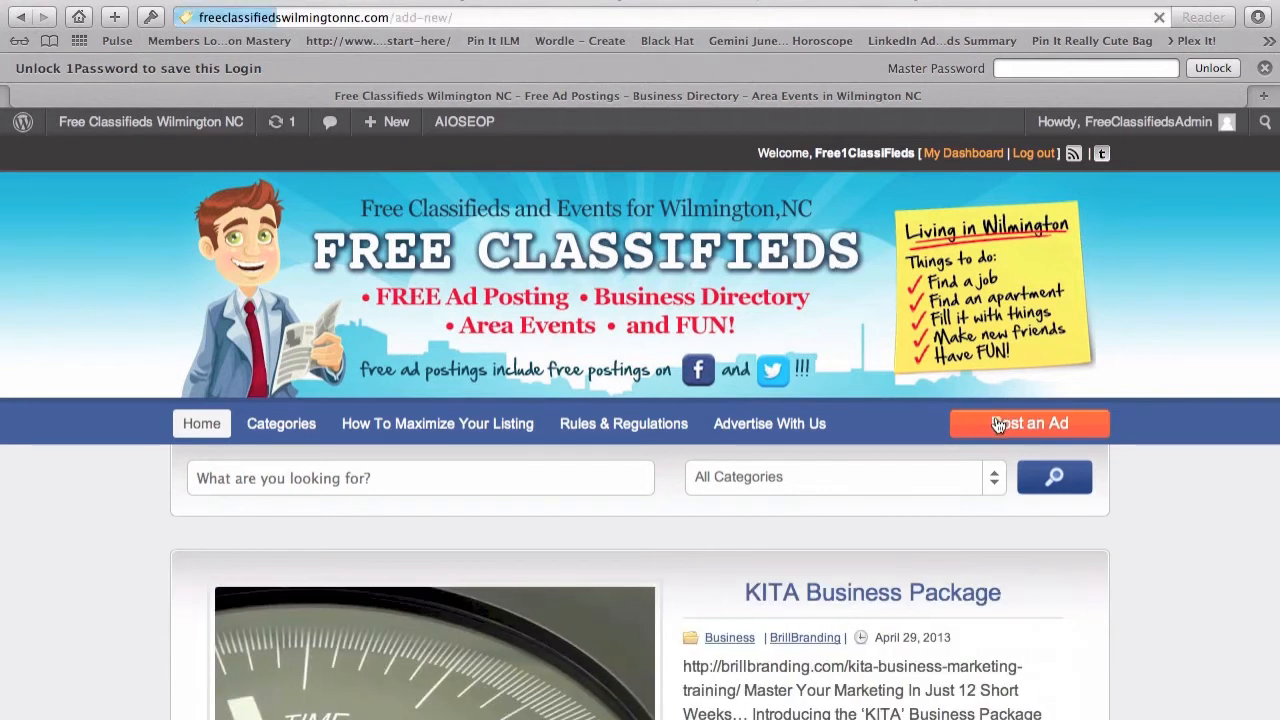
# Scroll the Submit Your Listing form down to the unset Select a Category dropdown
pyautogui.click(1028, 424)
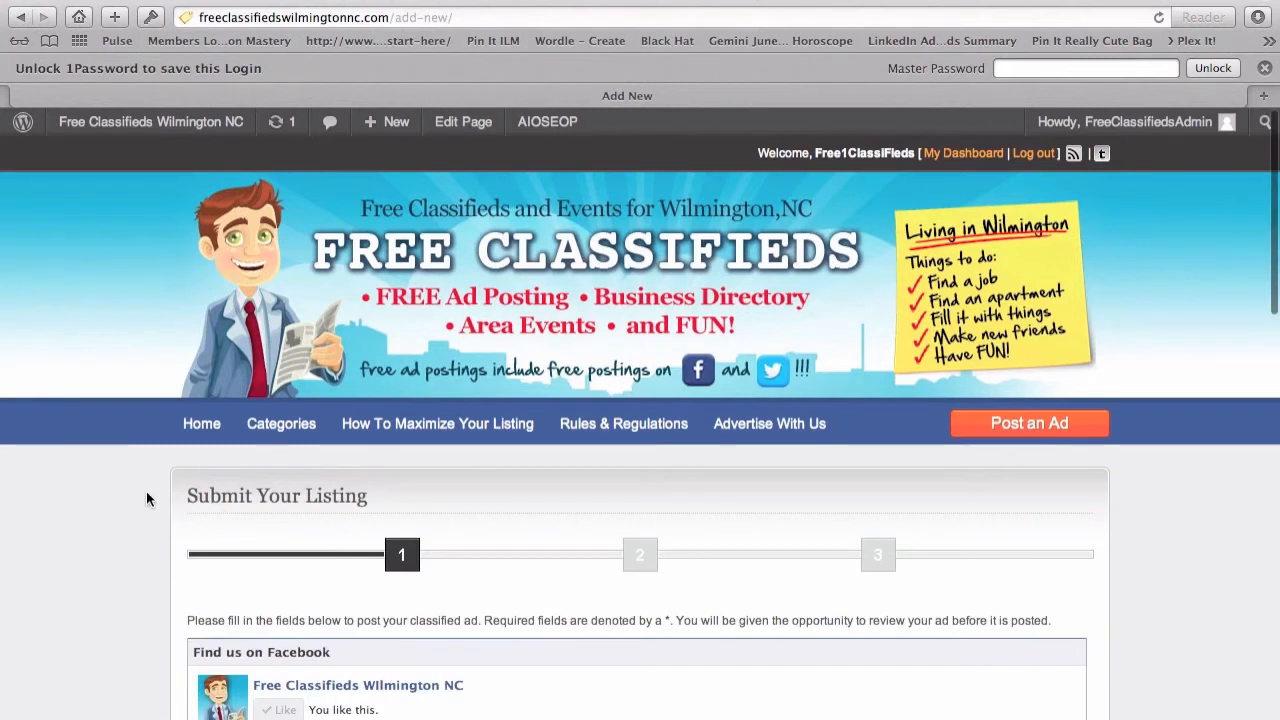
pyautogui.moveTo(44, 524)
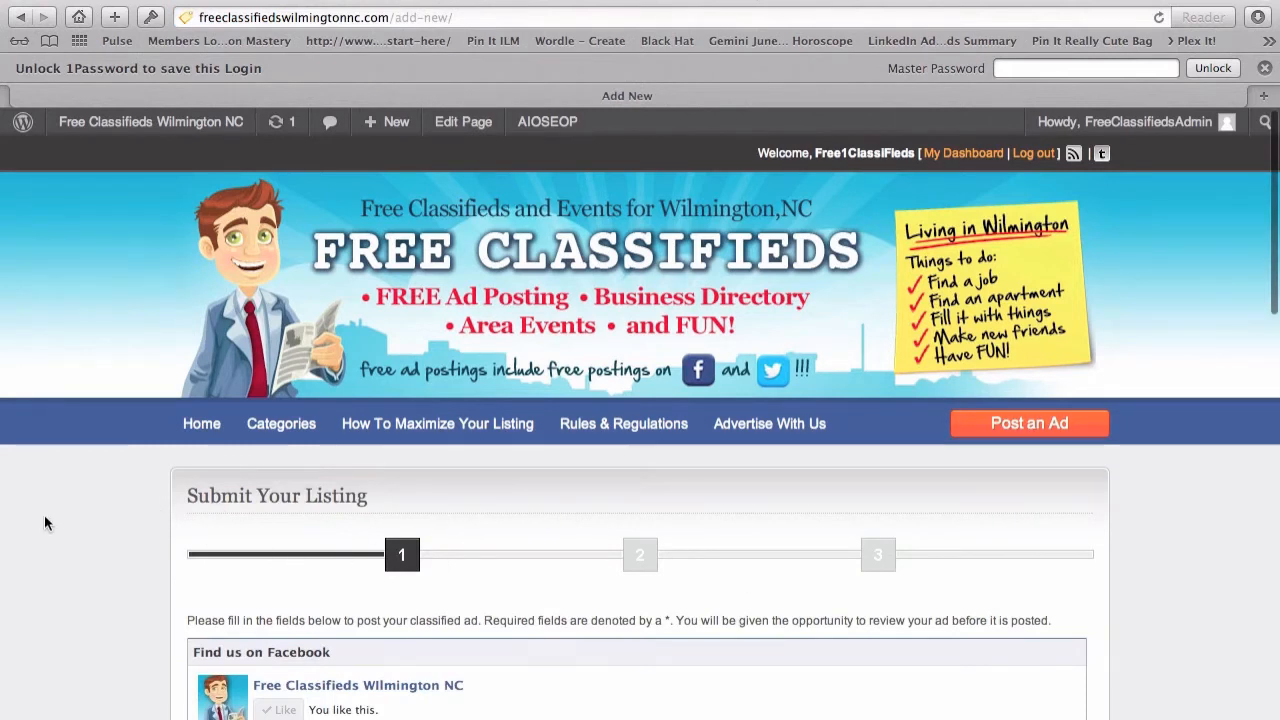
pyautogui.scroll(-3)
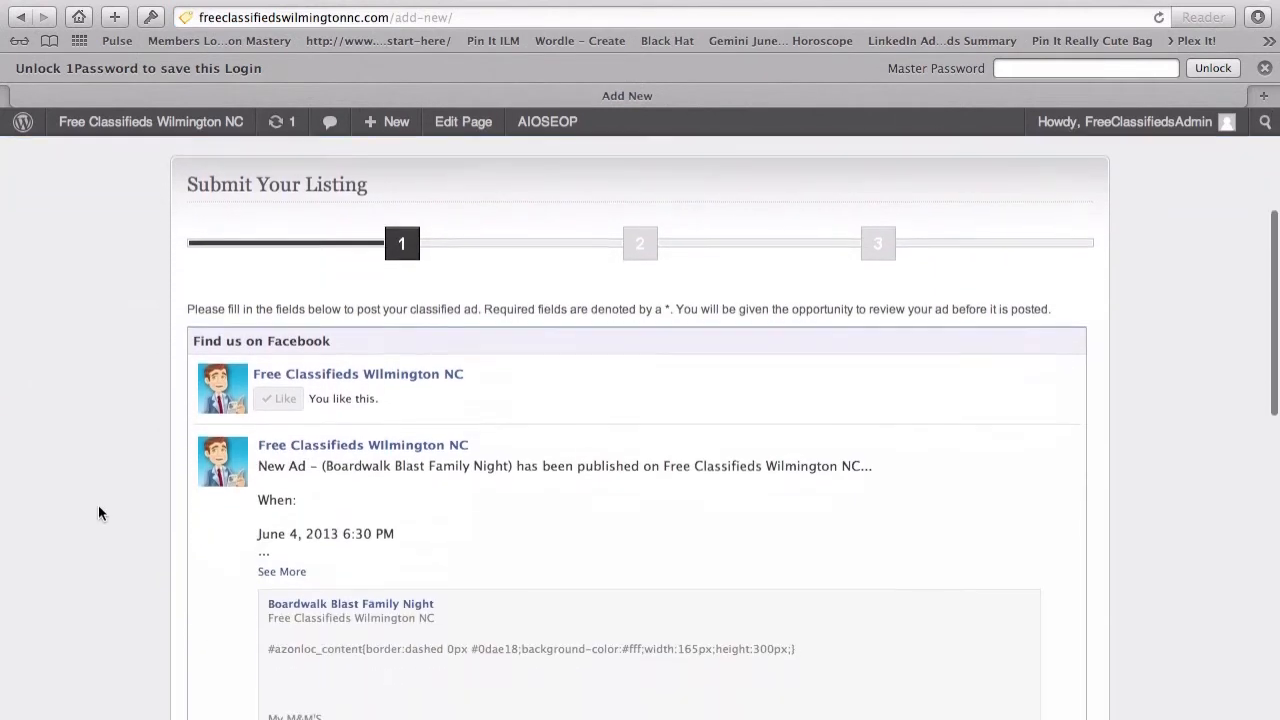
pyautogui.scroll(-3)
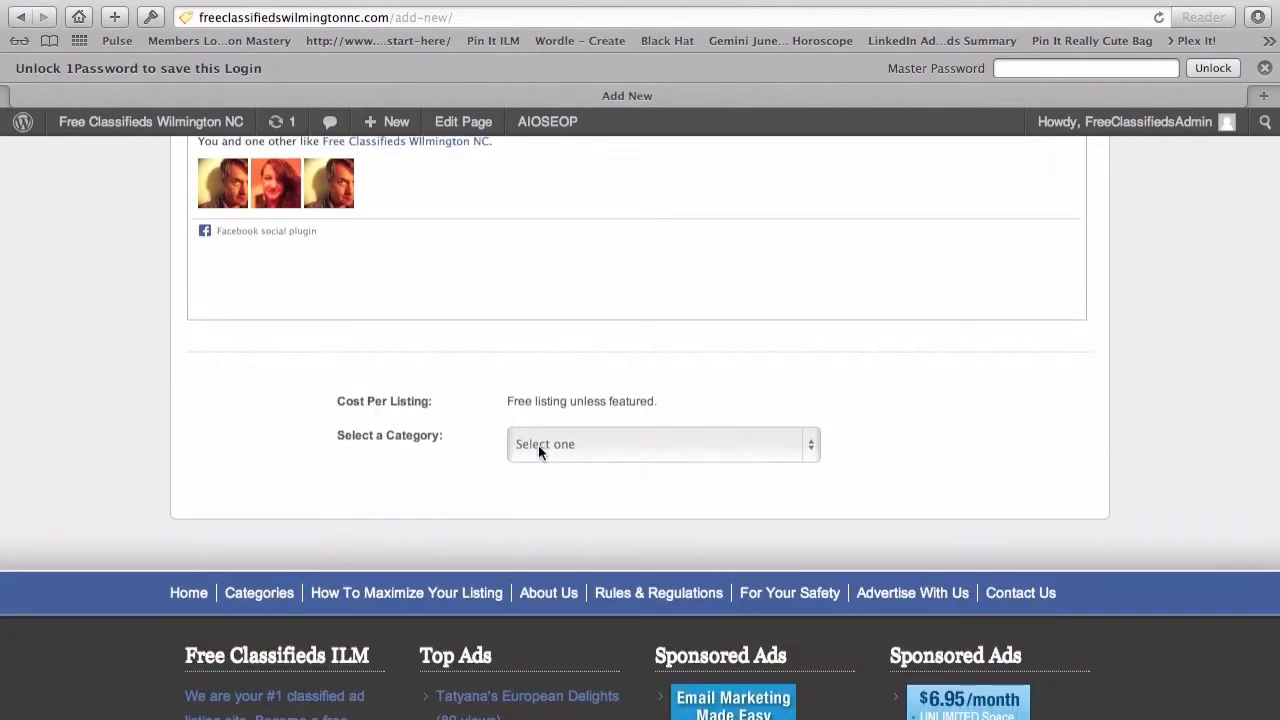
pyautogui.moveTo(424, 414)
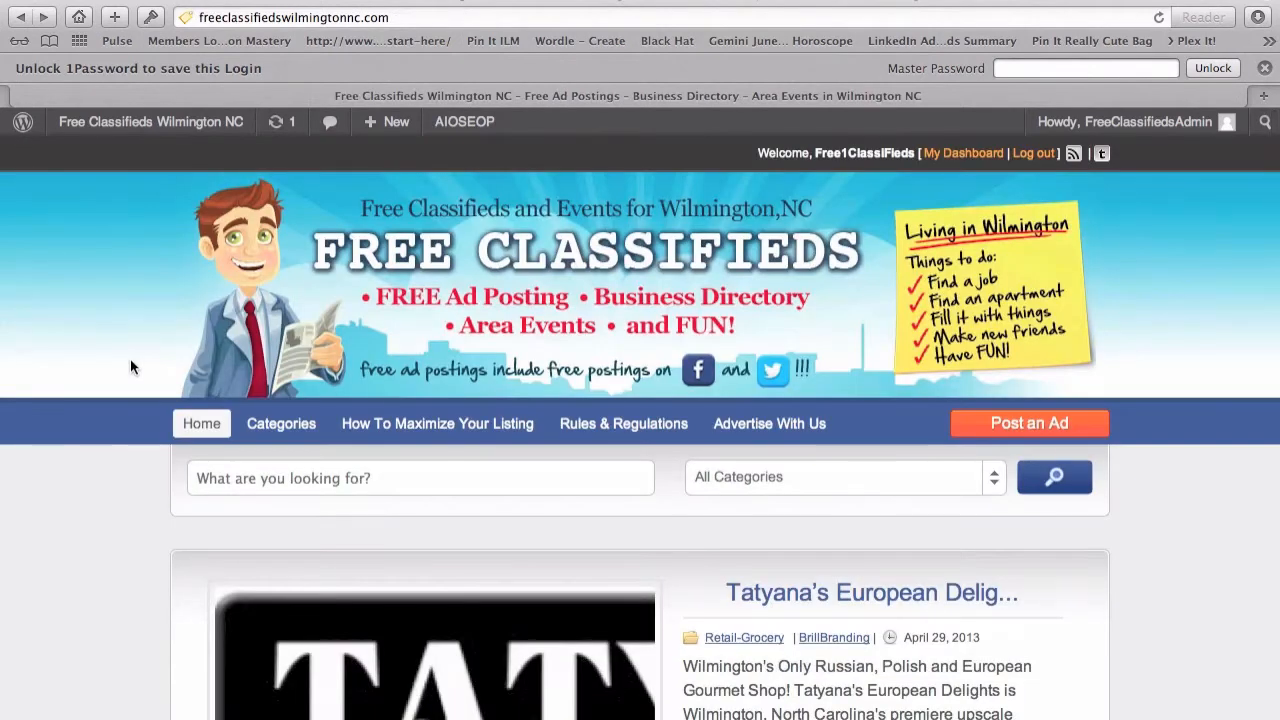
pyautogui.scroll(-3)
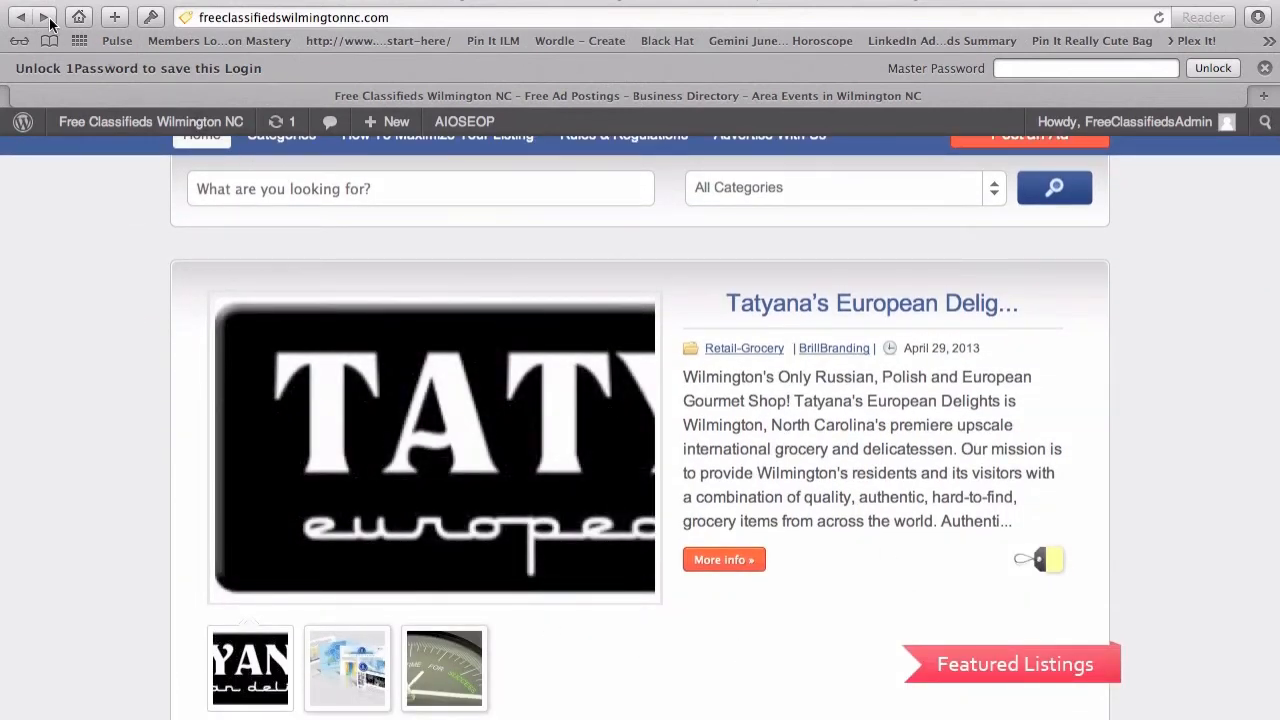
pyautogui.click(1030, 134)
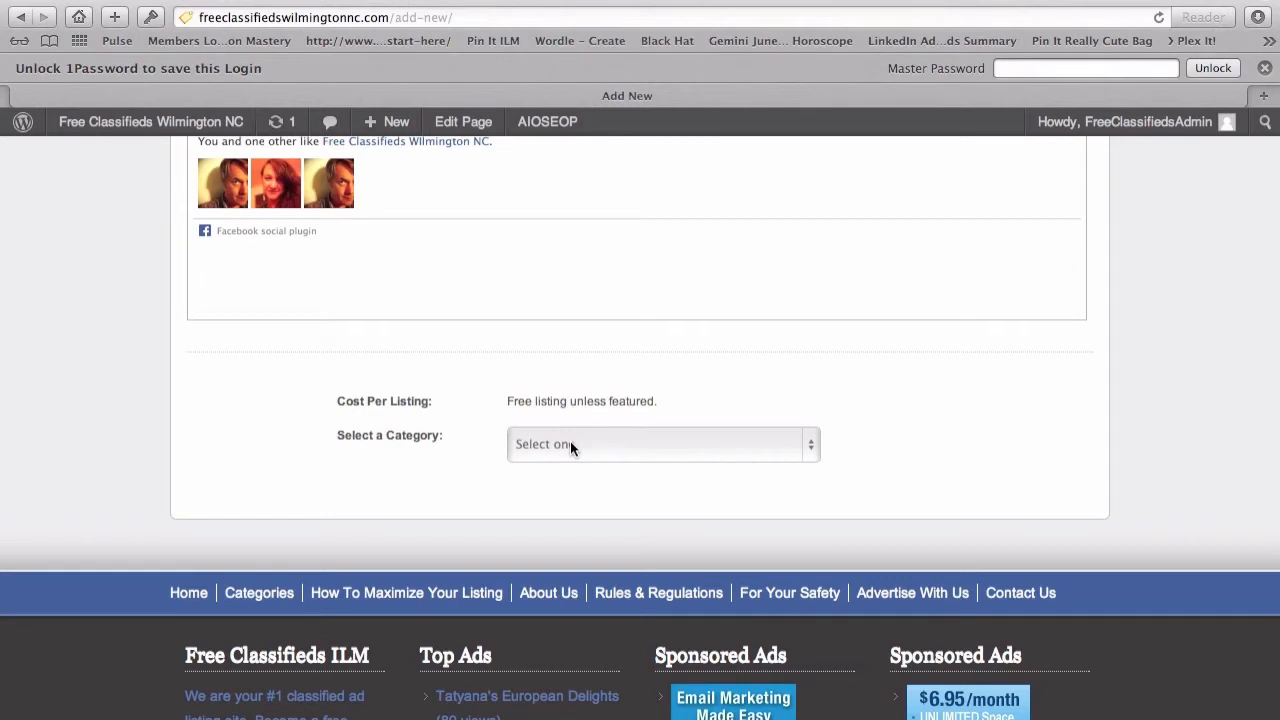
# Set the category to In The Area, subcategory Events, and continue with Go
pyautogui.click(664, 444)
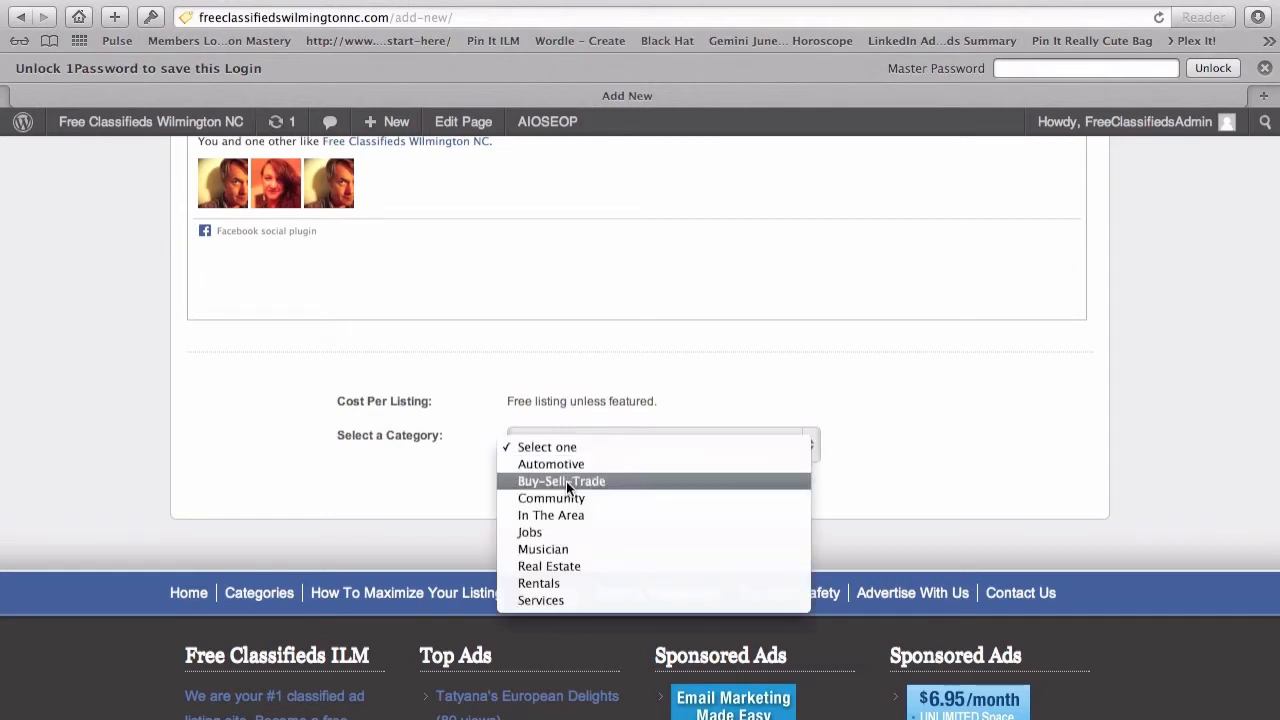
pyautogui.click(552, 516)
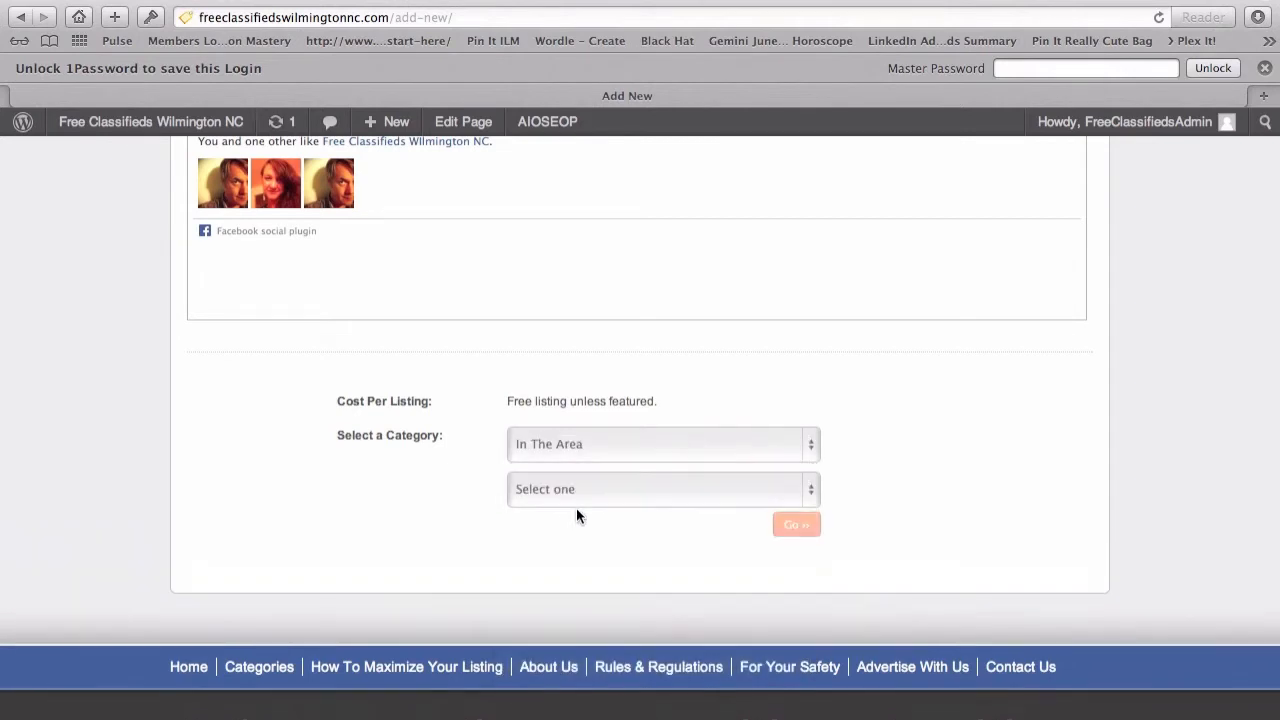
pyautogui.click(662, 488)
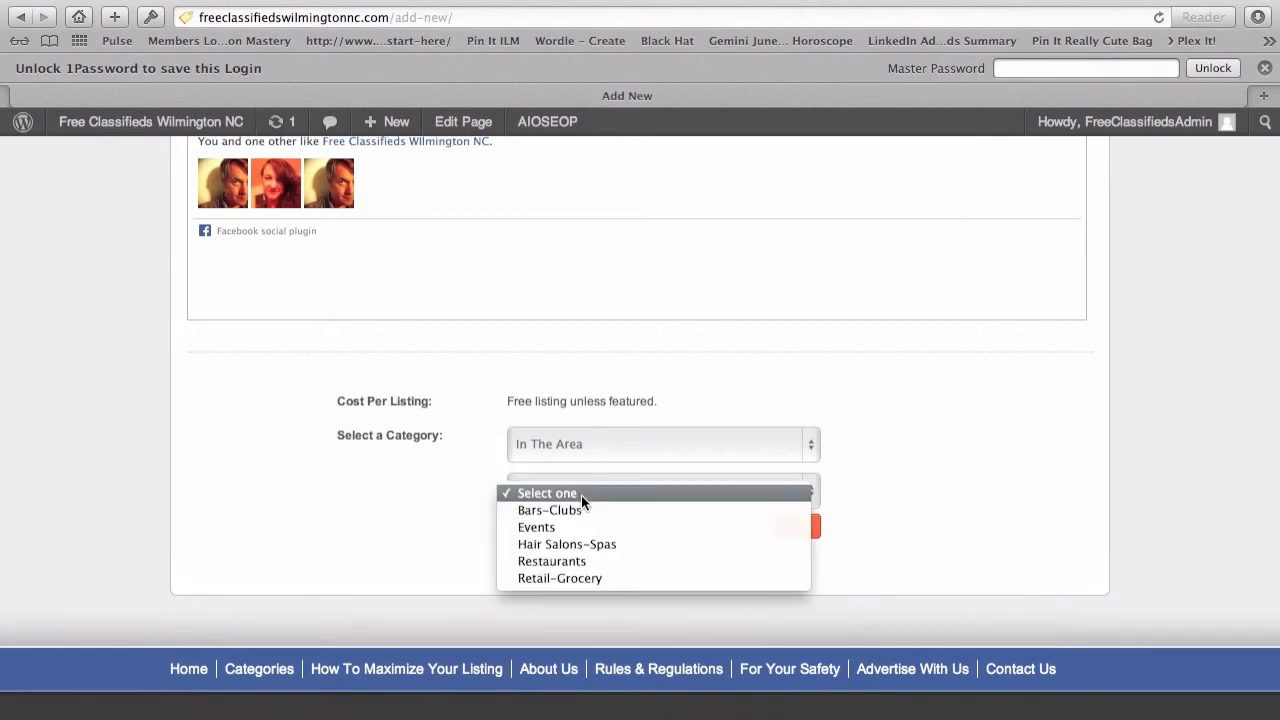
pyautogui.click(536, 528)
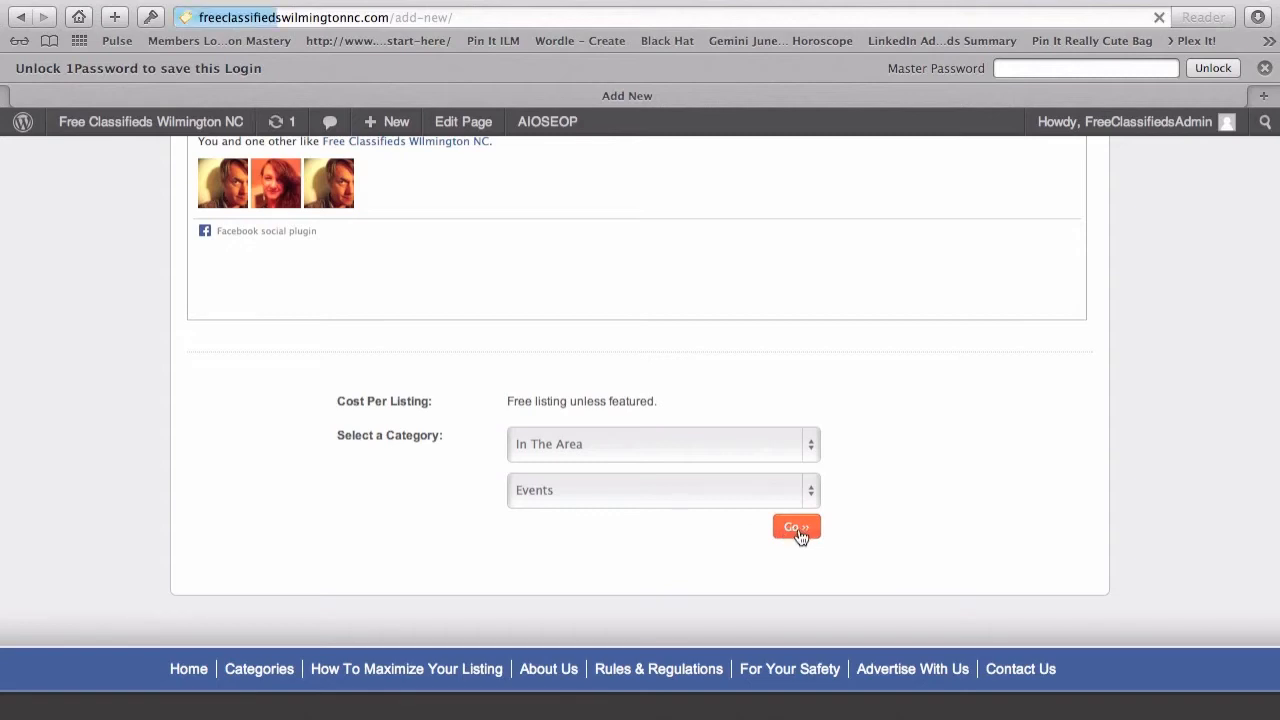
pyautogui.click(796, 528)
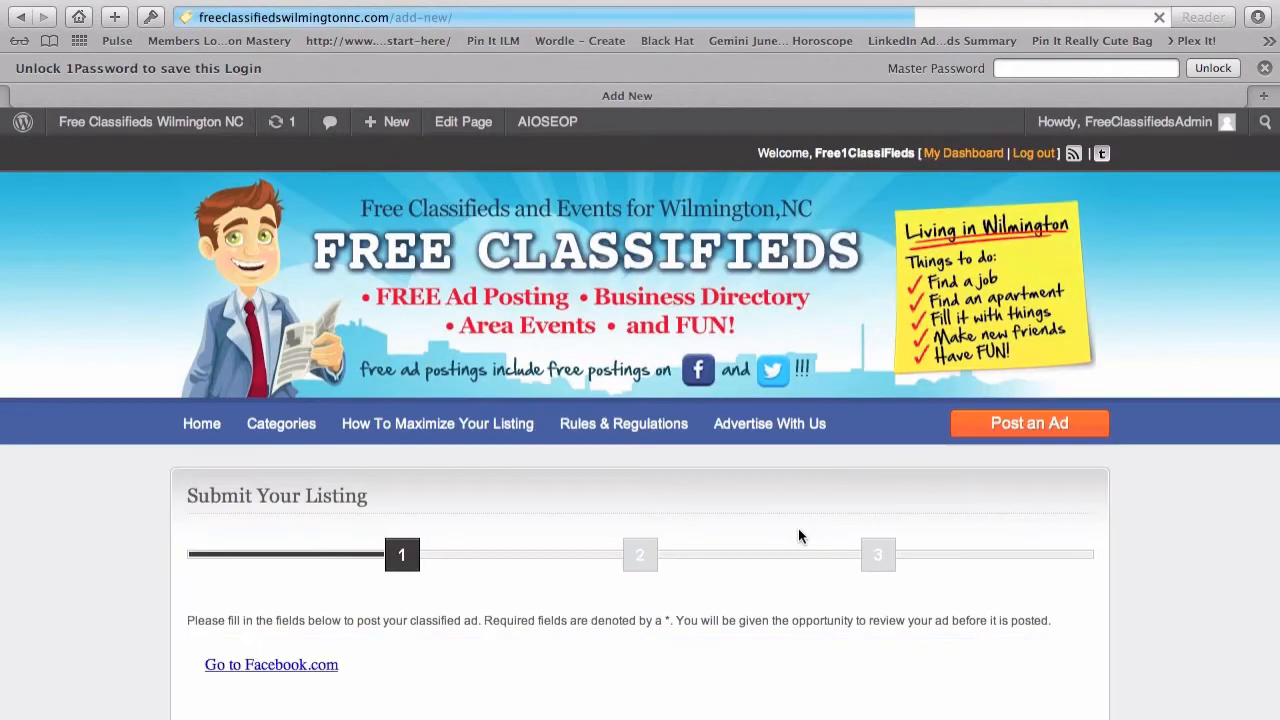
# Enter the title 'Beginner Skateboard Clinic – Greenfield Grind Skatepark' and a 15.00 price
pyautogui.scroll(-3)
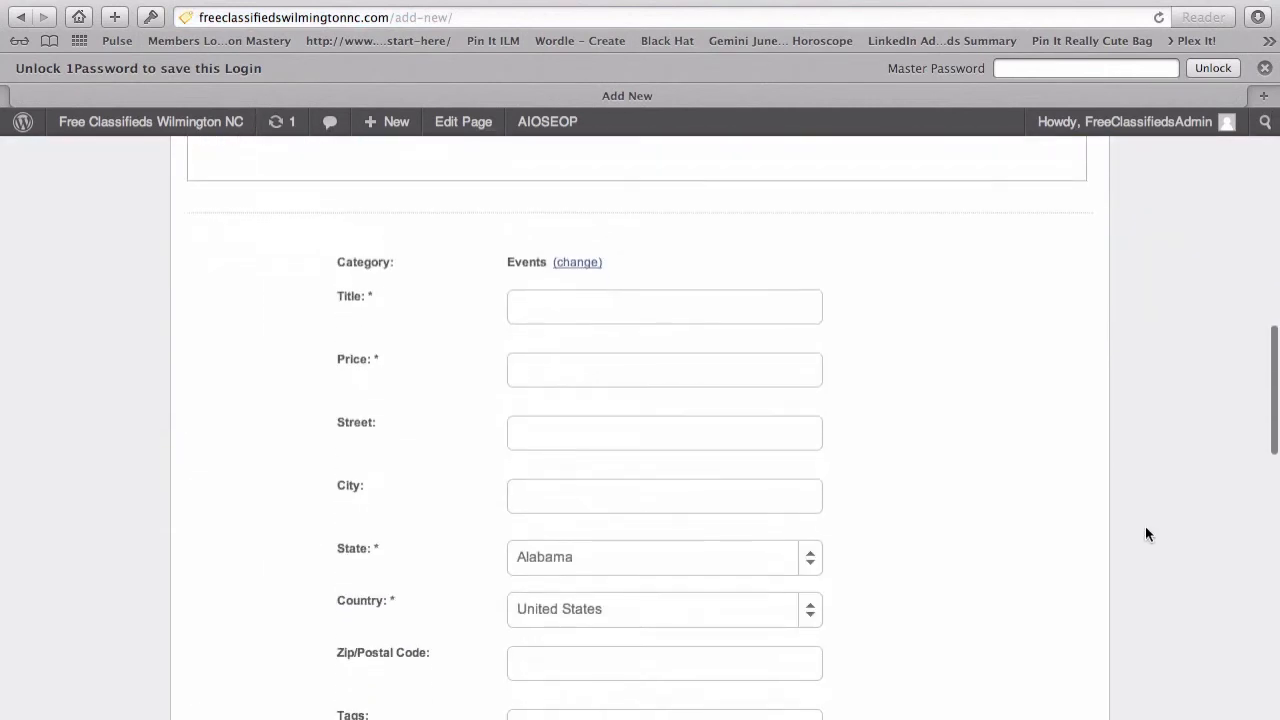
pyautogui.moveTo(724, 620)
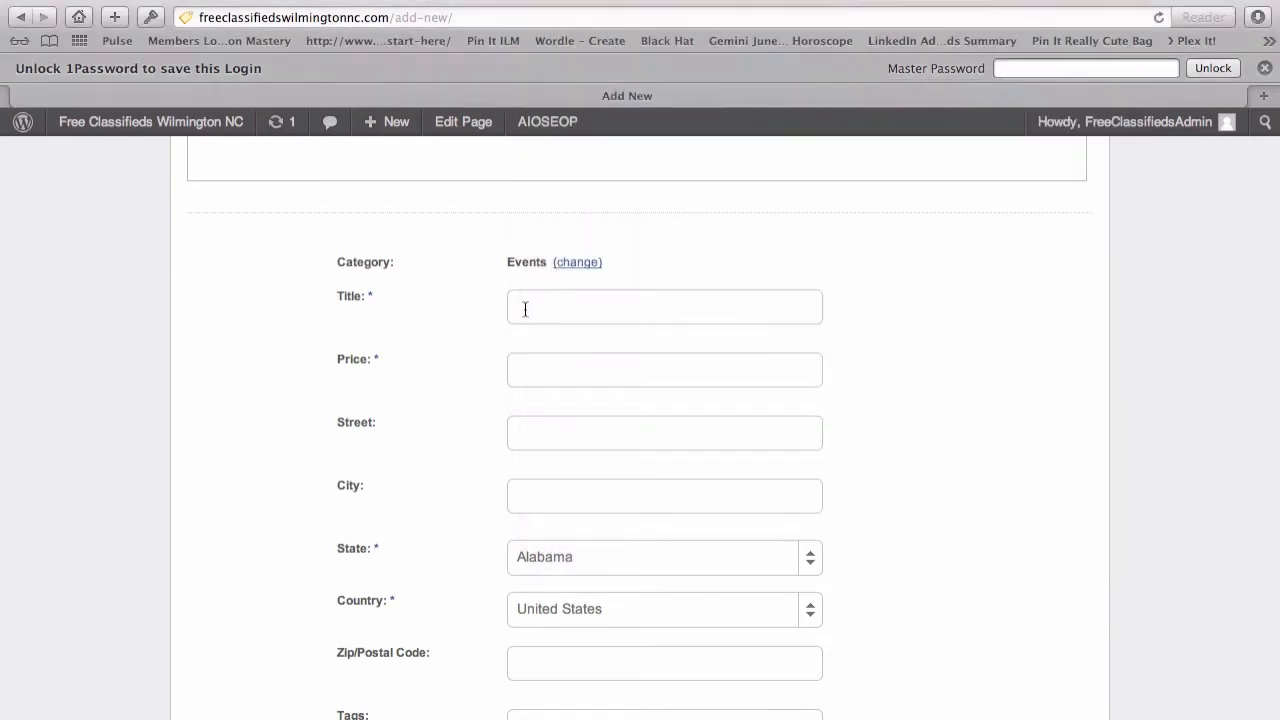
pyautogui.write('Beginner Skateboard Clinic – Greenfield Grind Skatepark')
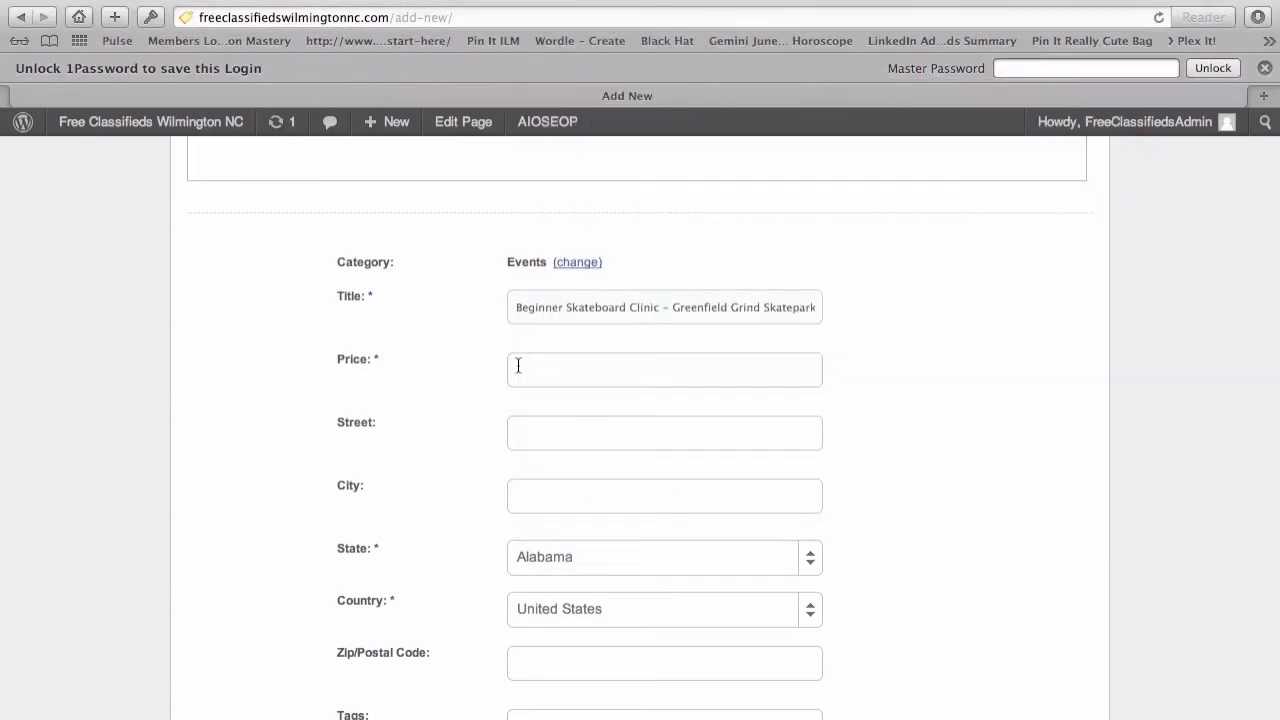
pyautogui.write('15.00')
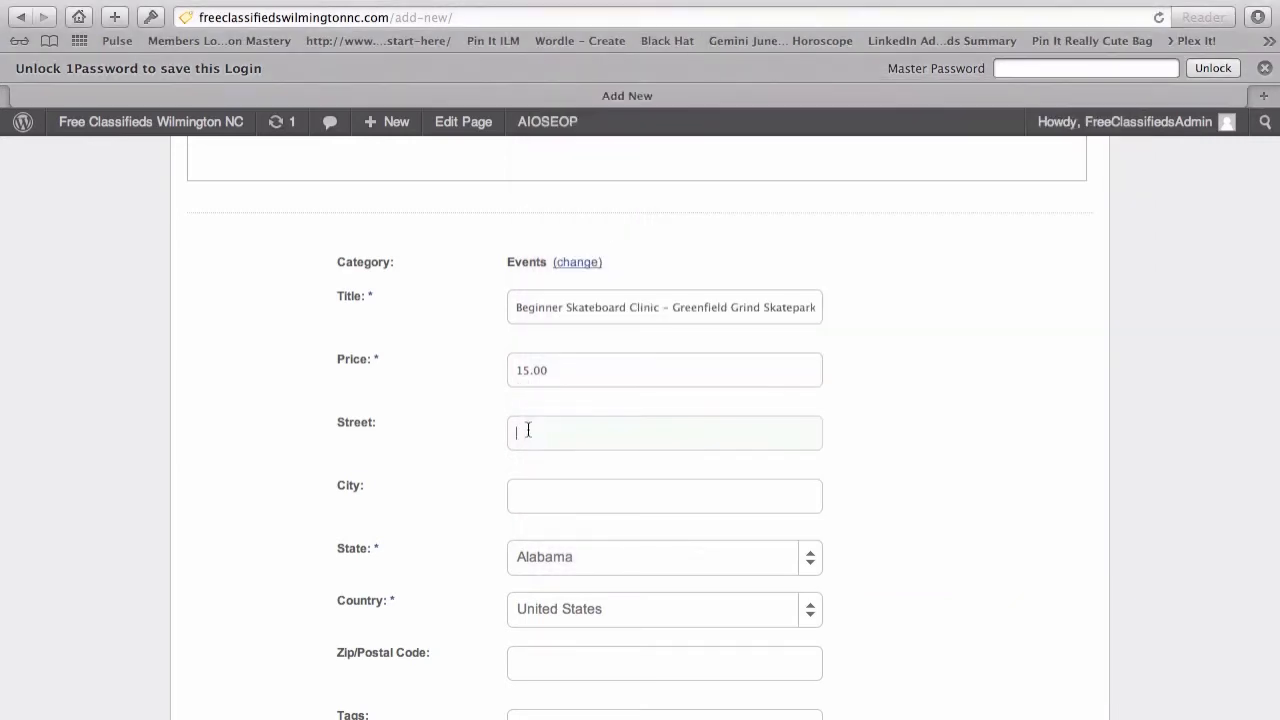
pyautogui.write('302 Willard Street')
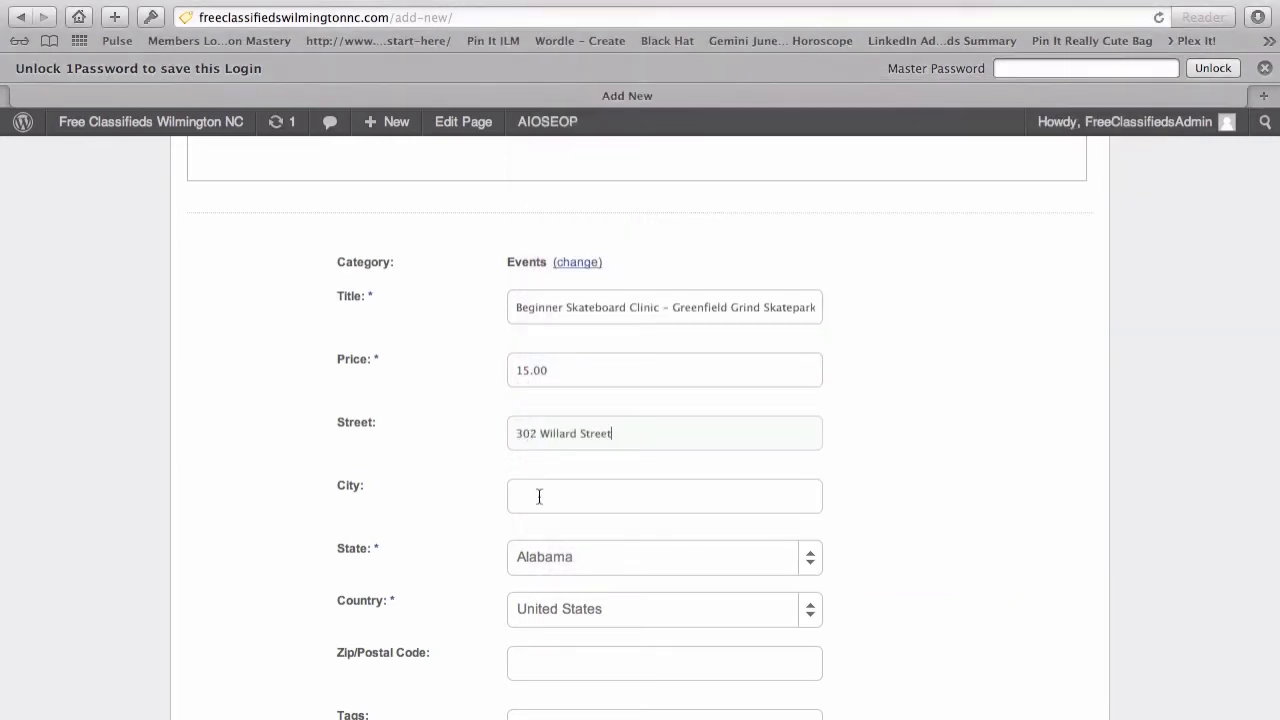
pyautogui.write('Wilmington')
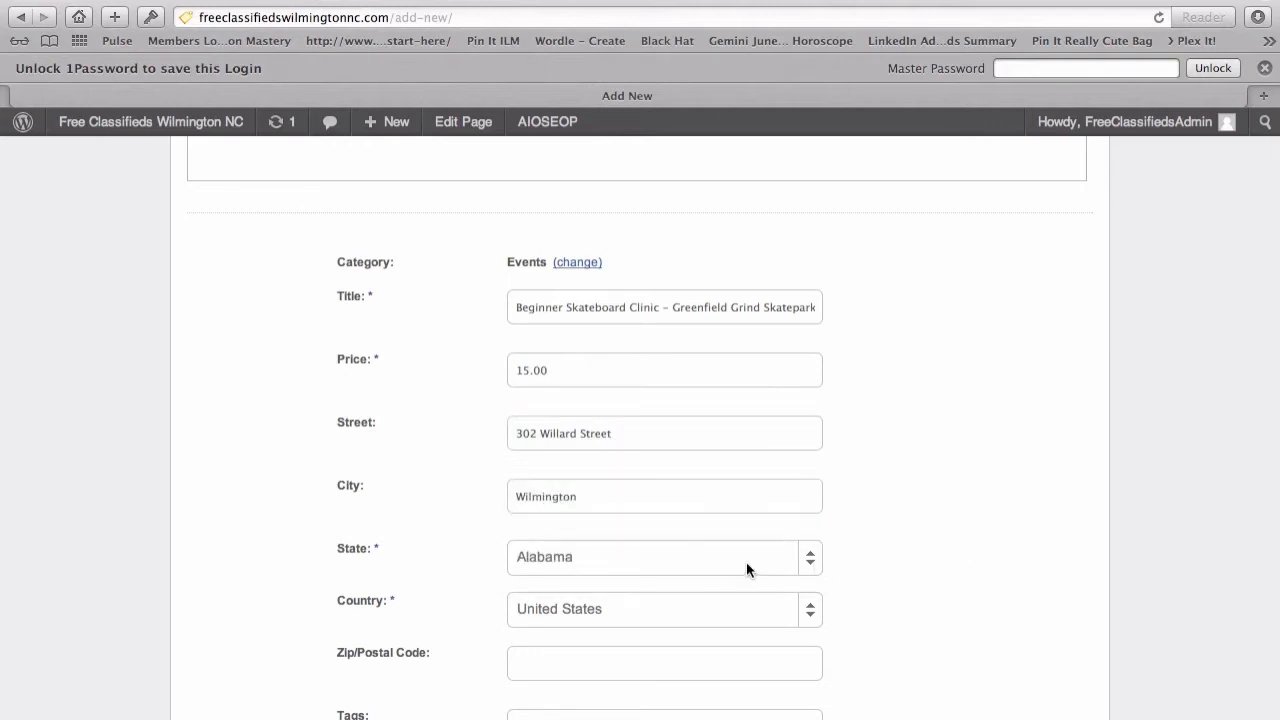
pyautogui.click(664, 556)
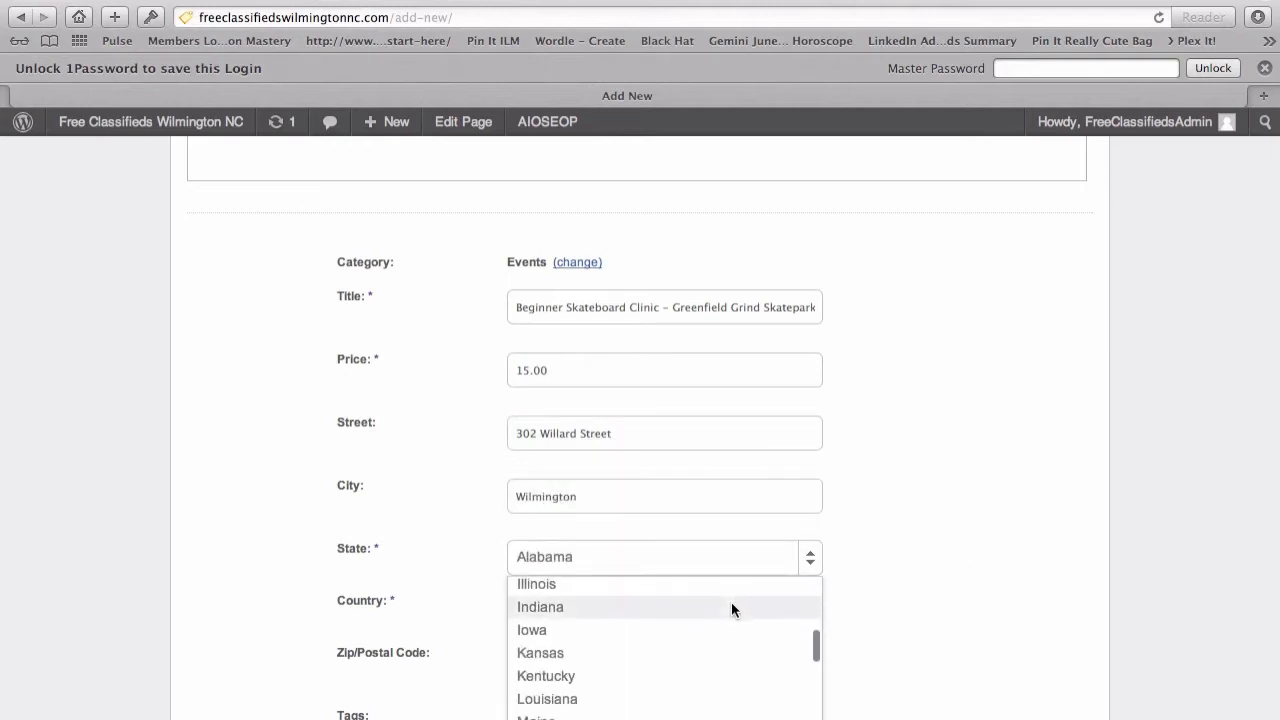
pyautogui.scroll(-3)
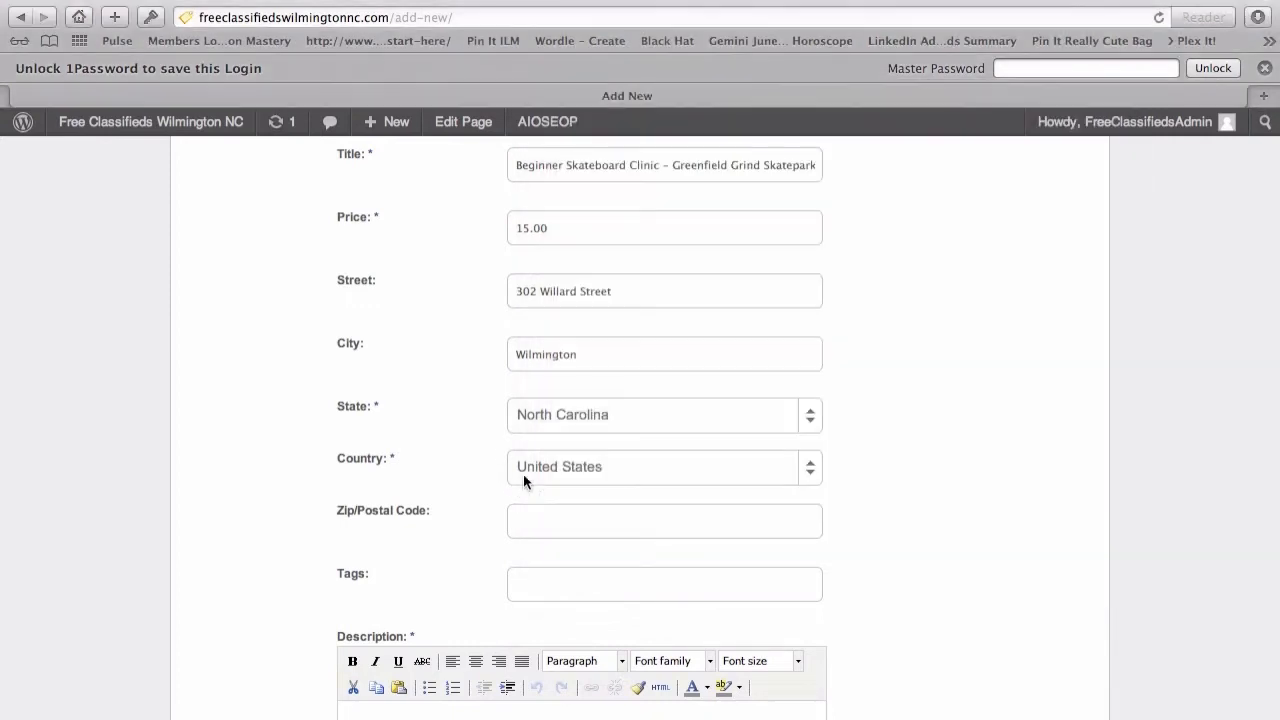
pyautogui.write('2')
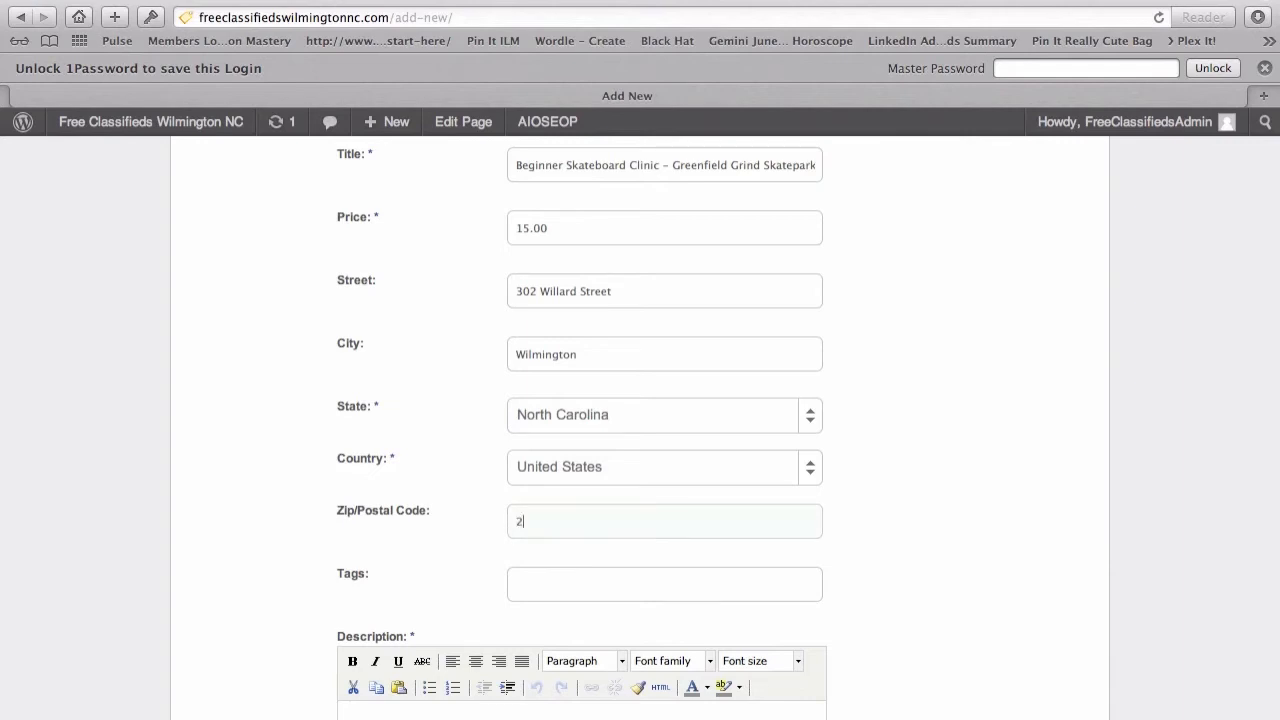
pyautogui.write('8402')
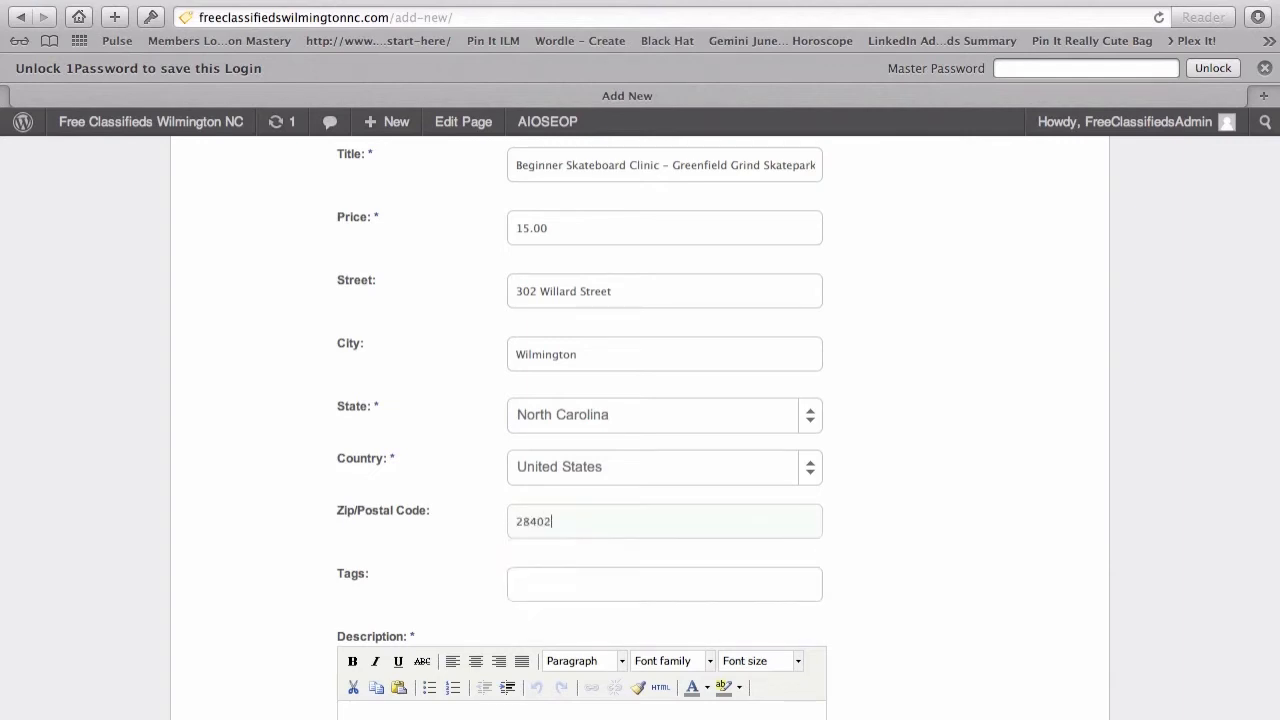
pyautogui.click(664, 584)
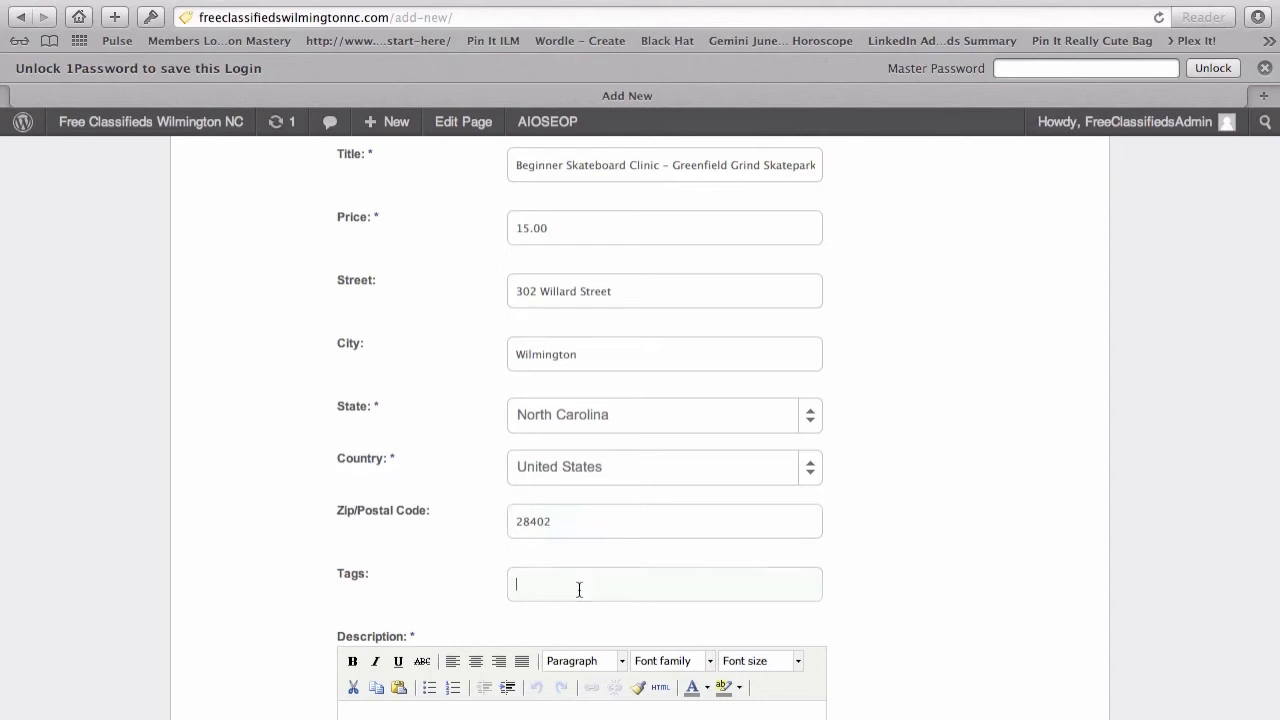
# Enter the tags event, family, skateboard, skateboarding
pyautogui.write('event, family, skateboard, skateboarding')
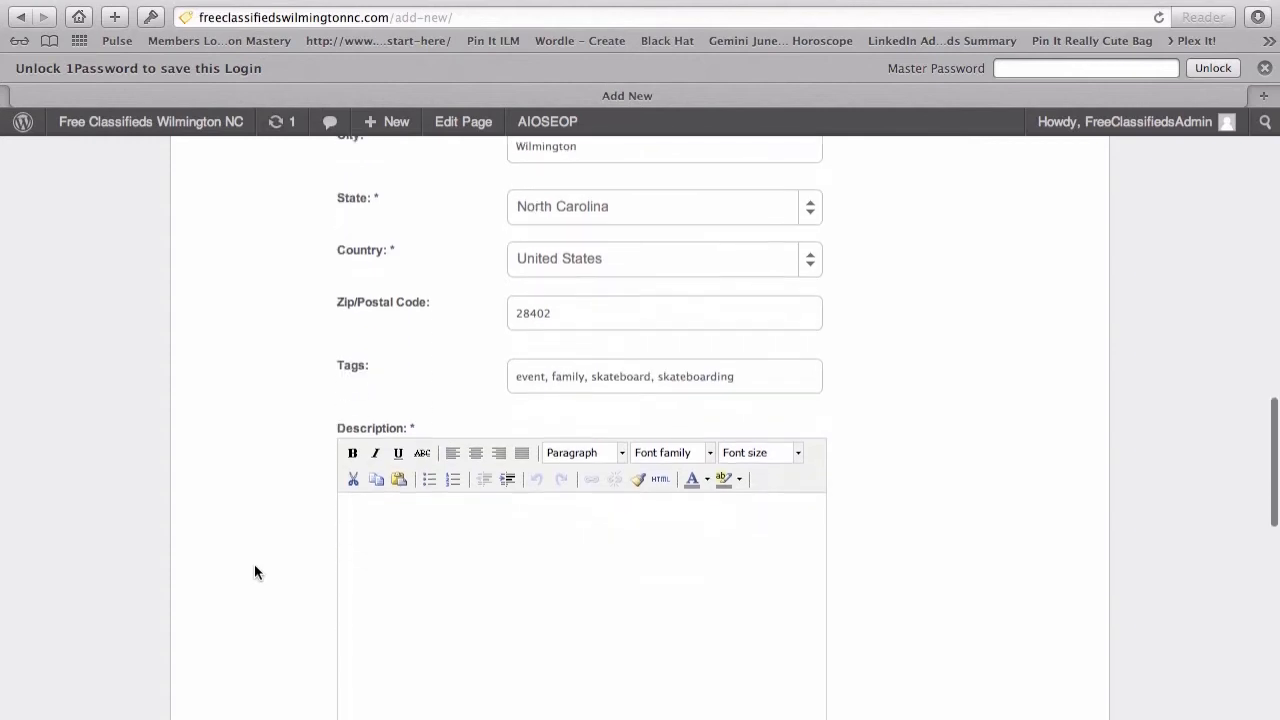
# Bold the When:, Description: and More Info: headings in the description editor
pyautogui.scroll(-3)
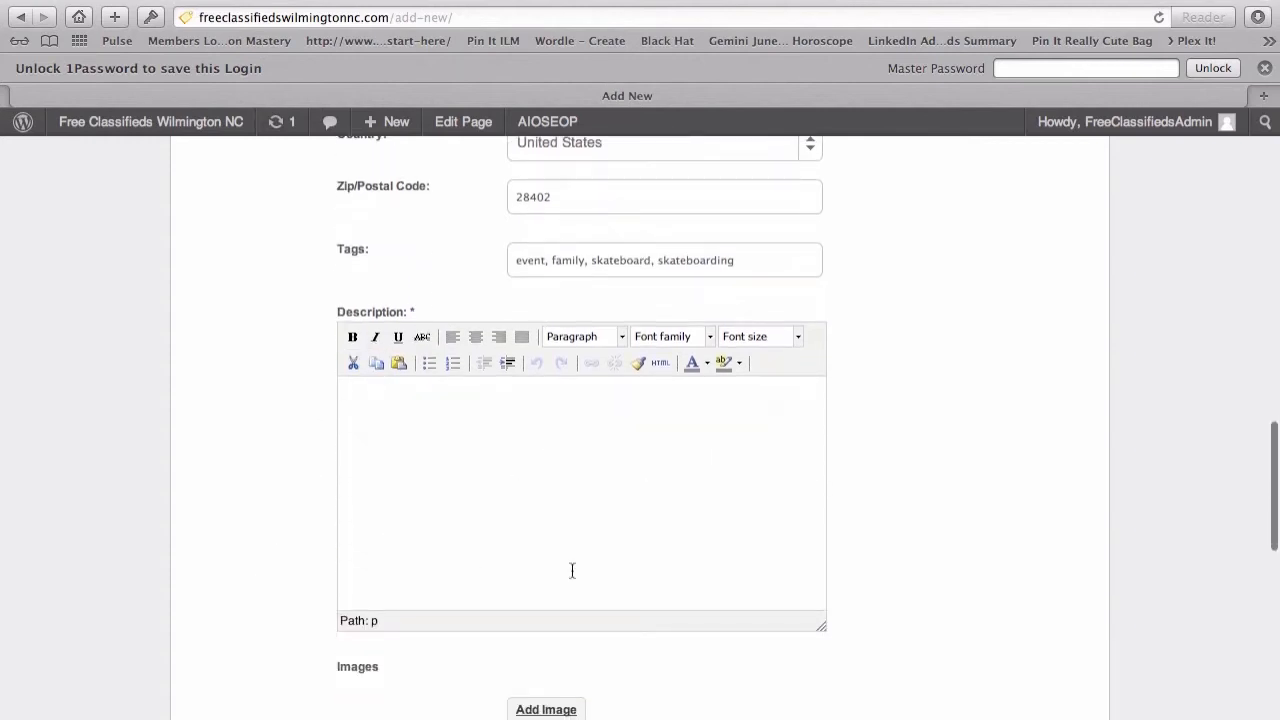
pyautogui.moveTo(560, 430)
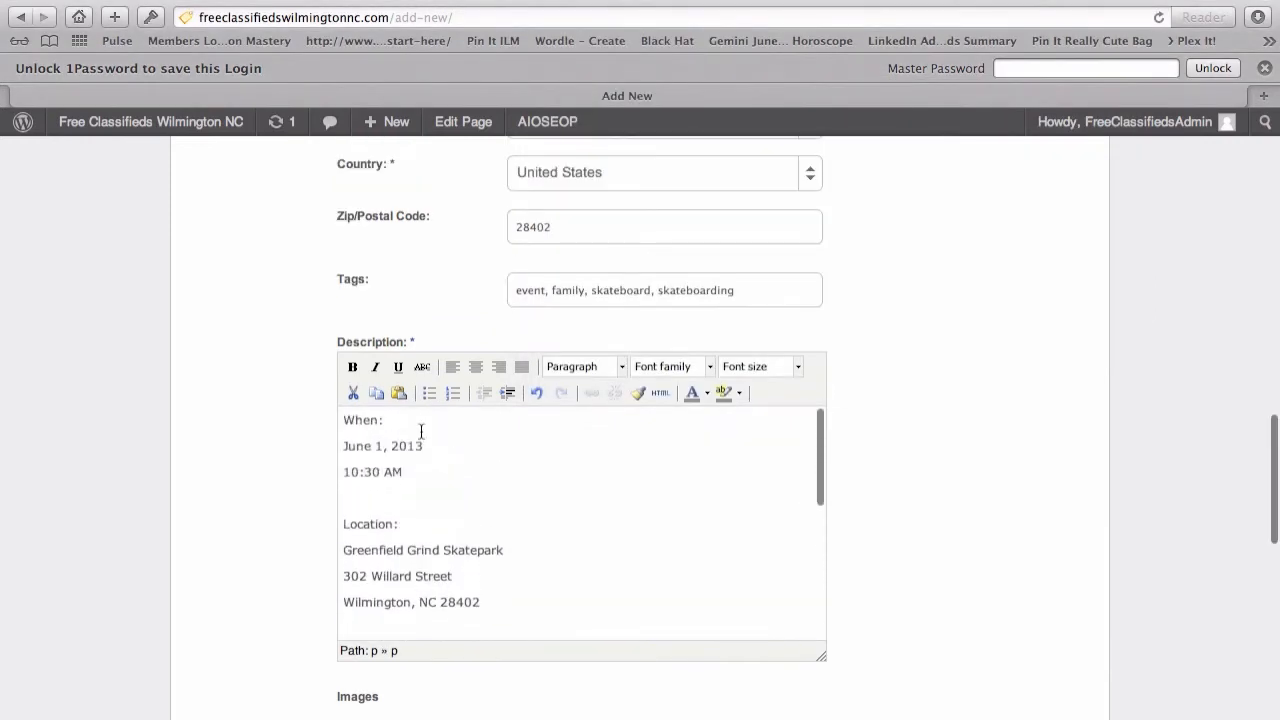
pyautogui.click(352, 366)
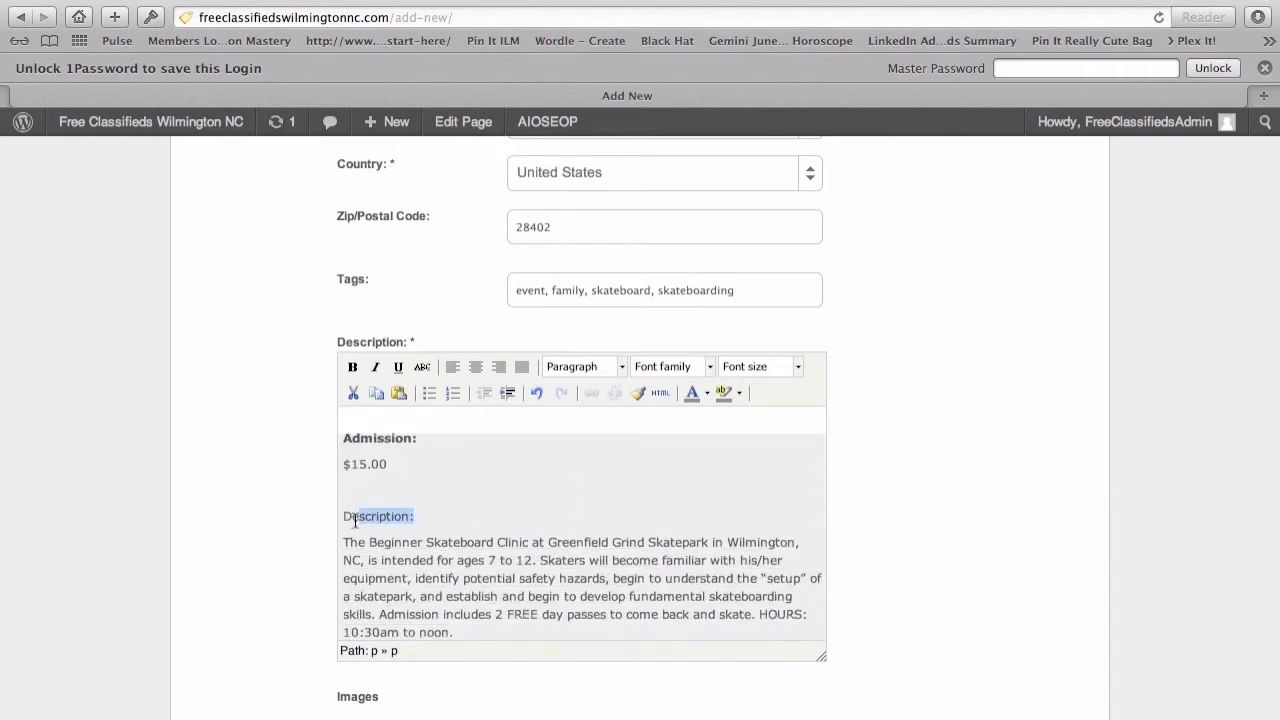
pyautogui.click(352, 366)
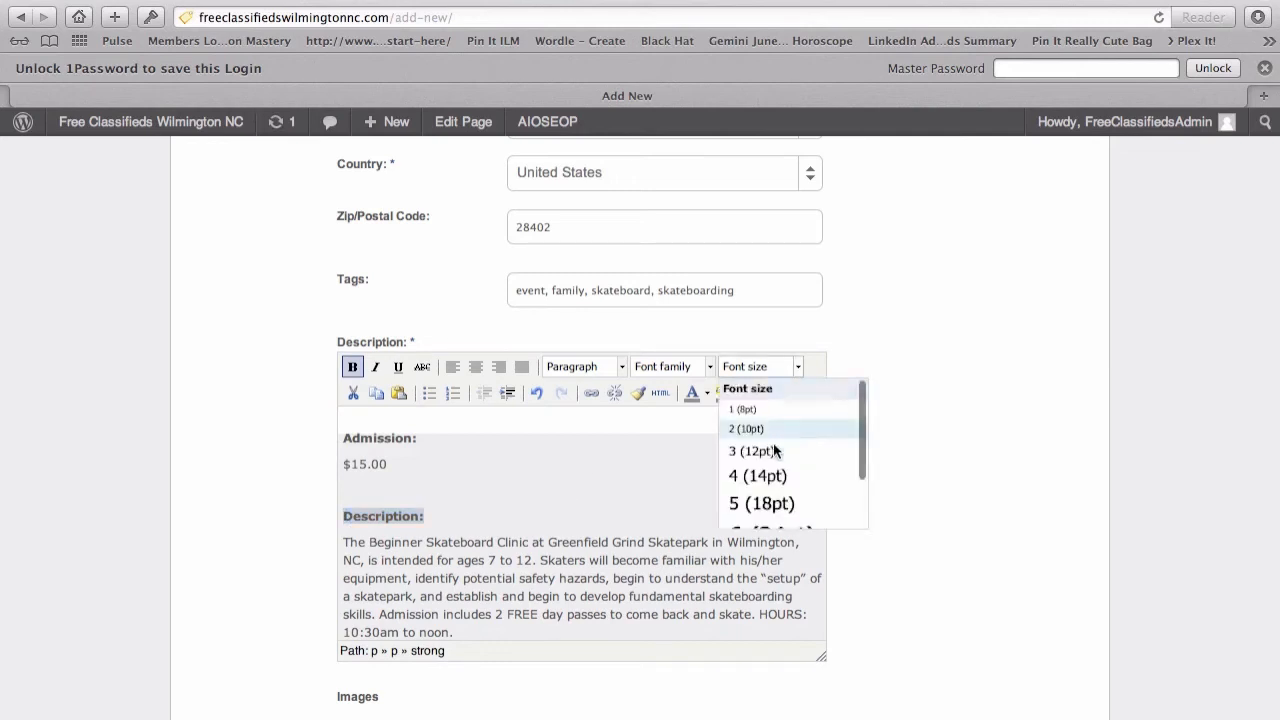
pyautogui.click(752, 452)
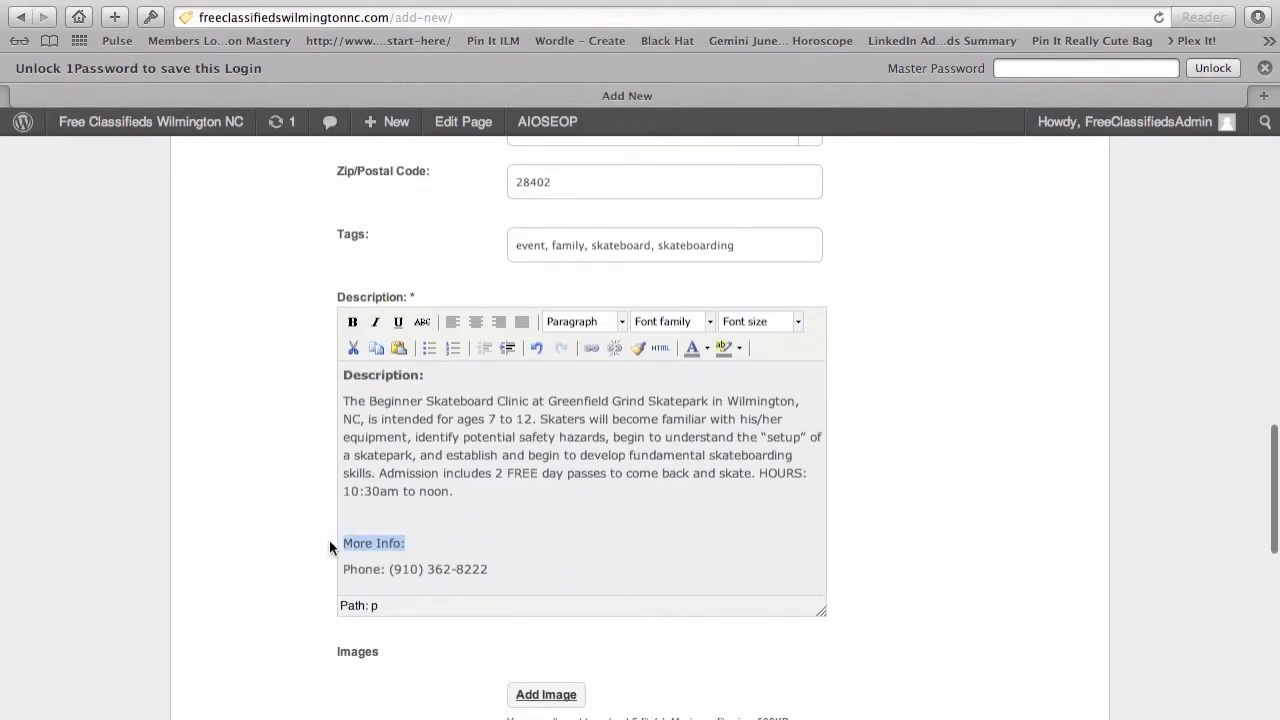
pyautogui.click(352, 320)
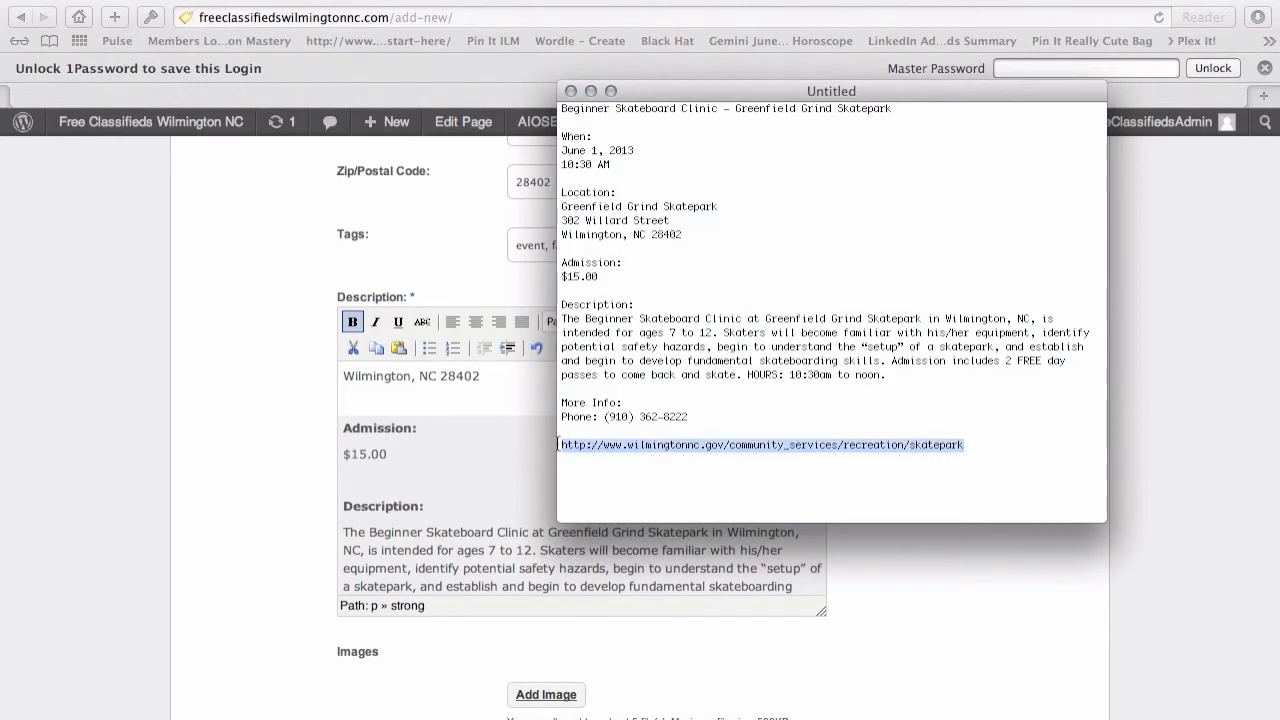
pyautogui.moveTo(406, 476)
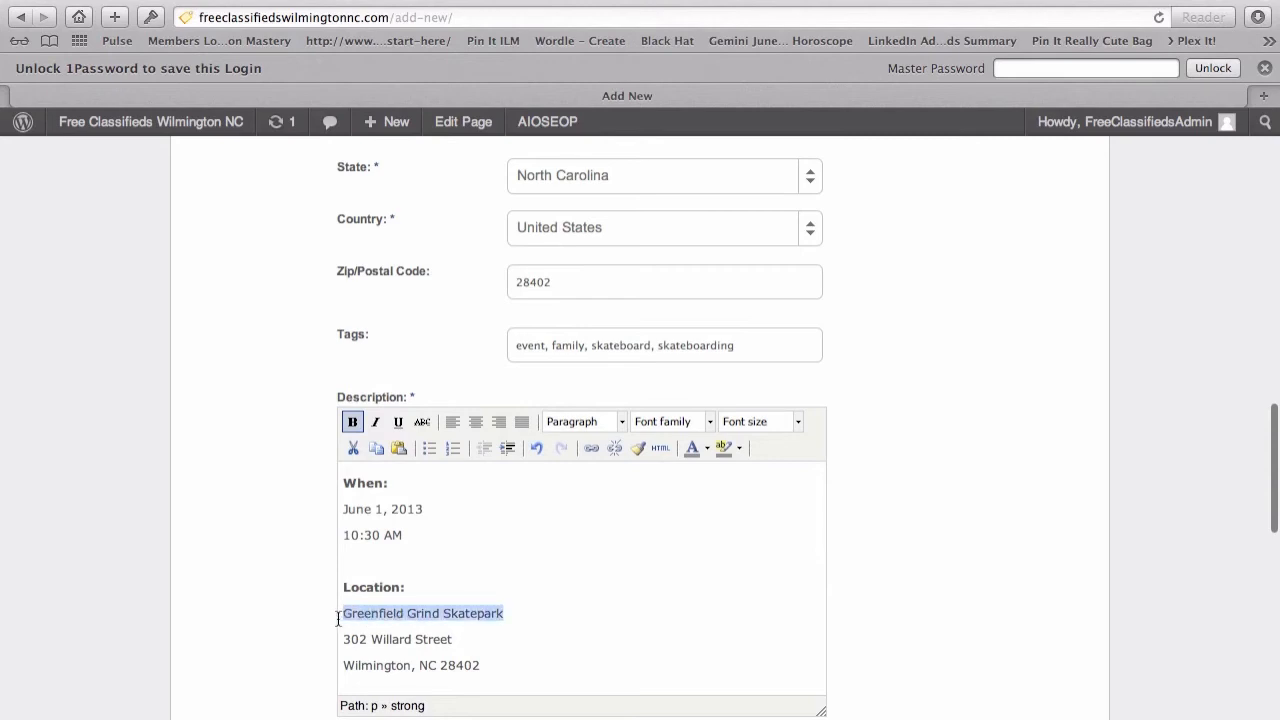
# Start a link on 'Greenfield Grind Skatepark' with the copied city skatepark URL
pyautogui.scroll(-3)
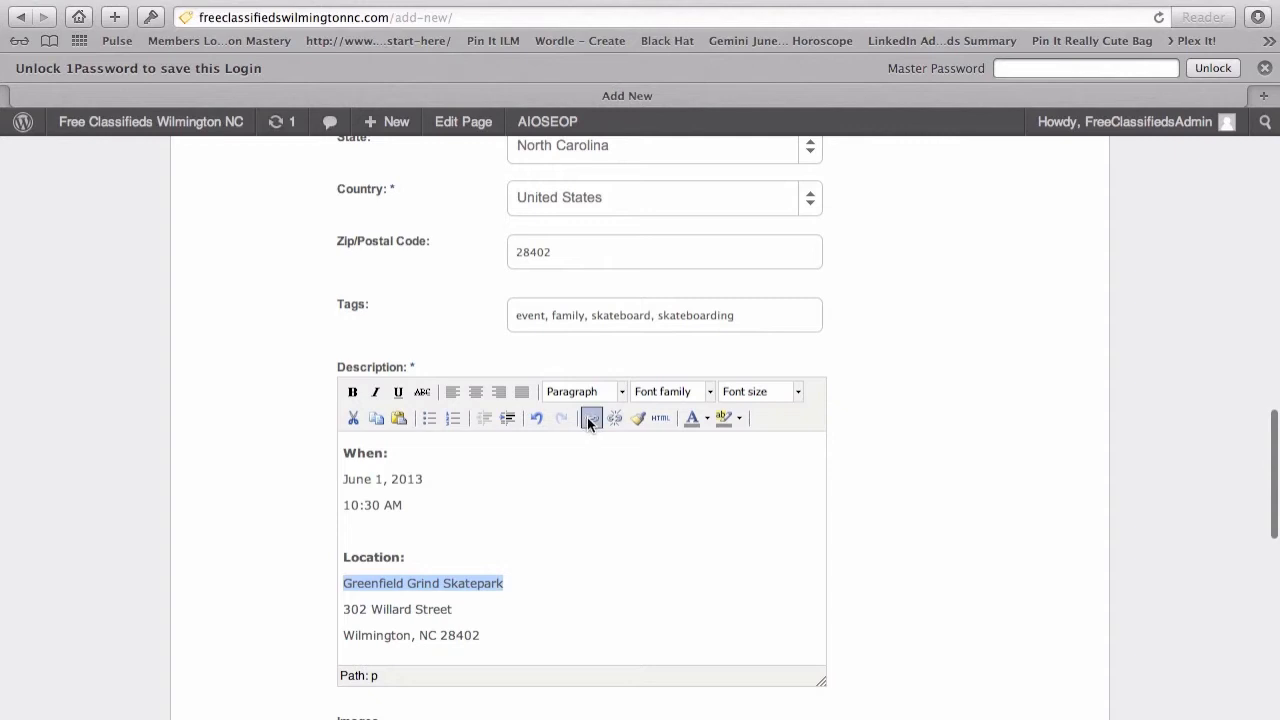
pyautogui.moveTo(592, 418)
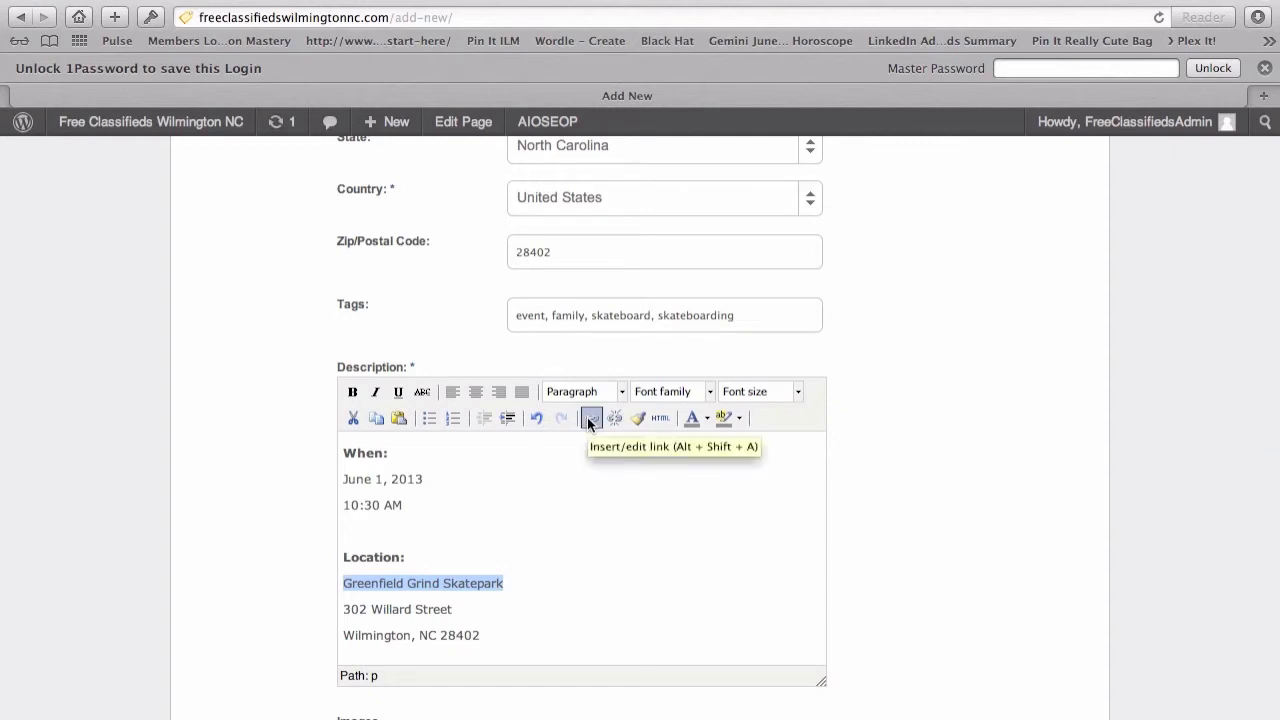
pyautogui.click(592, 418)
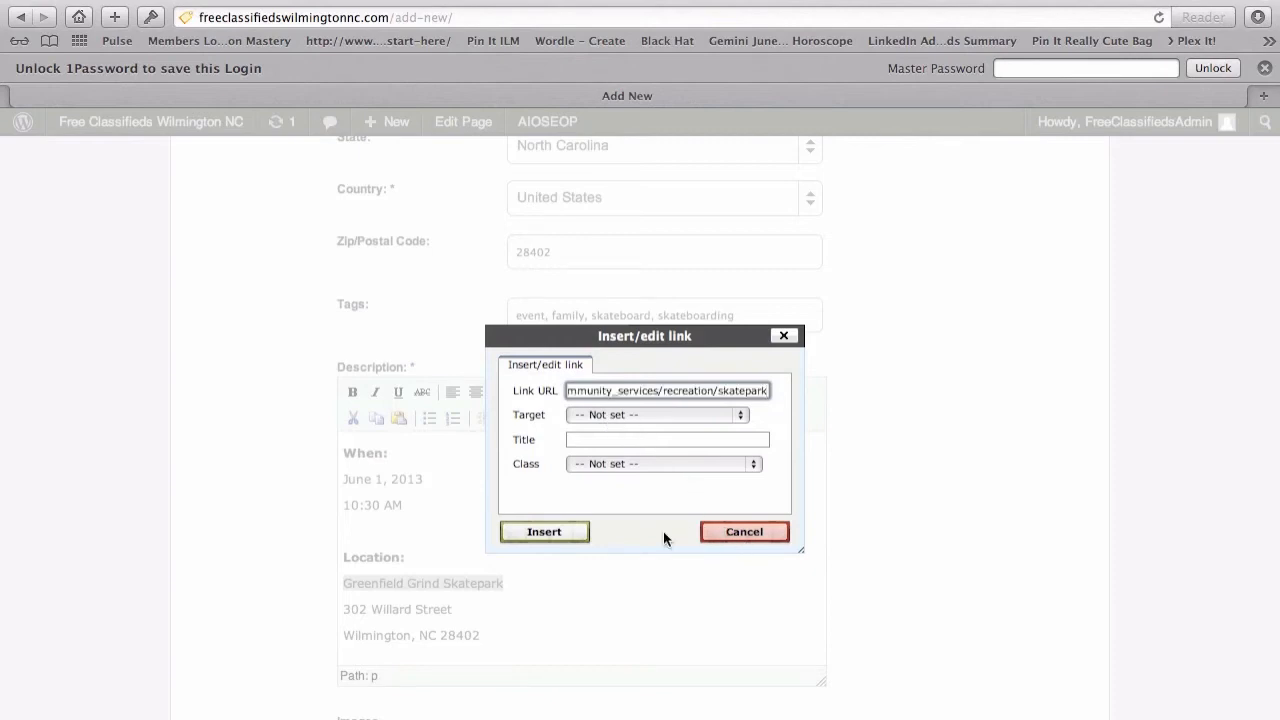
# Insert the skatepark link and move down to the Images section
pyautogui.click(544, 532)
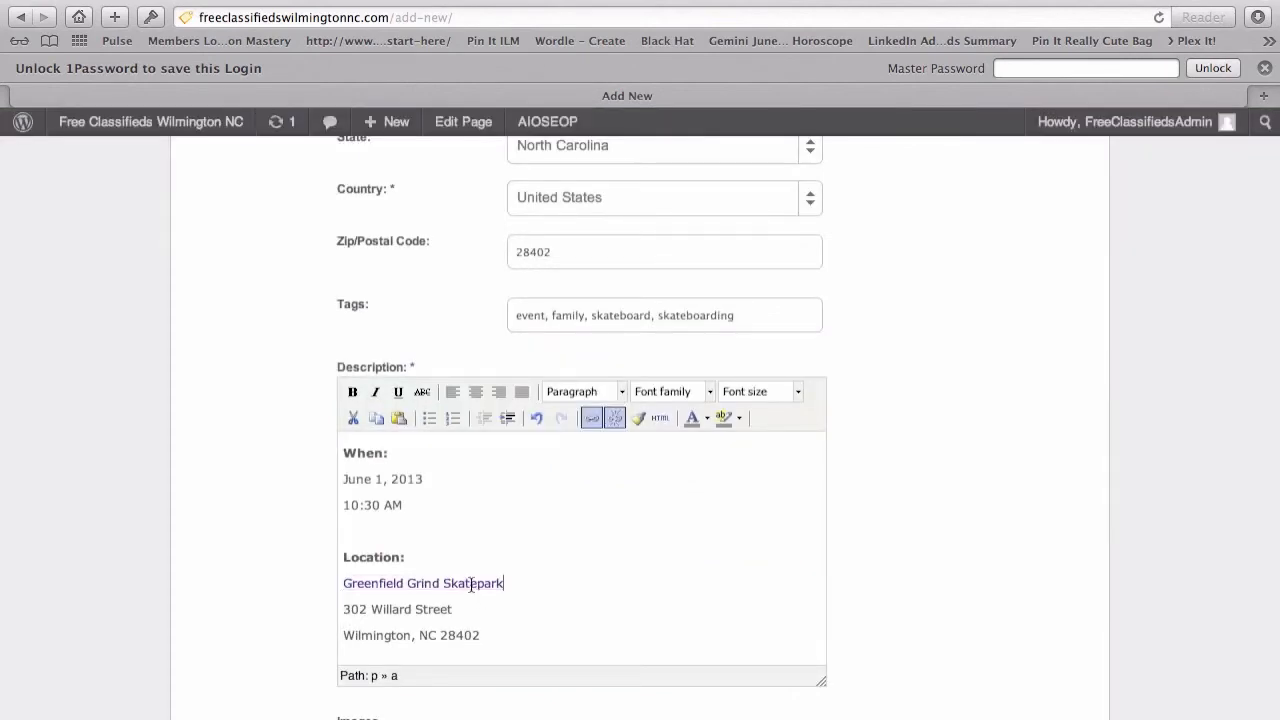
pyautogui.scroll(-3)
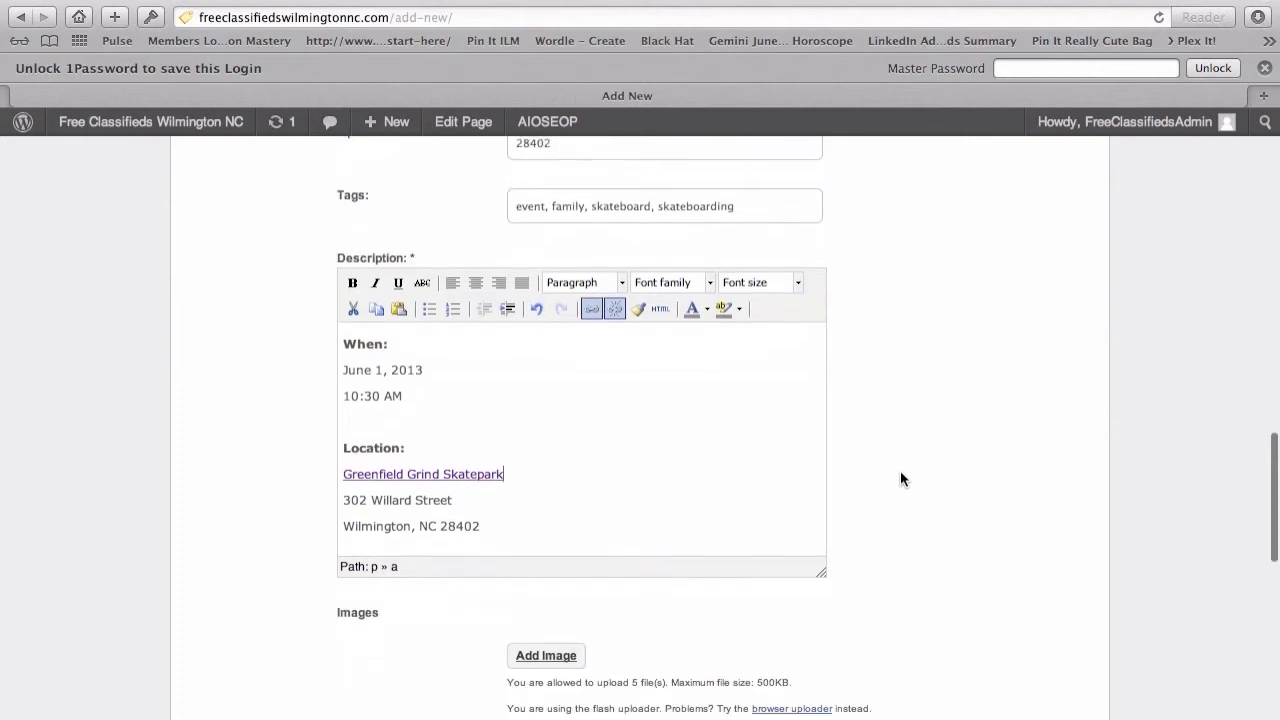
pyautogui.scroll(-3)
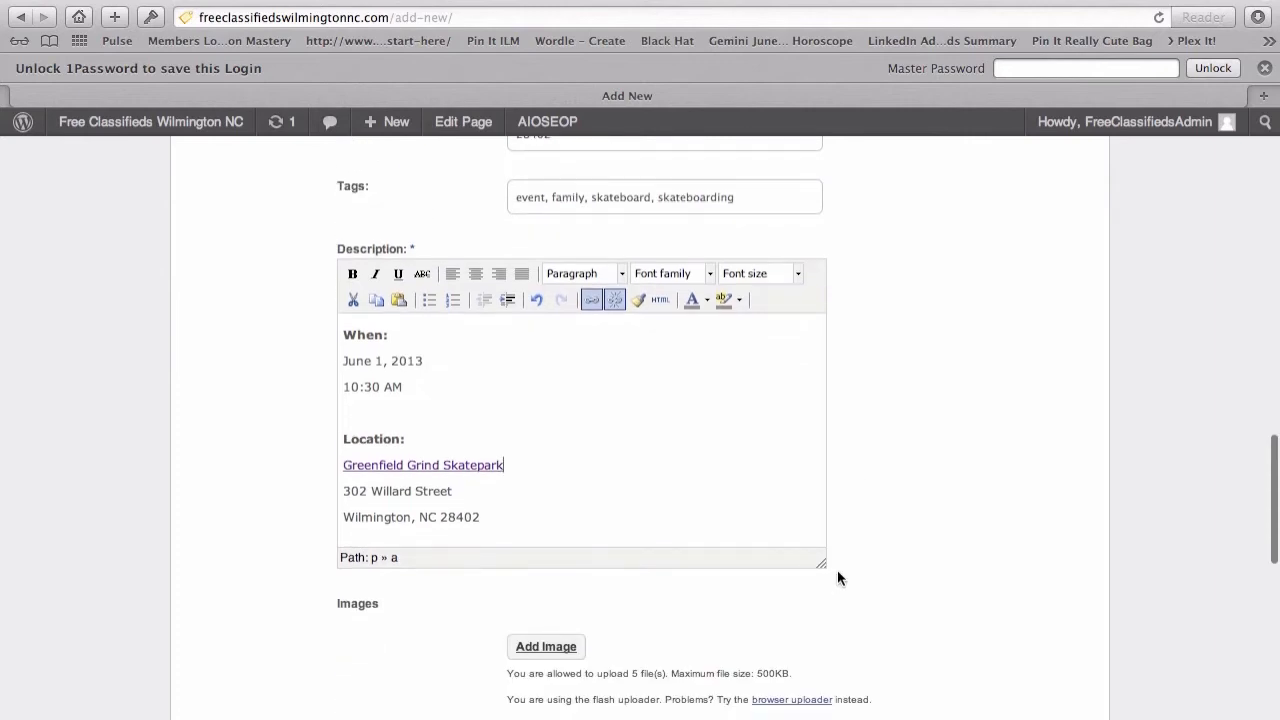
pyautogui.scroll(-3)
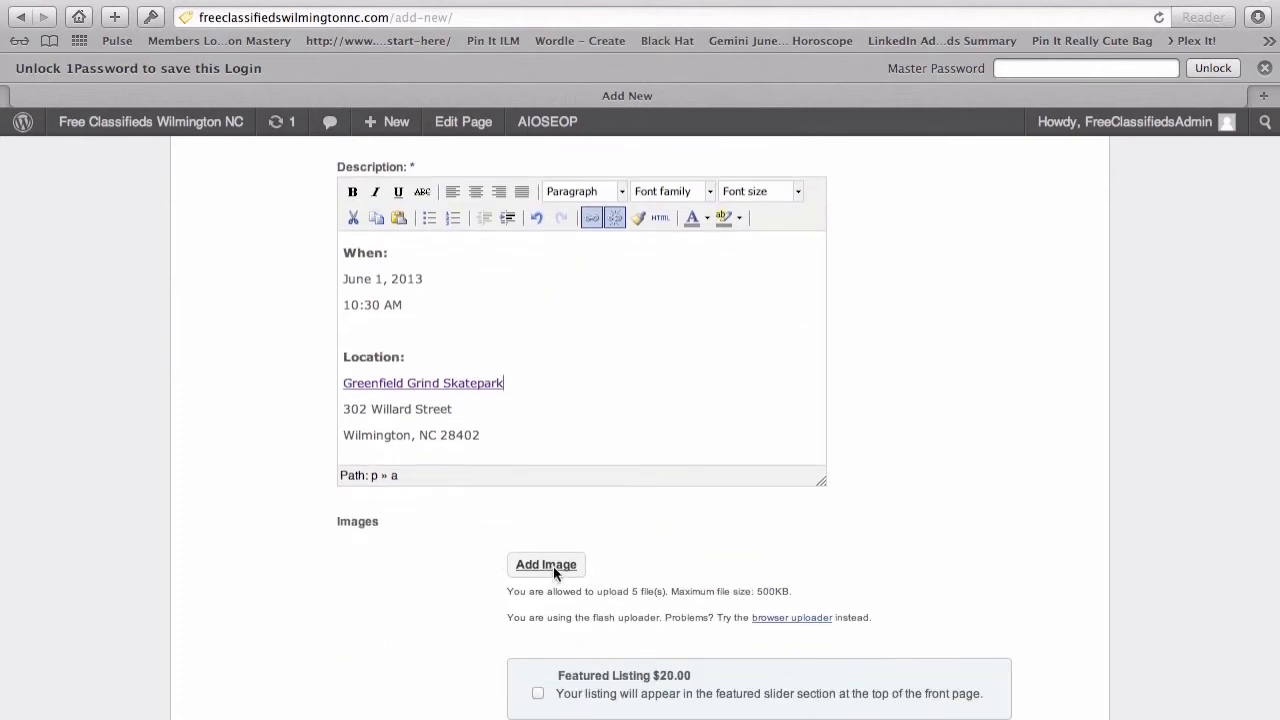
# Upload 800px-Skateboard.jpg and skate.jpg; Skateboard.jpg is rejected as too large
pyautogui.click(546, 564)
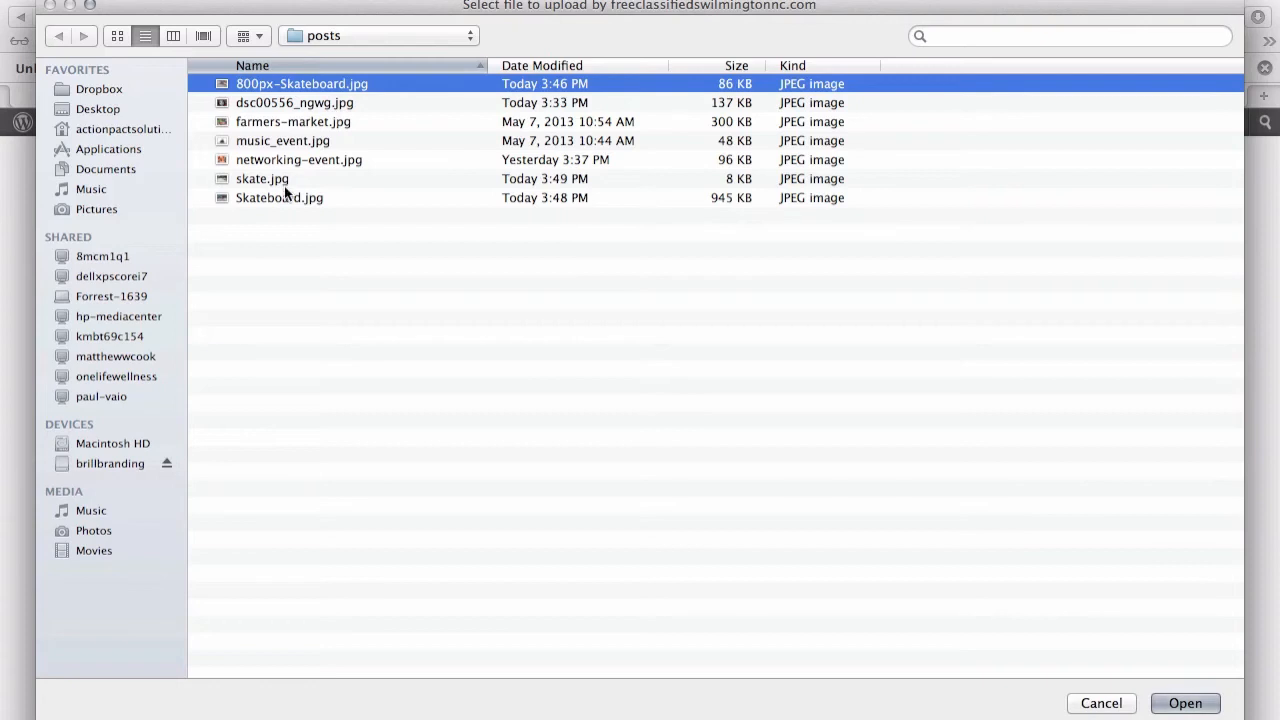
pyautogui.moveTo(276, 208)
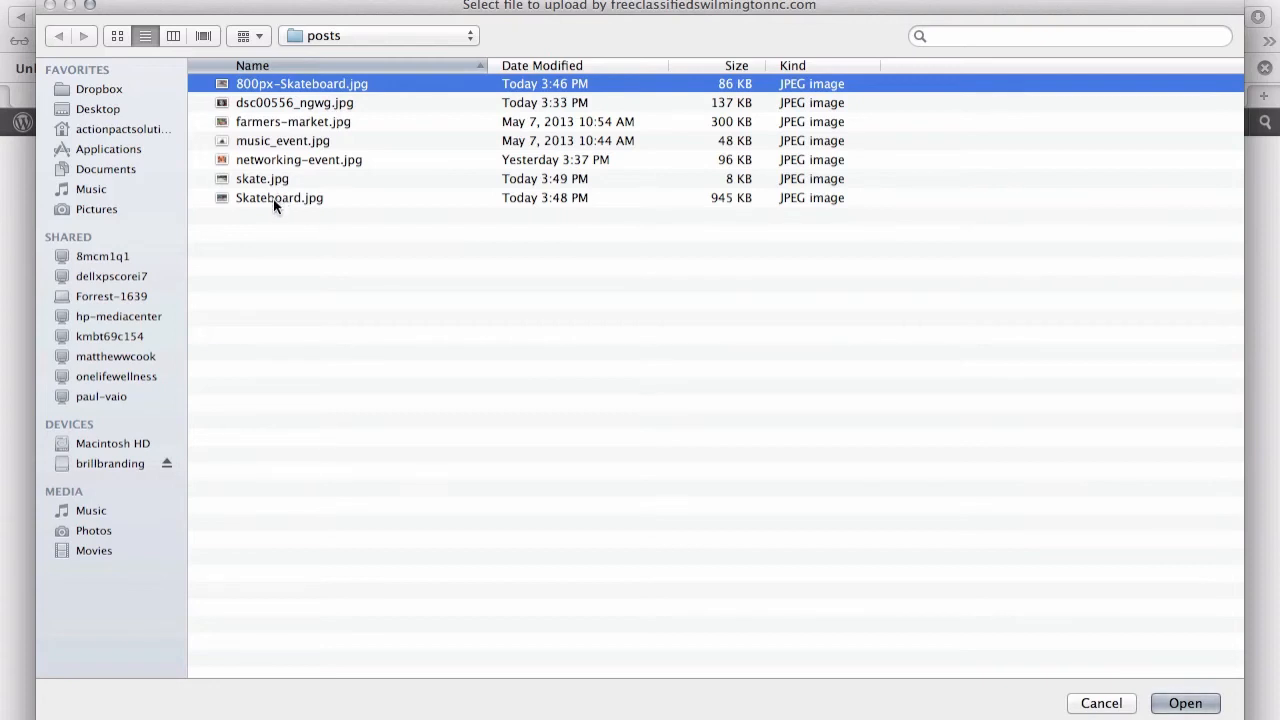
pyautogui.click(1184, 704)
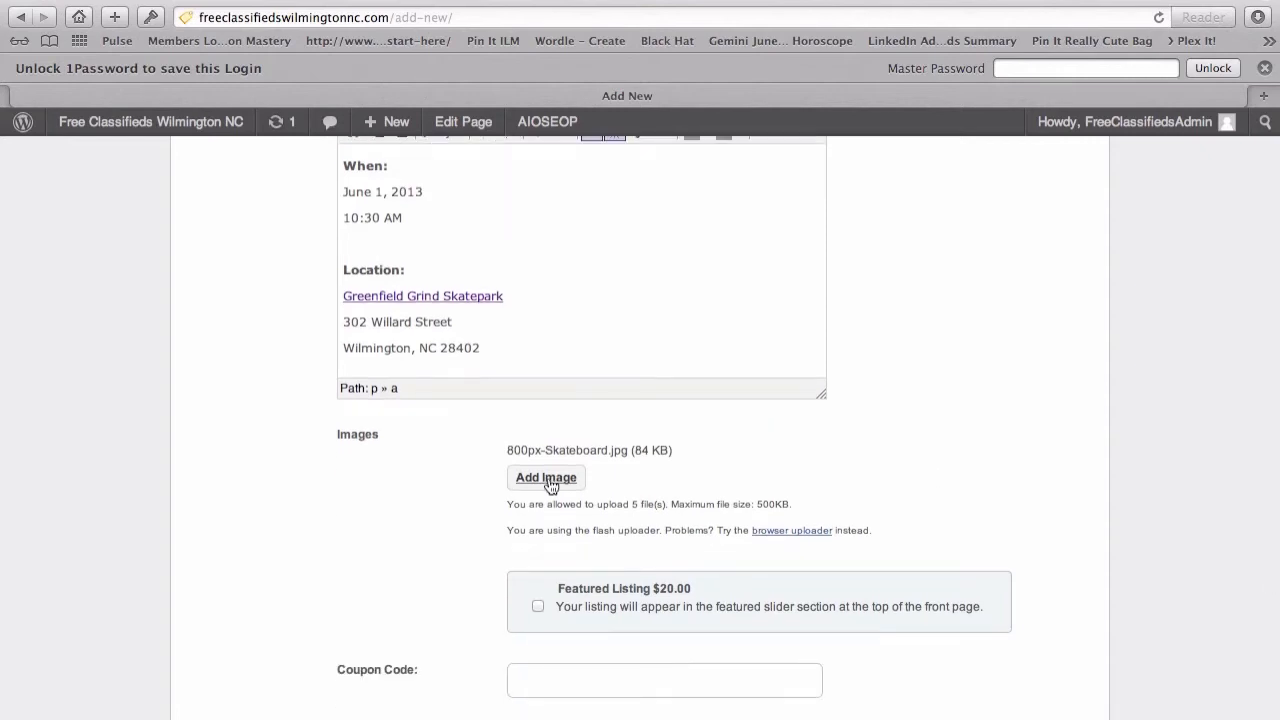
pyautogui.click(546, 476)
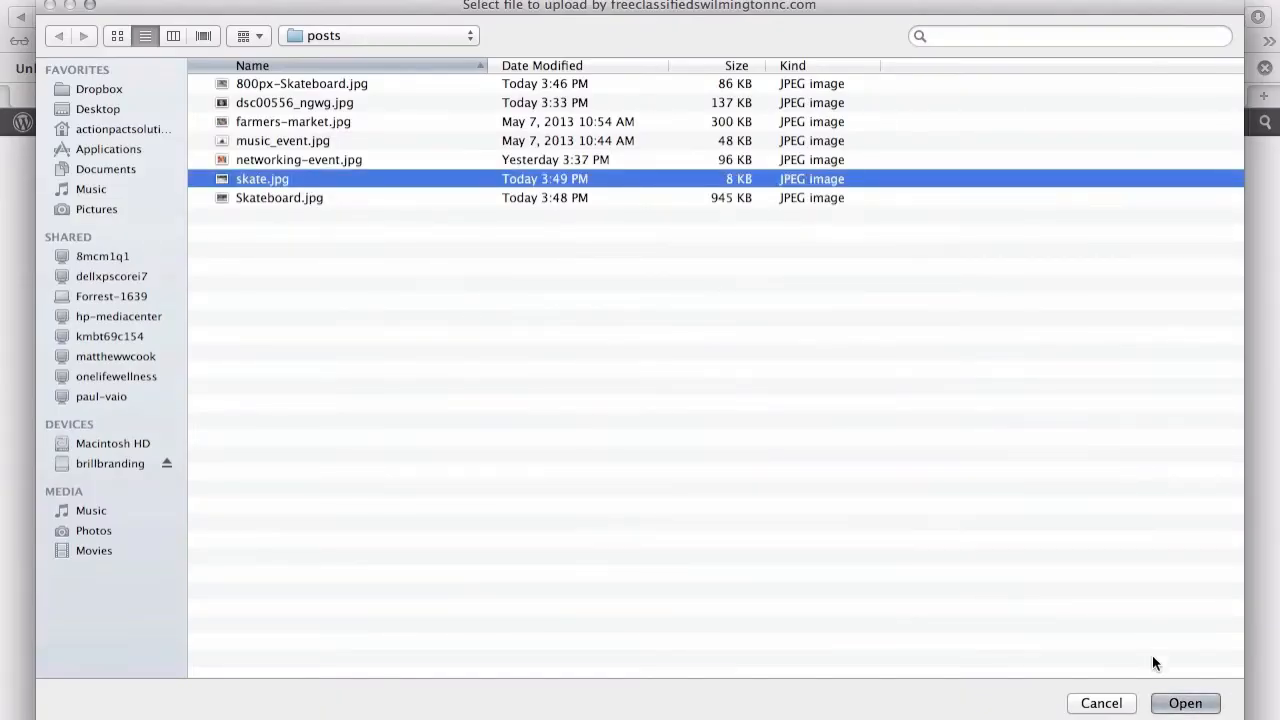
pyautogui.click(1184, 704)
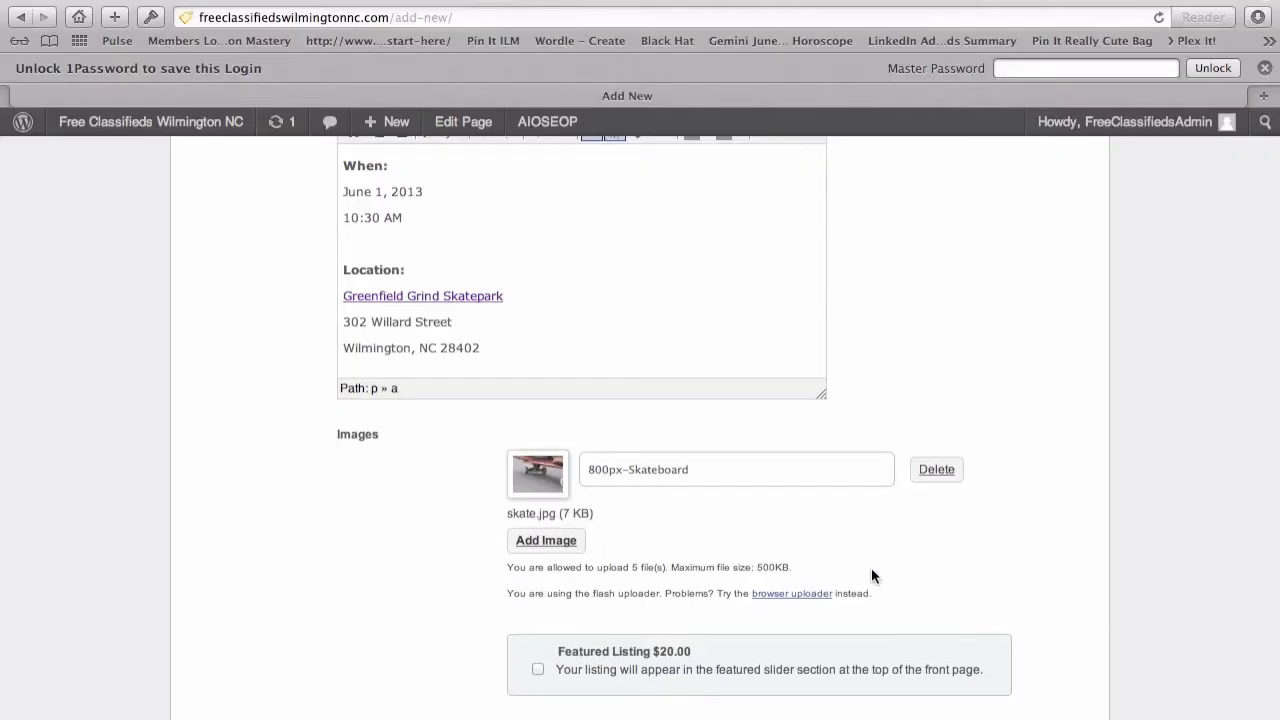
pyautogui.click(544, 540)
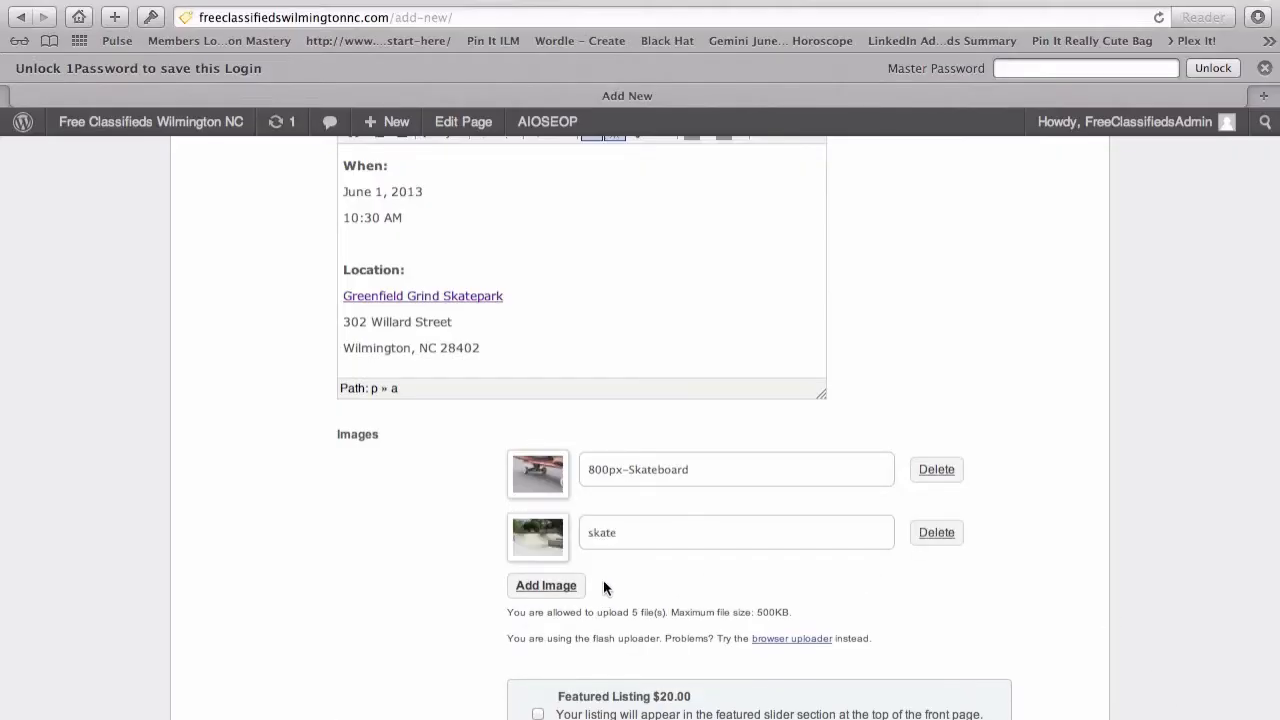
pyautogui.click(546, 584)
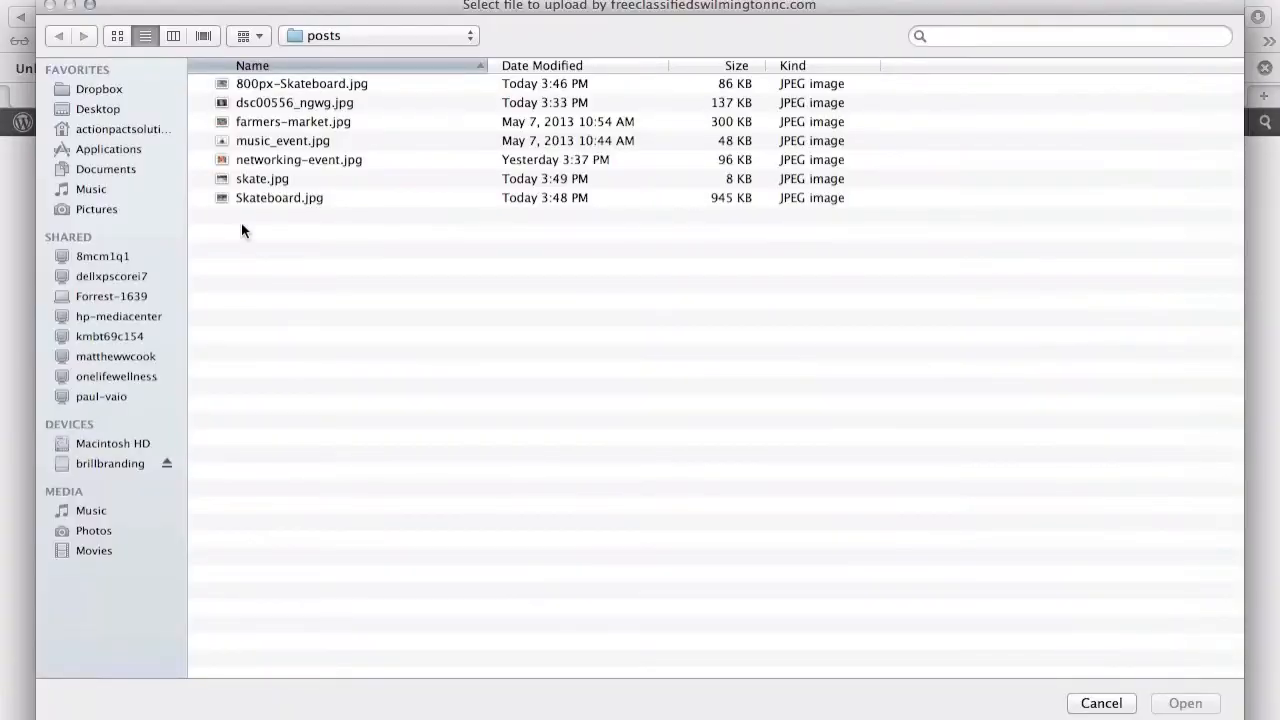
pyautogui.click(1184, 704)
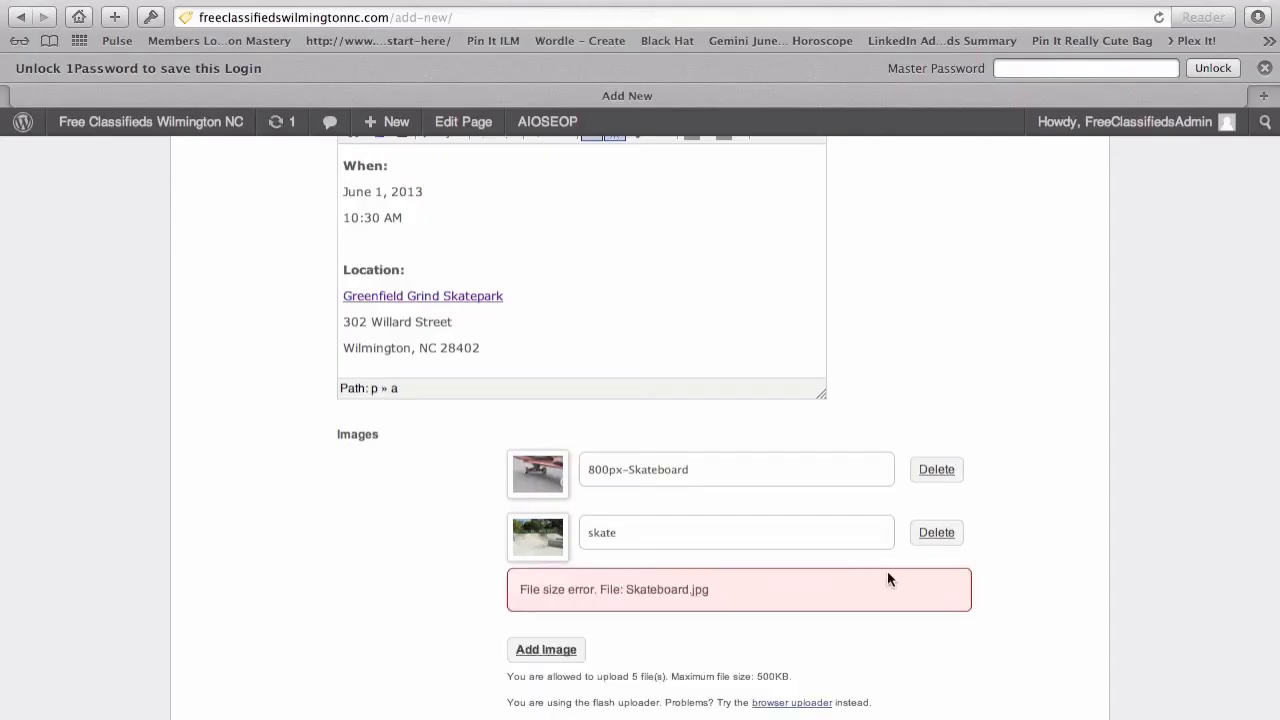
pyautogui.moveTo(762, 600)
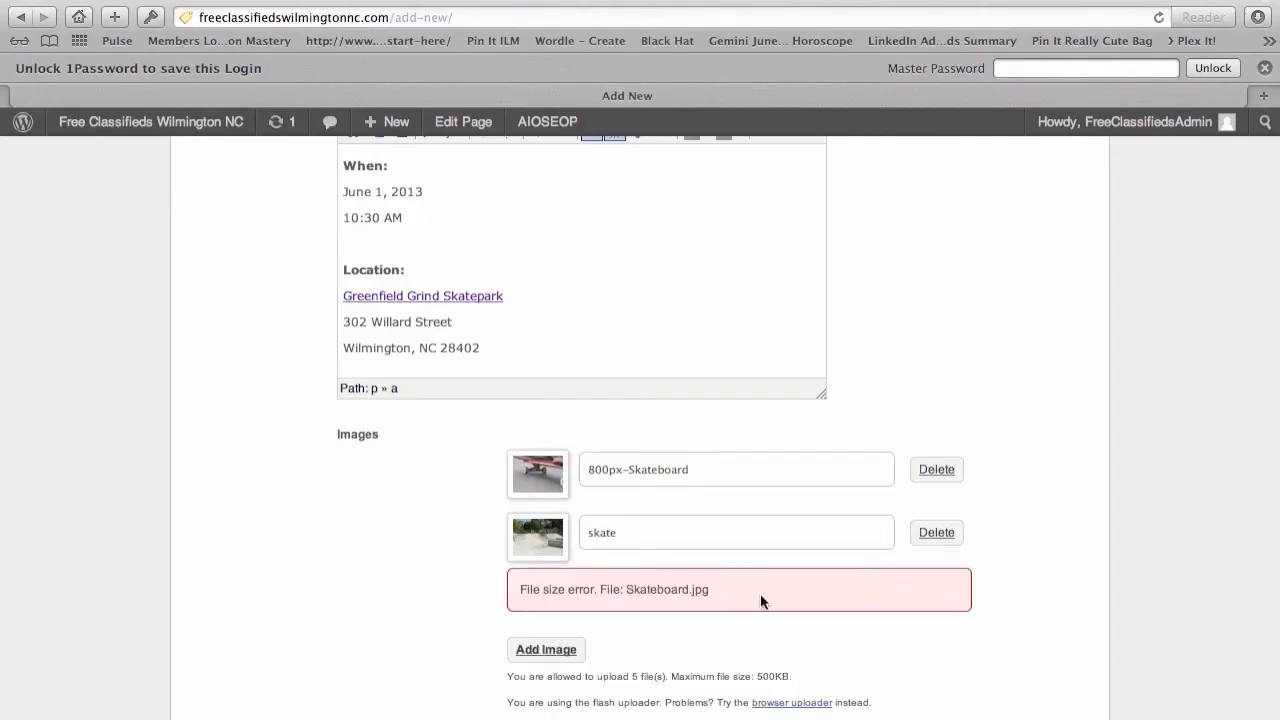
pyautogui.moveTo(856, 600)
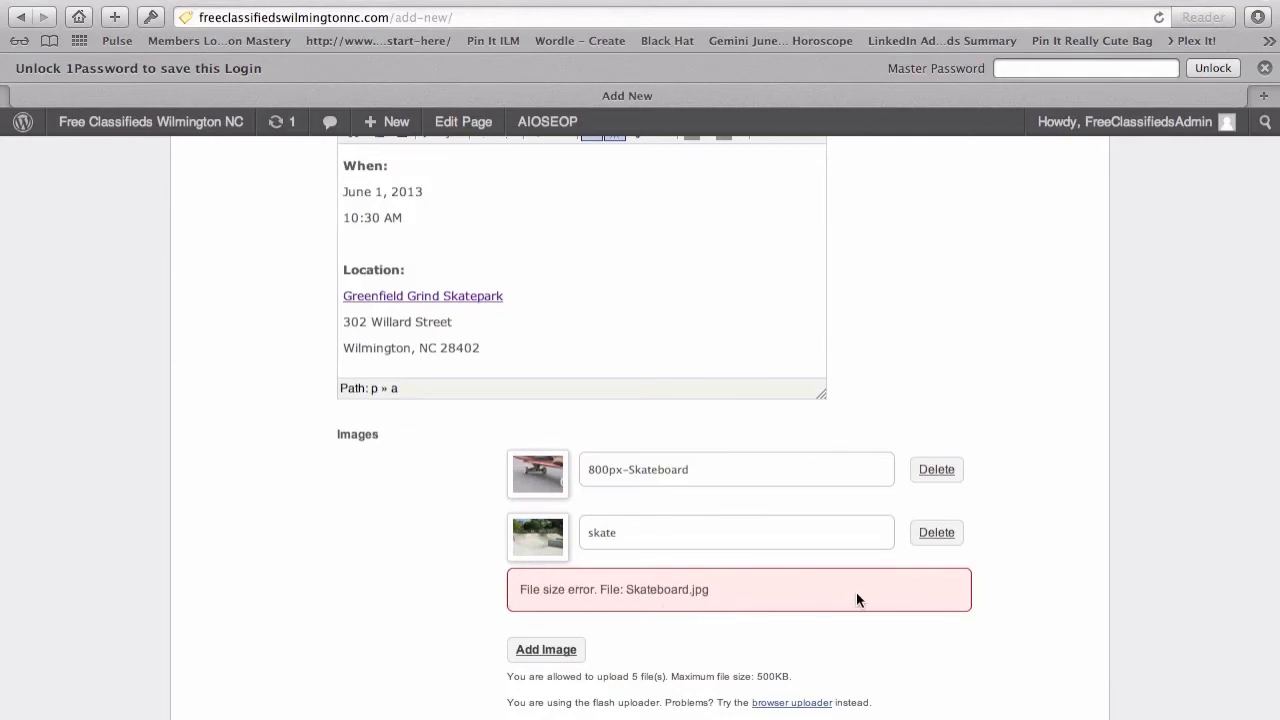
# Retitle the attached photos 'Skateboarding Event' in place of their filenames
pyautogui.scroll(-3)
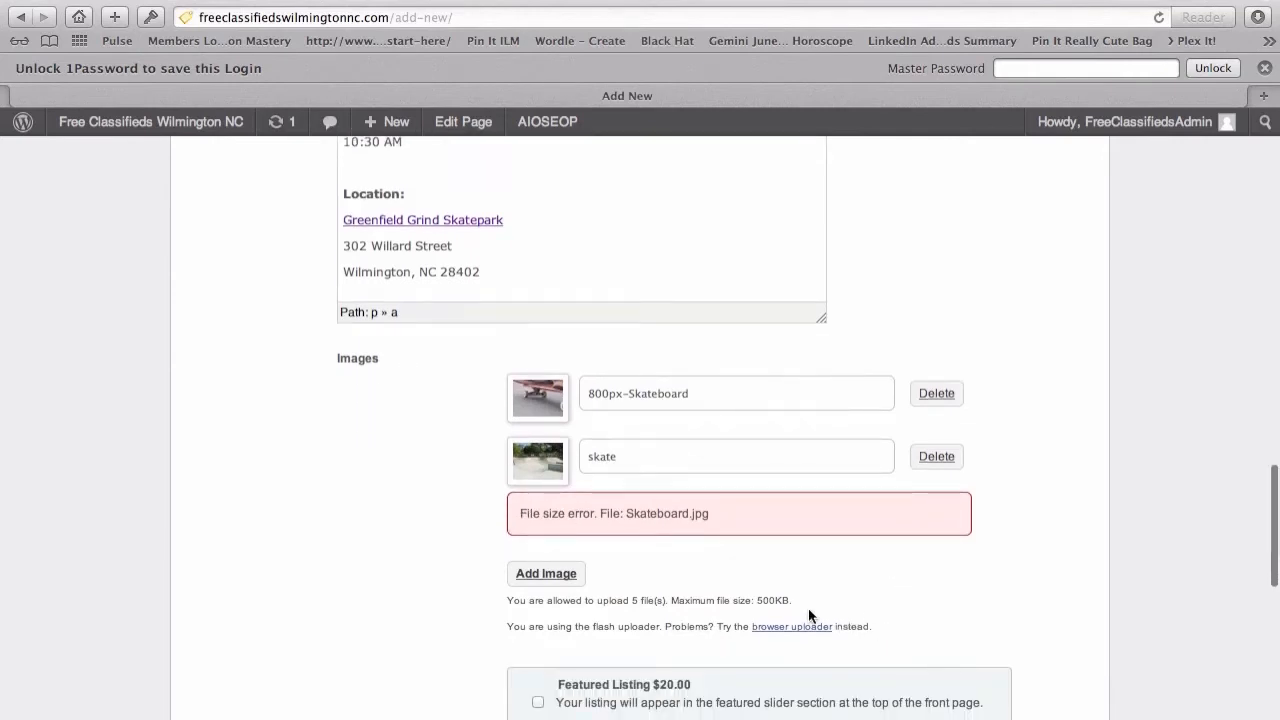
pyautogui.doubleClick(772, 600)
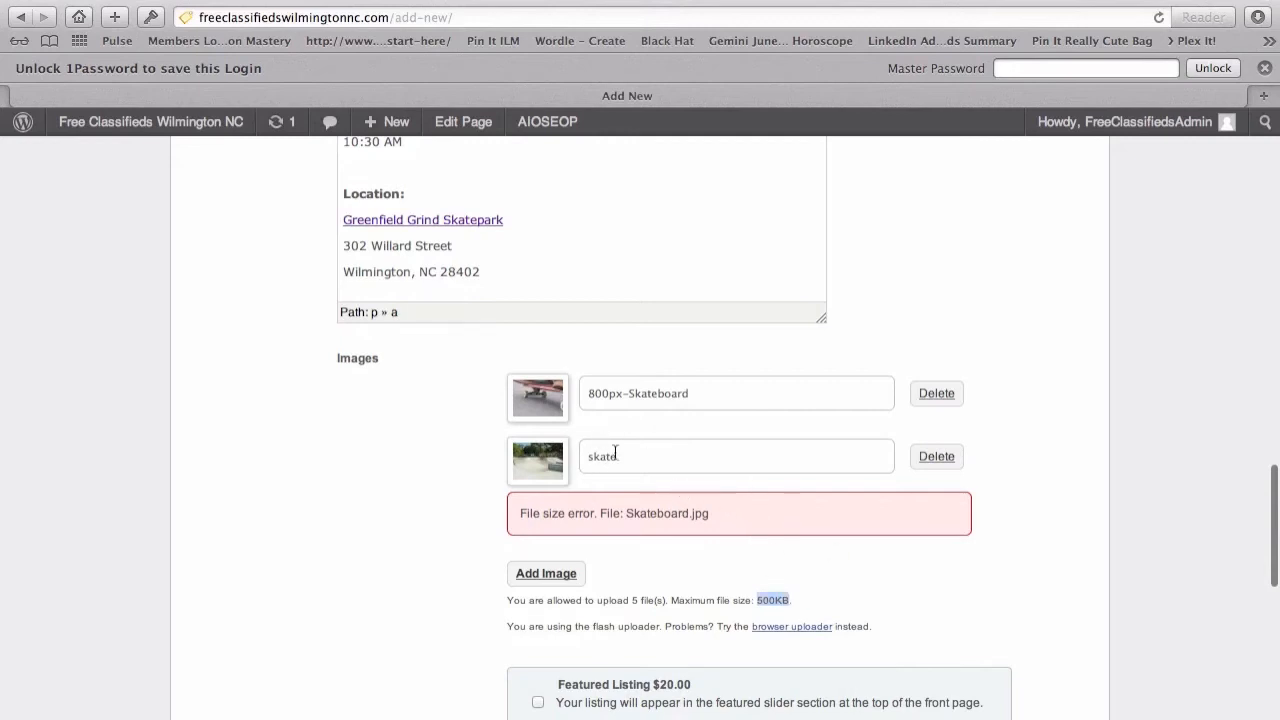
pyautogui.doubleClick(600, 456)
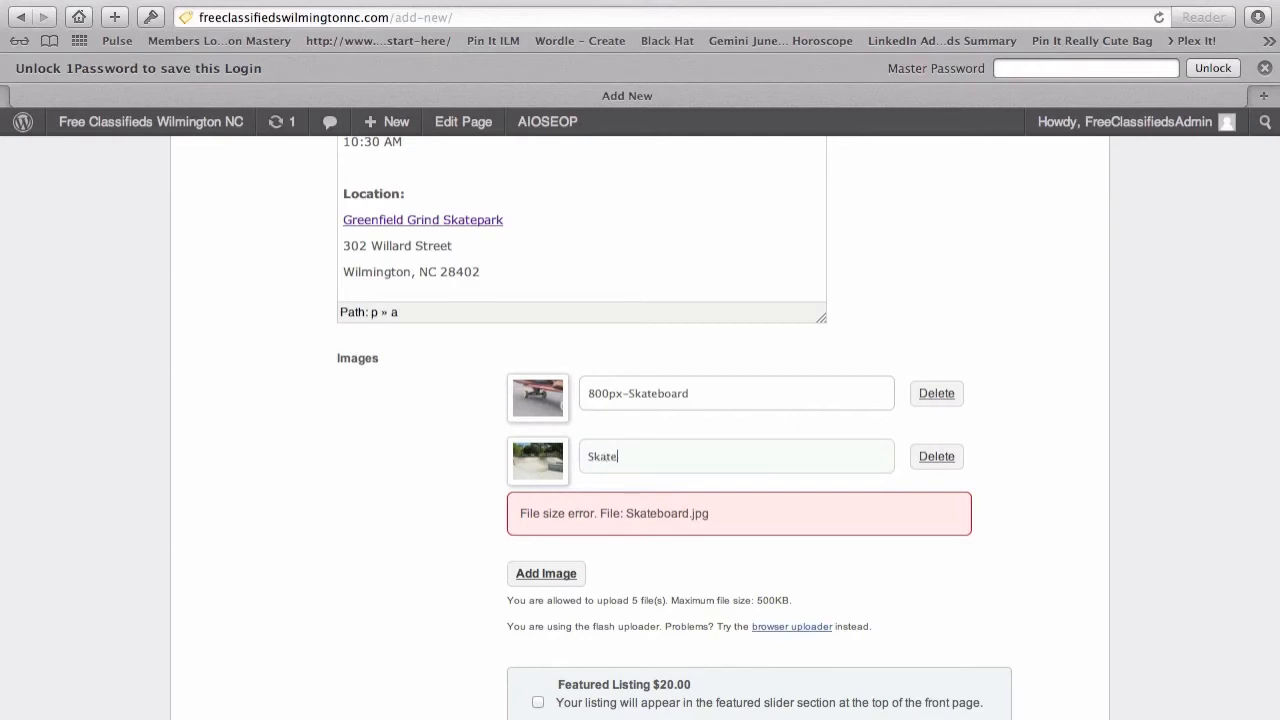
pyautogui.write('boarding')
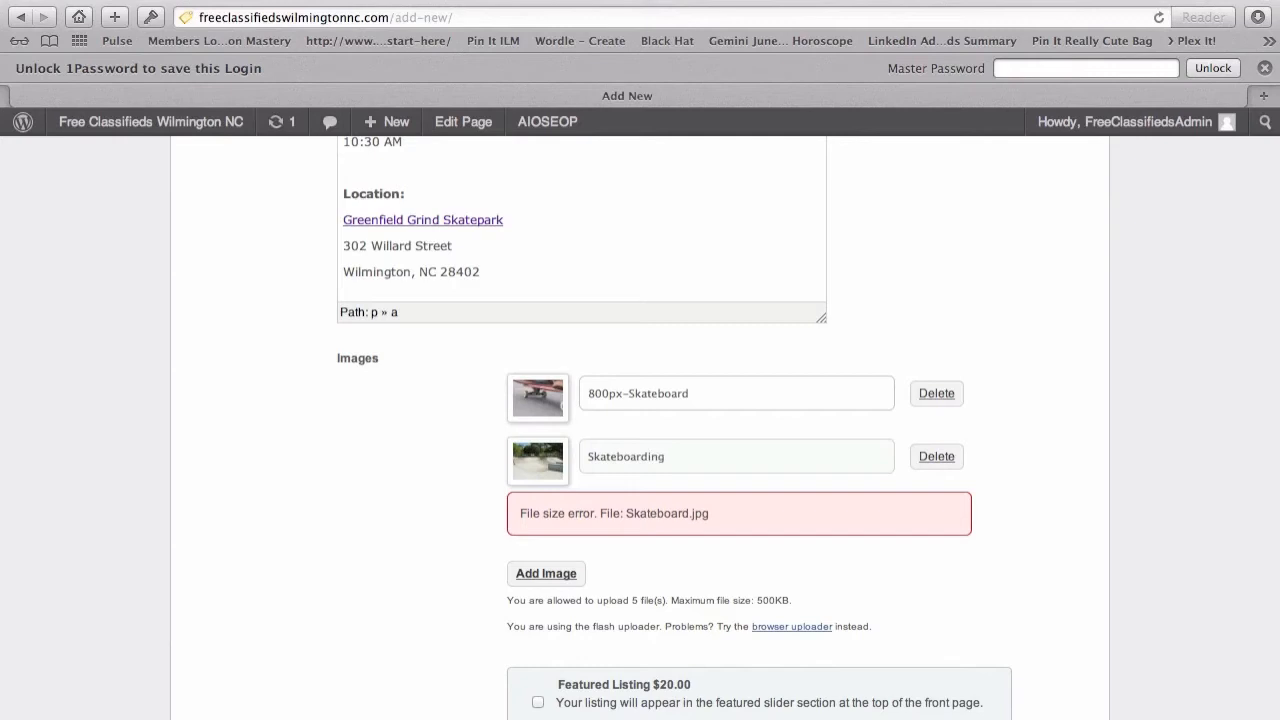
pyautogui.write('Event')
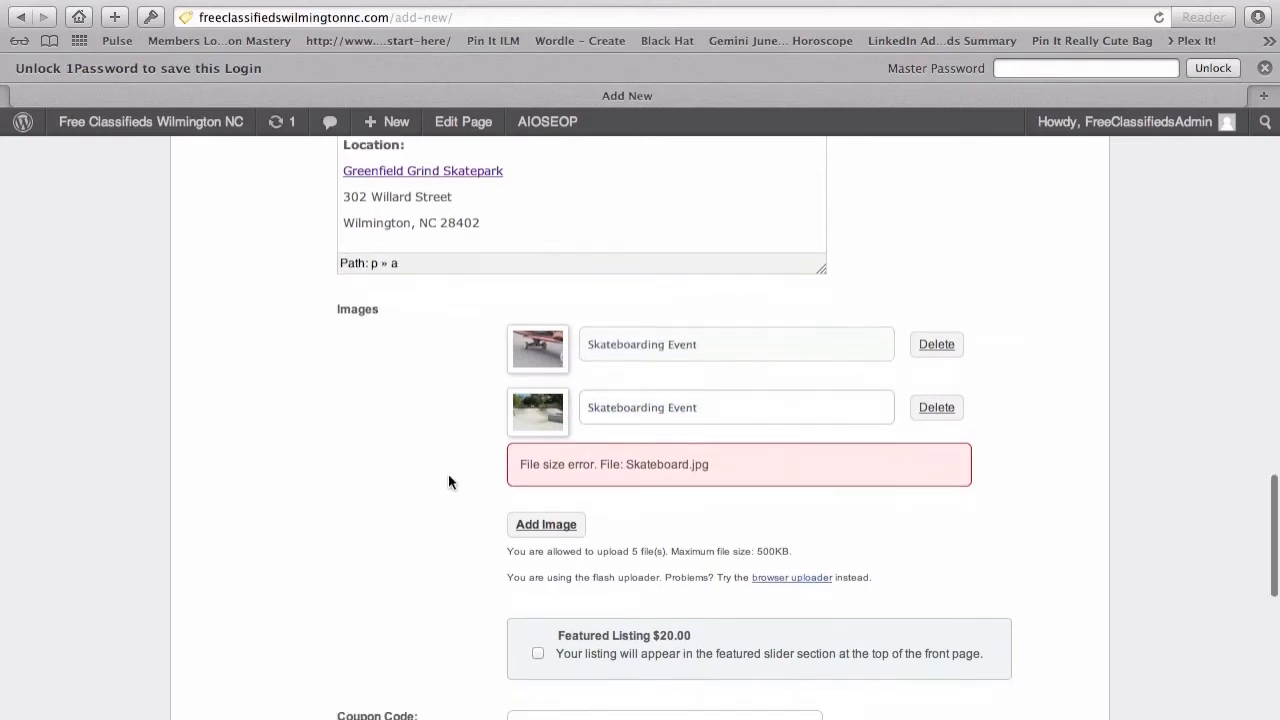
# Scroll the description to the When entry and the linked Greenfield Grind Skatepark address
pyautogui.scroll(-3)
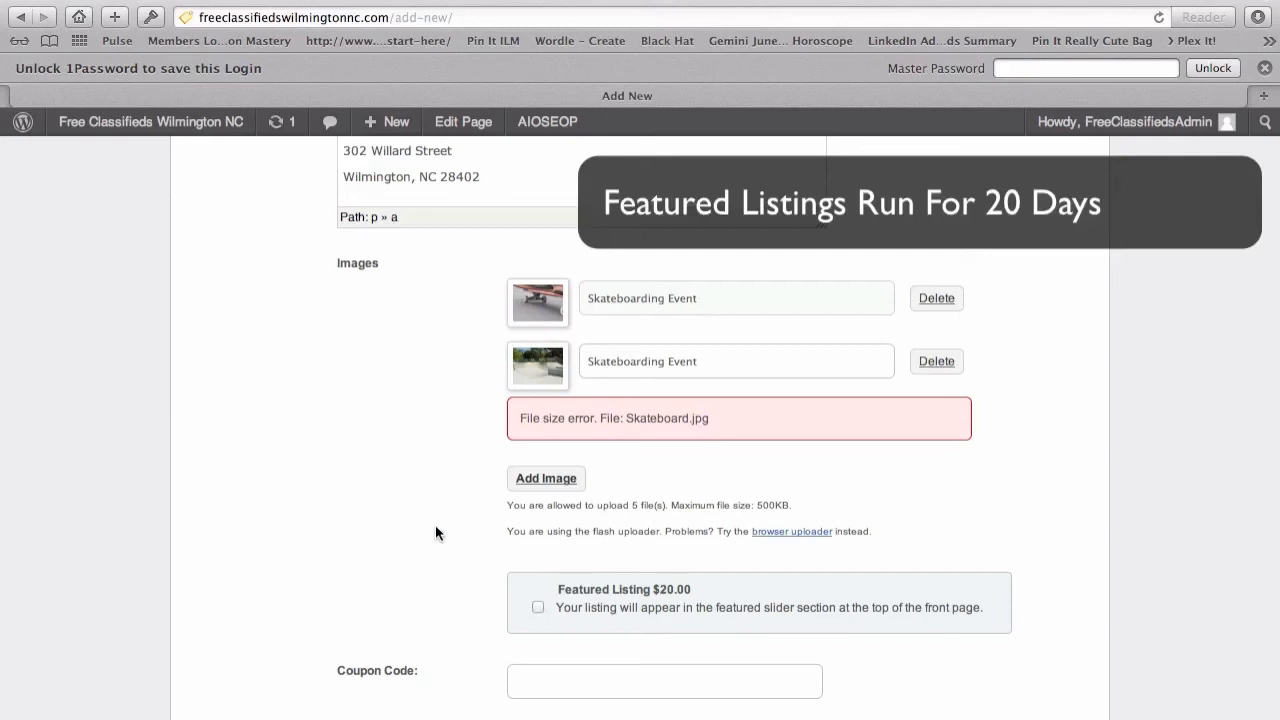
pyautogui.moveTo(448, 528)
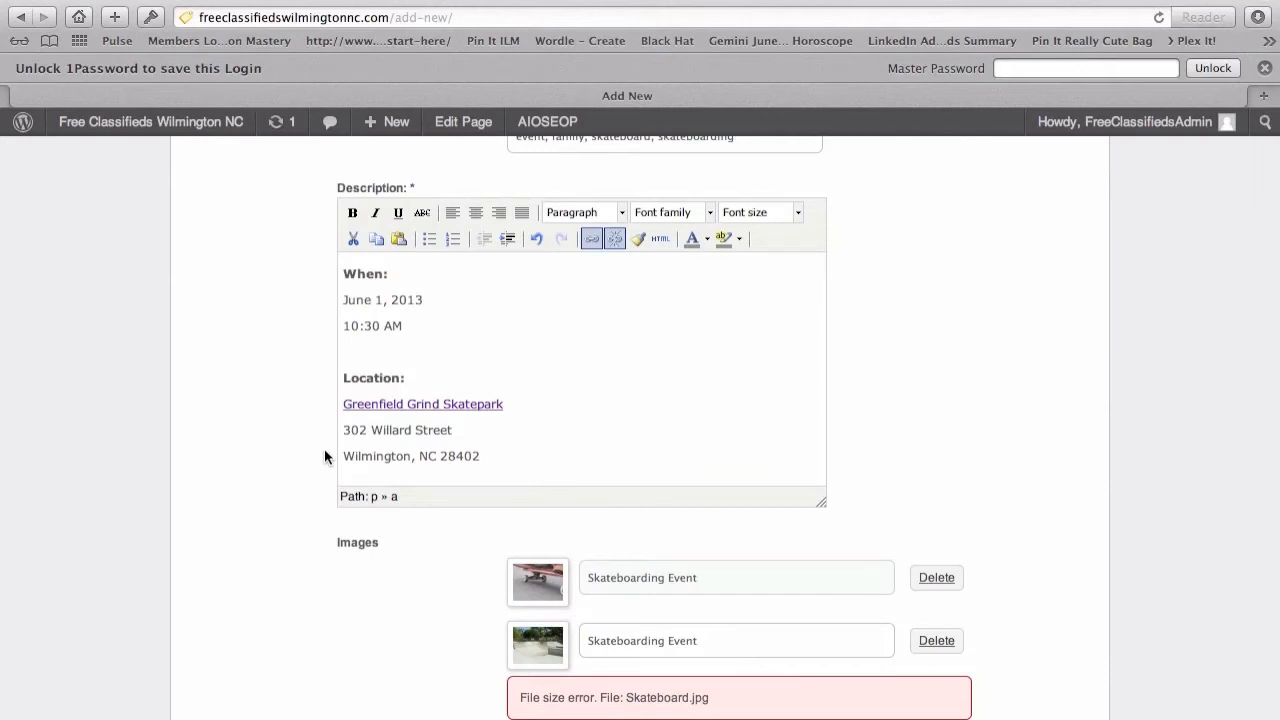
pyautogui.scroll(-3)
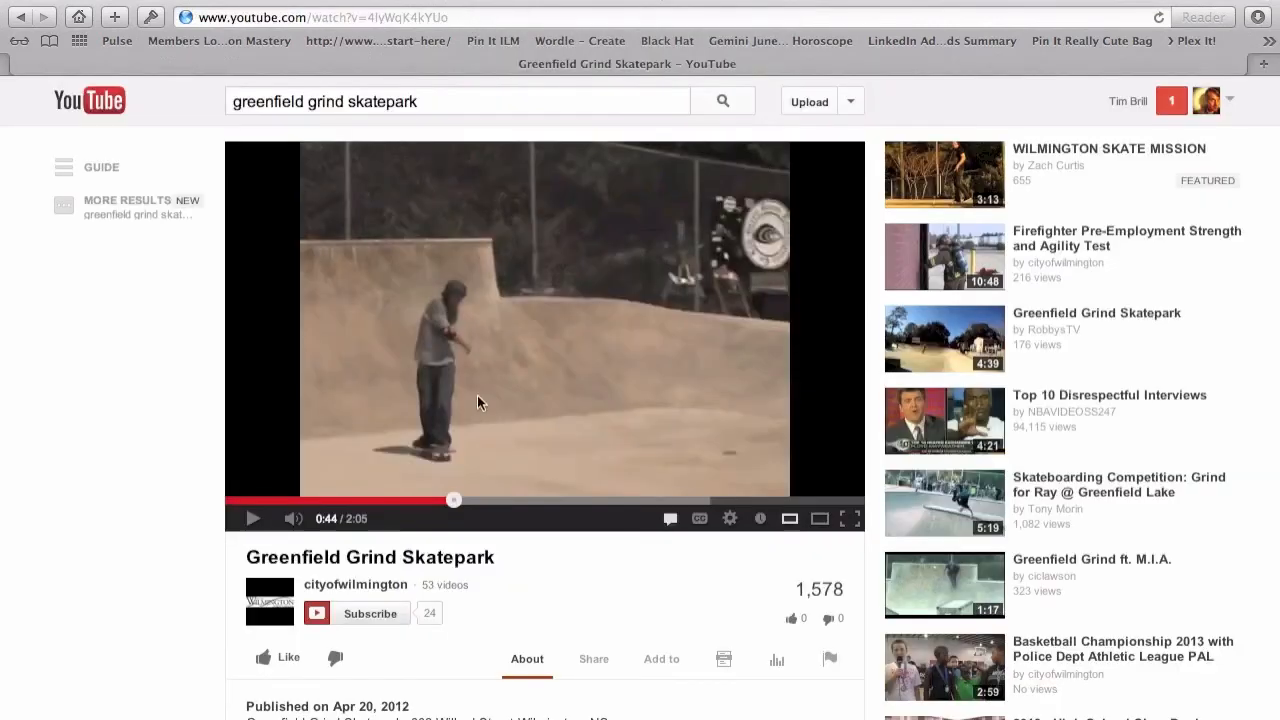
pyautogui.moveTo(448, 448)
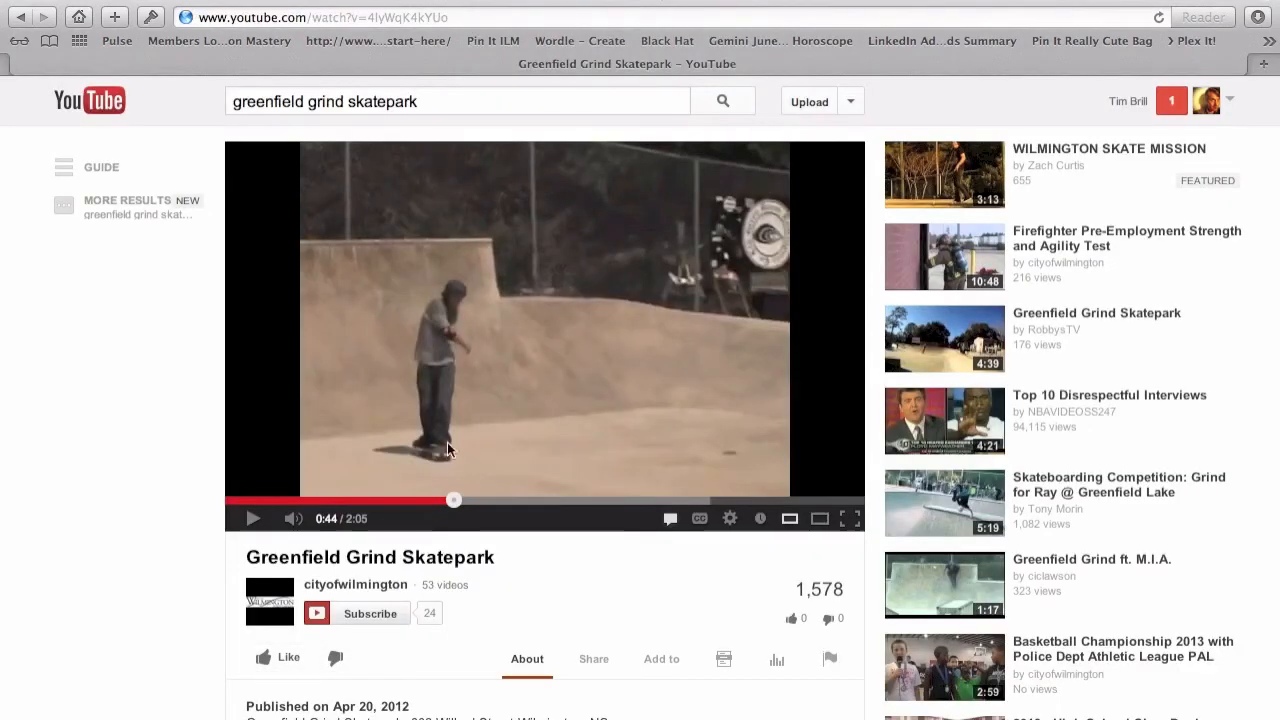
pyautogui.moveTo(768, 588)
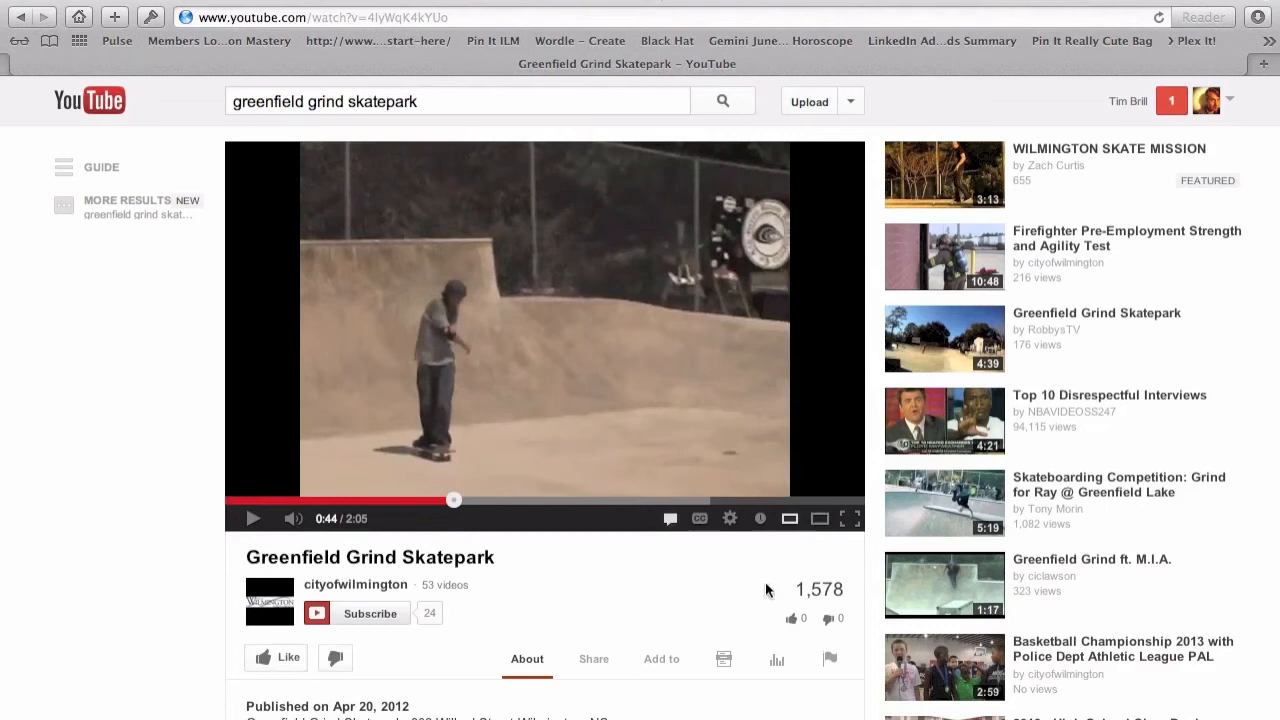
# Get the Greenfield Grind Skatepark video's embed code via Share > Embed
pyautogui.scroll(-3)
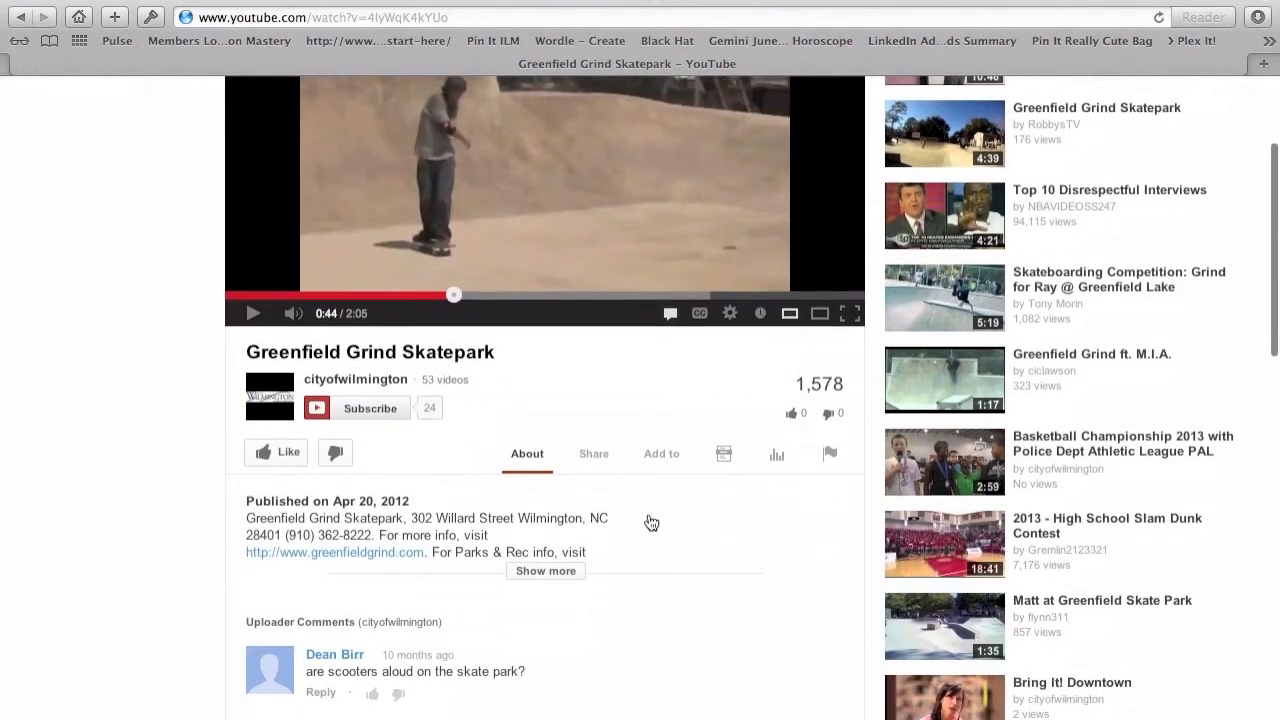
pyautogui.click(592, 452)
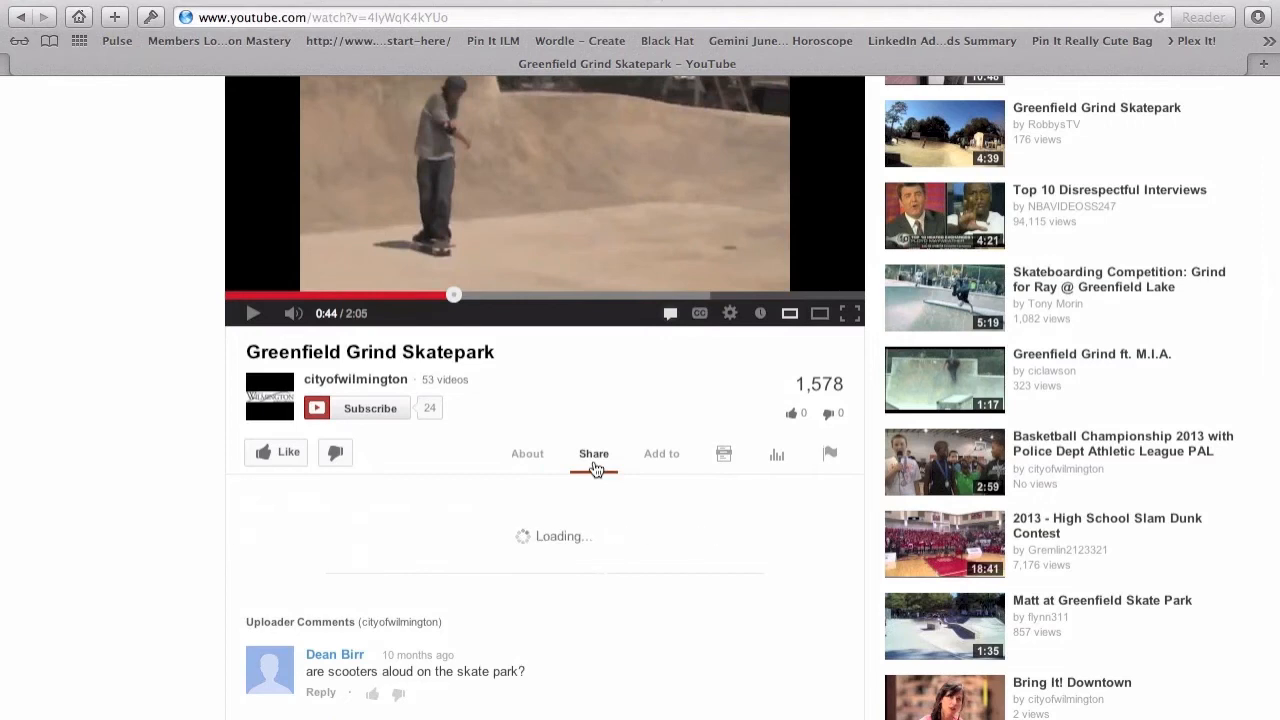
pyautogui.click(592, 452)
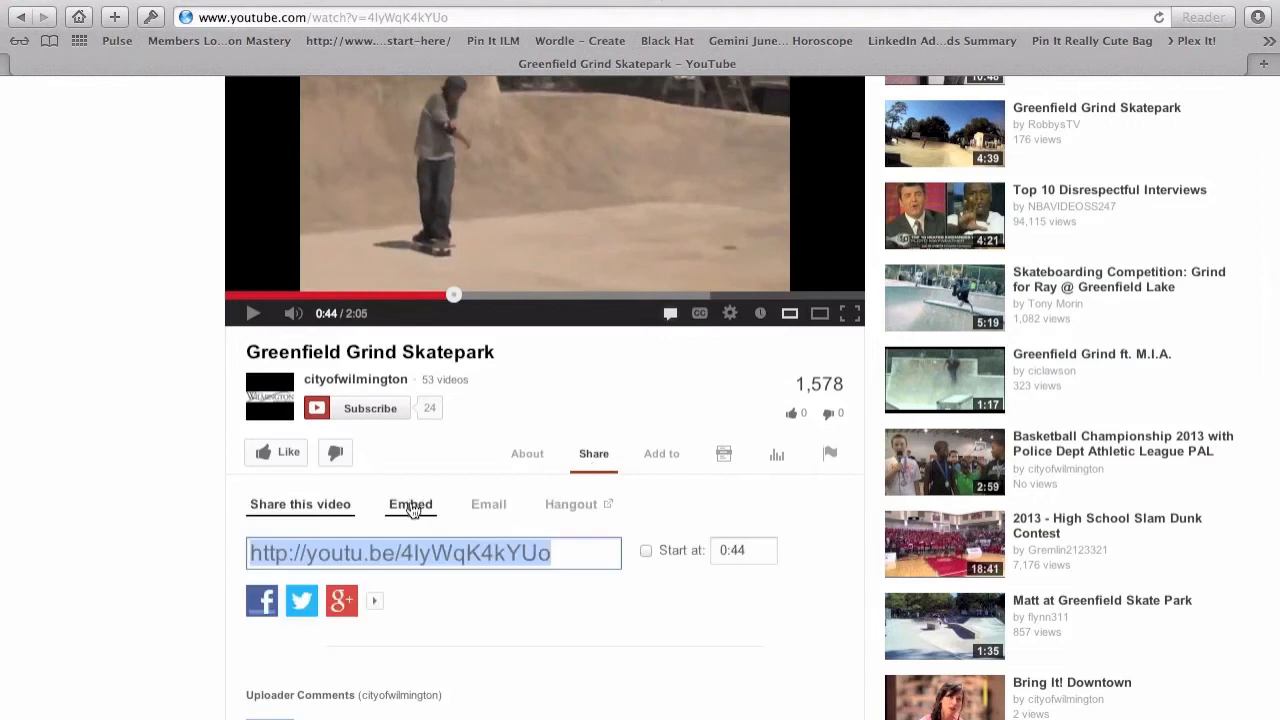
pyautogui.click(410, 504)
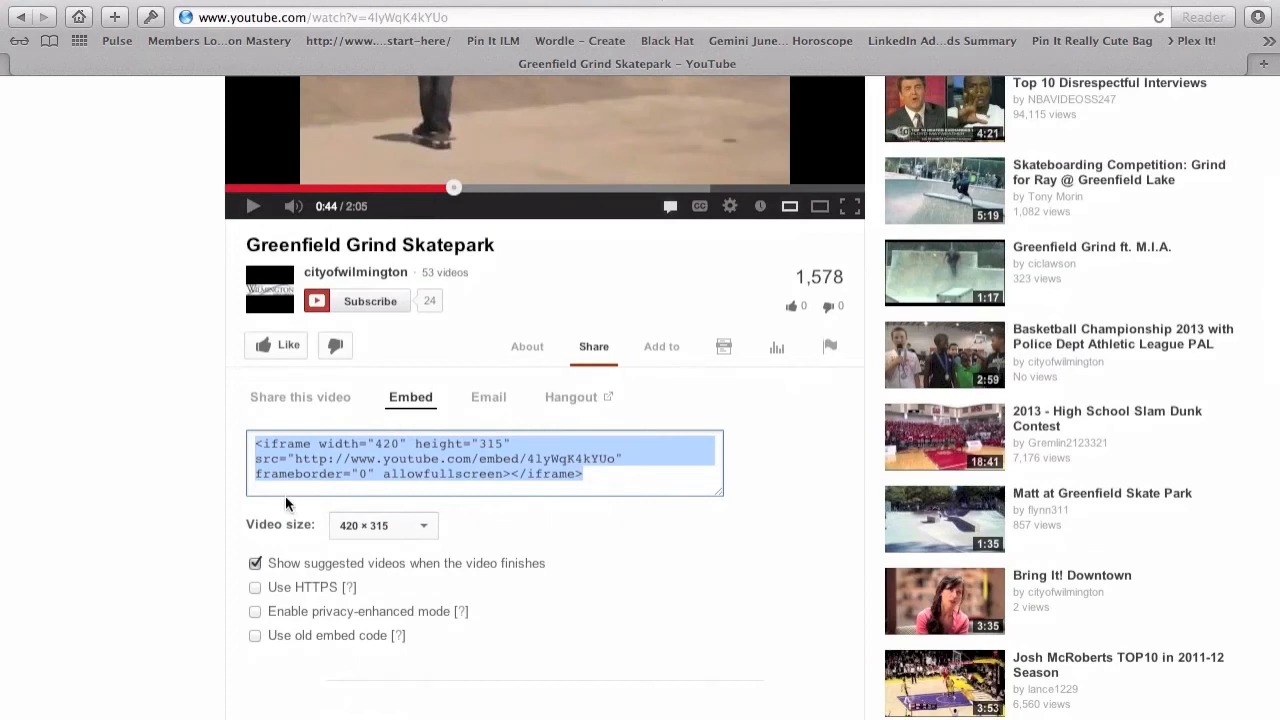
pyautogui.moveTo(408, 532)
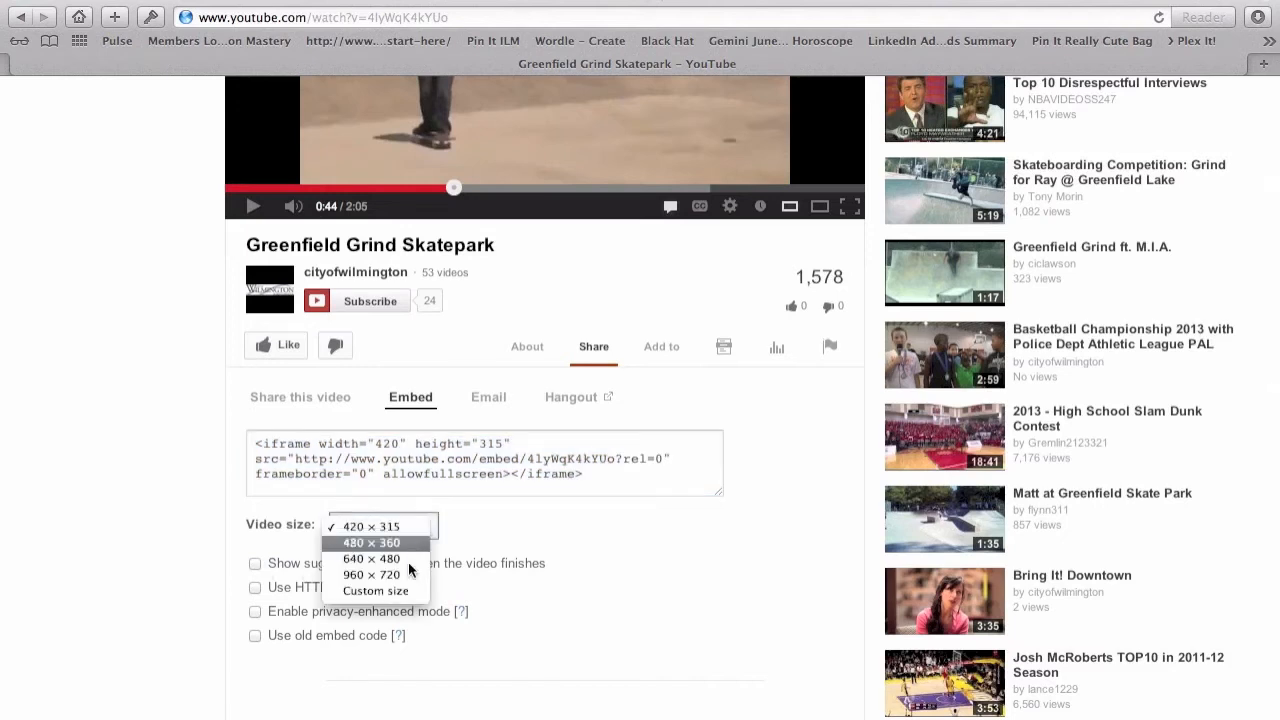
# Resize the embed to a custom 555 × 416 and select the updated code
pyautogui.click(376, 590)
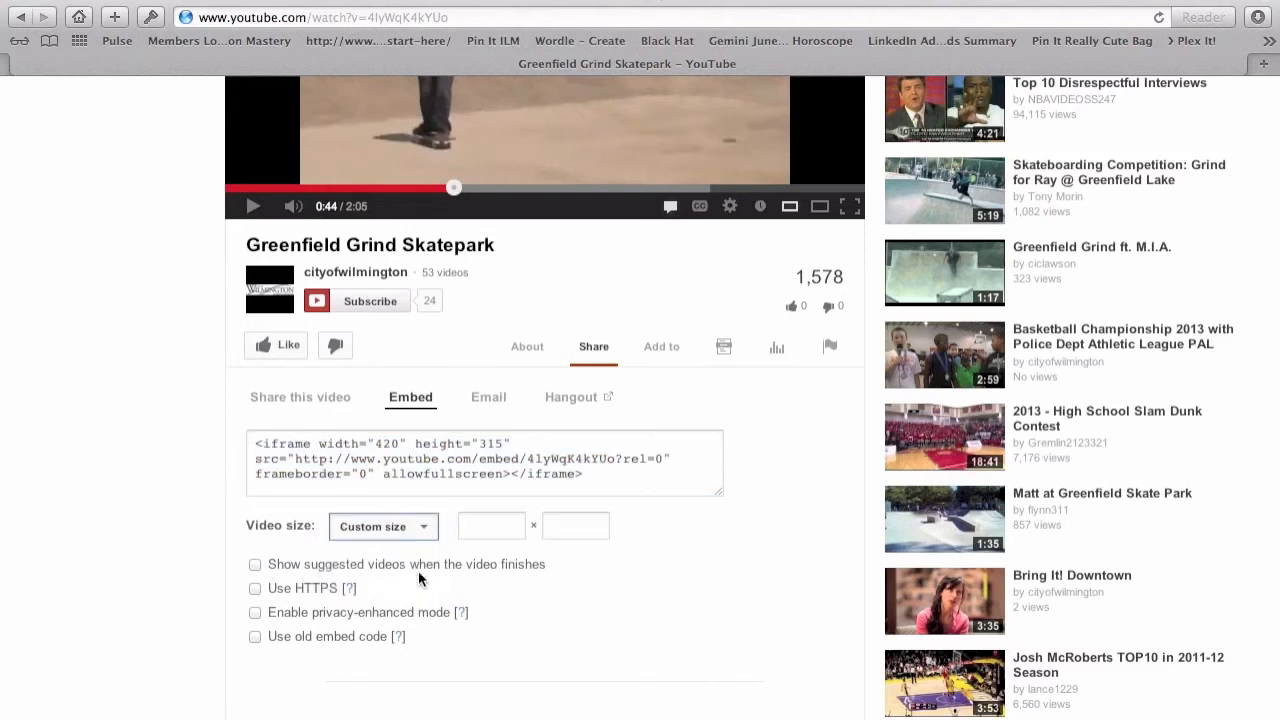
pyautogui.click(492, 524)
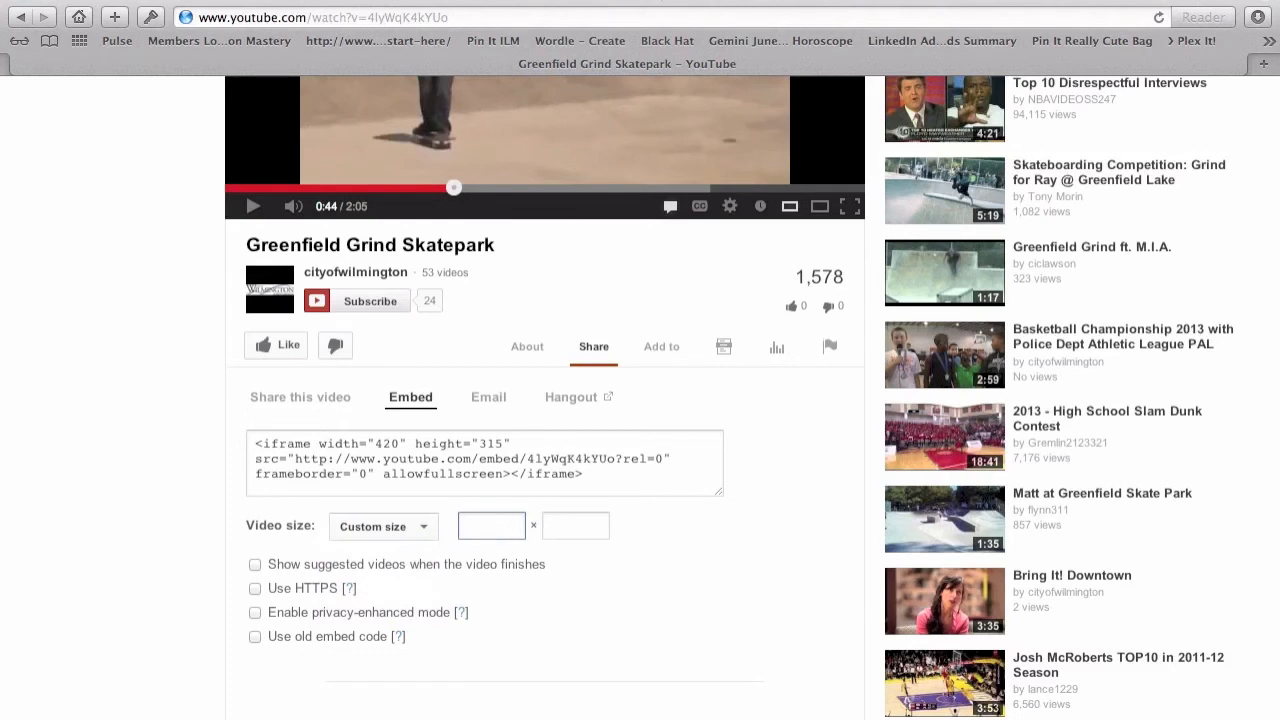
pyautogui.write('416')
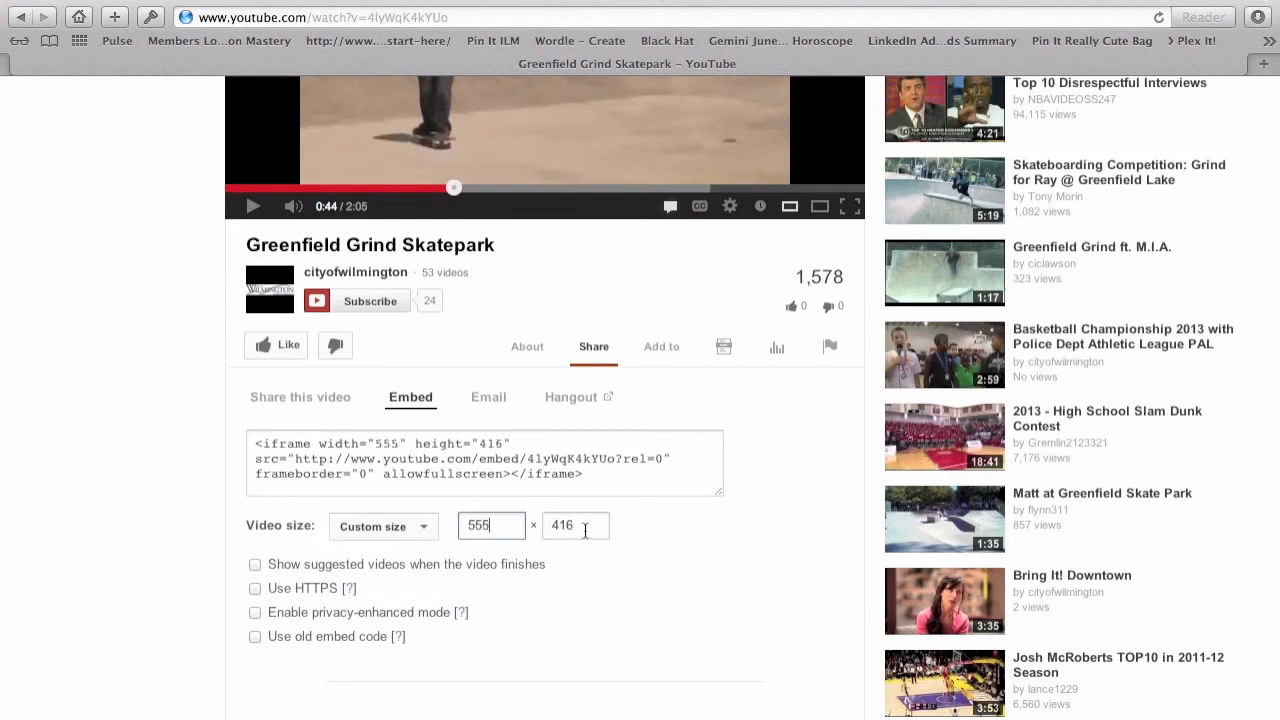
pyautogui.click(576, 524)
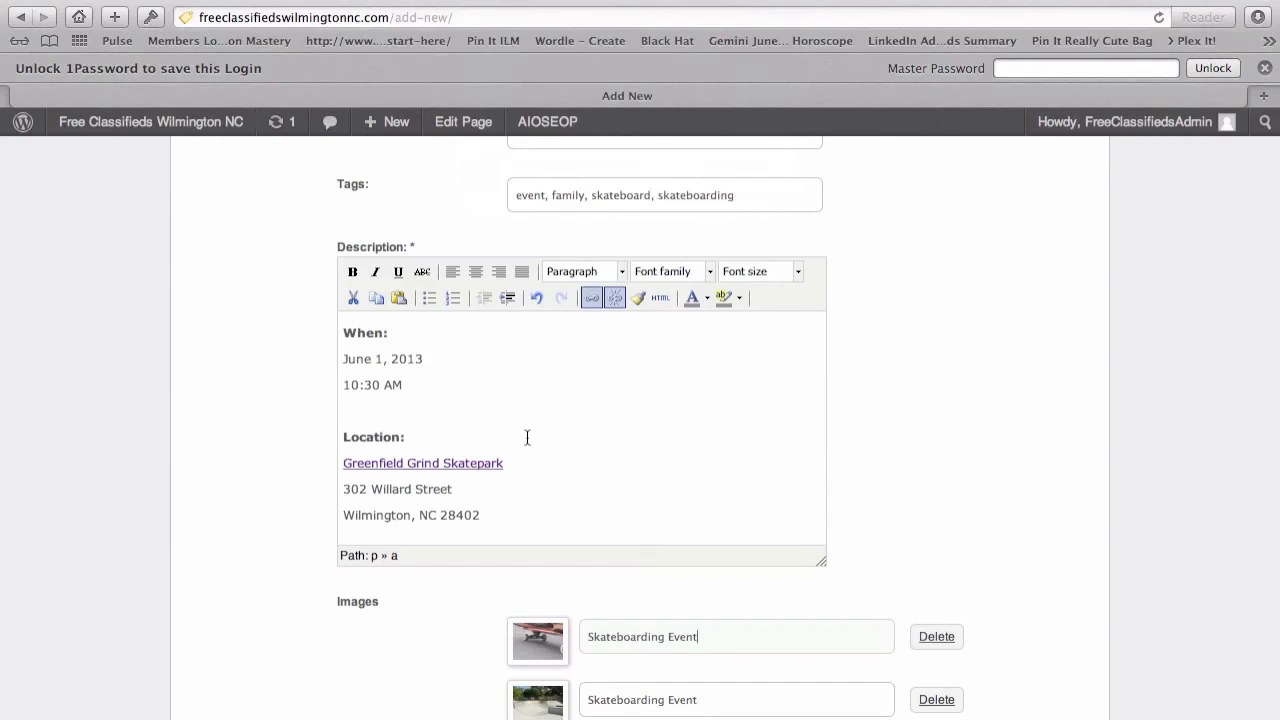
pyautogui.moveTo(528, 436)
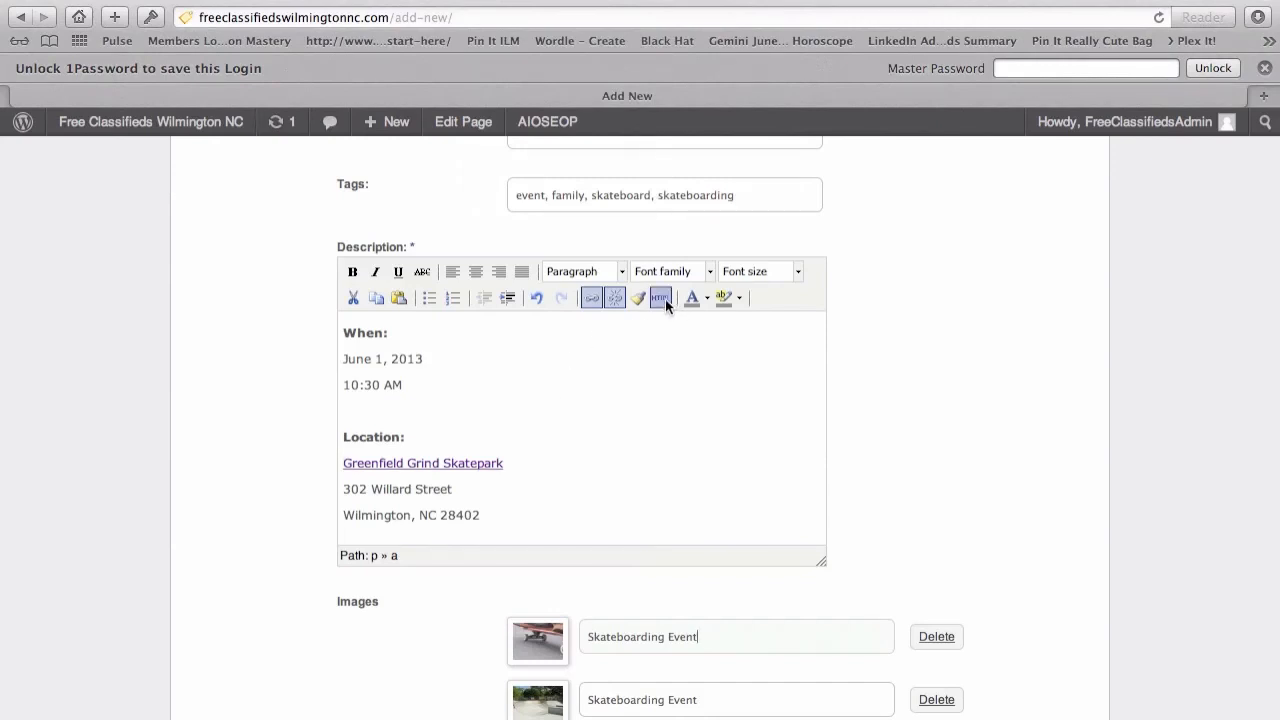
# Paste the iframe into the description's HTML source with width 555 and update it
pyautogui.click(660, 296)
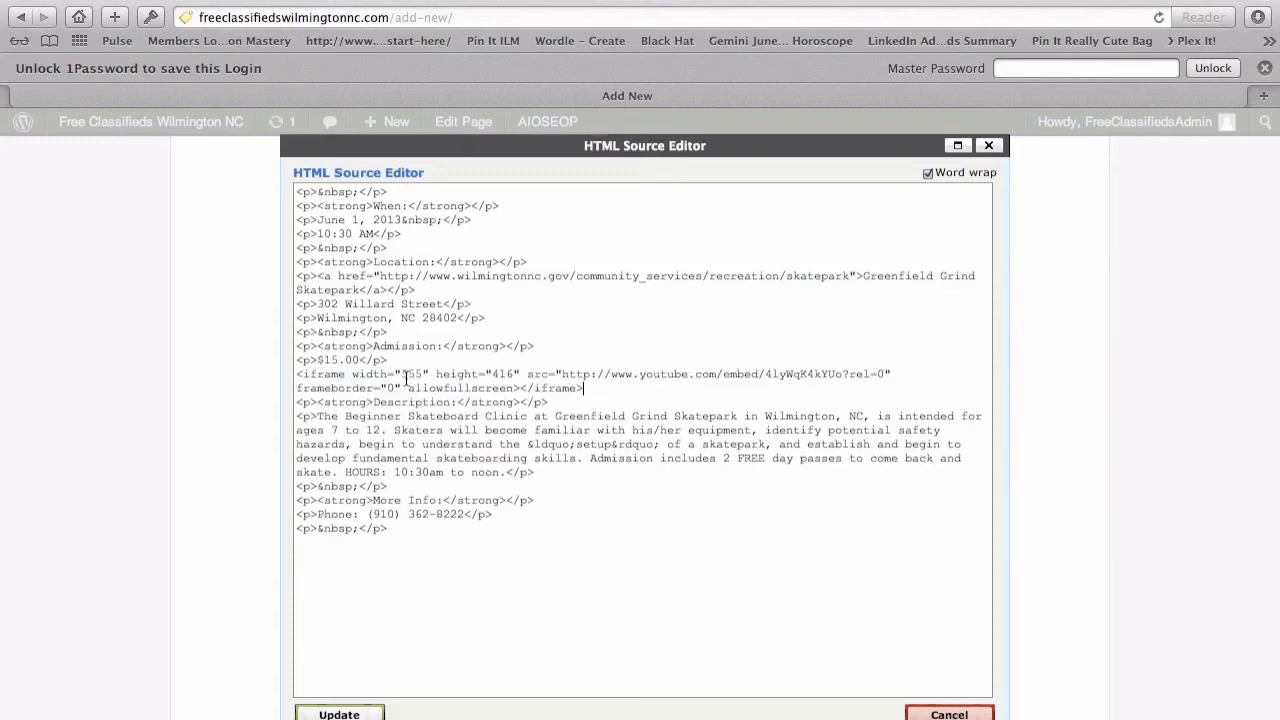
pyautogui.write('555')
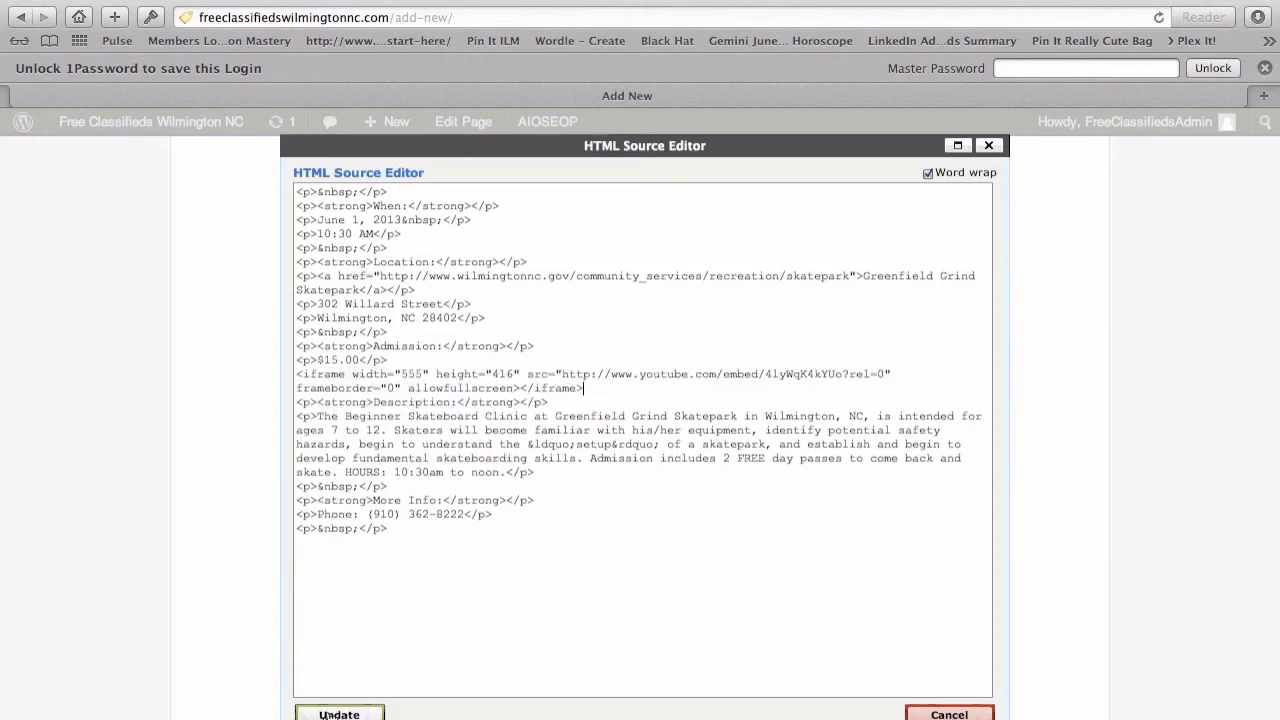
pyautogui.click(340, 714)
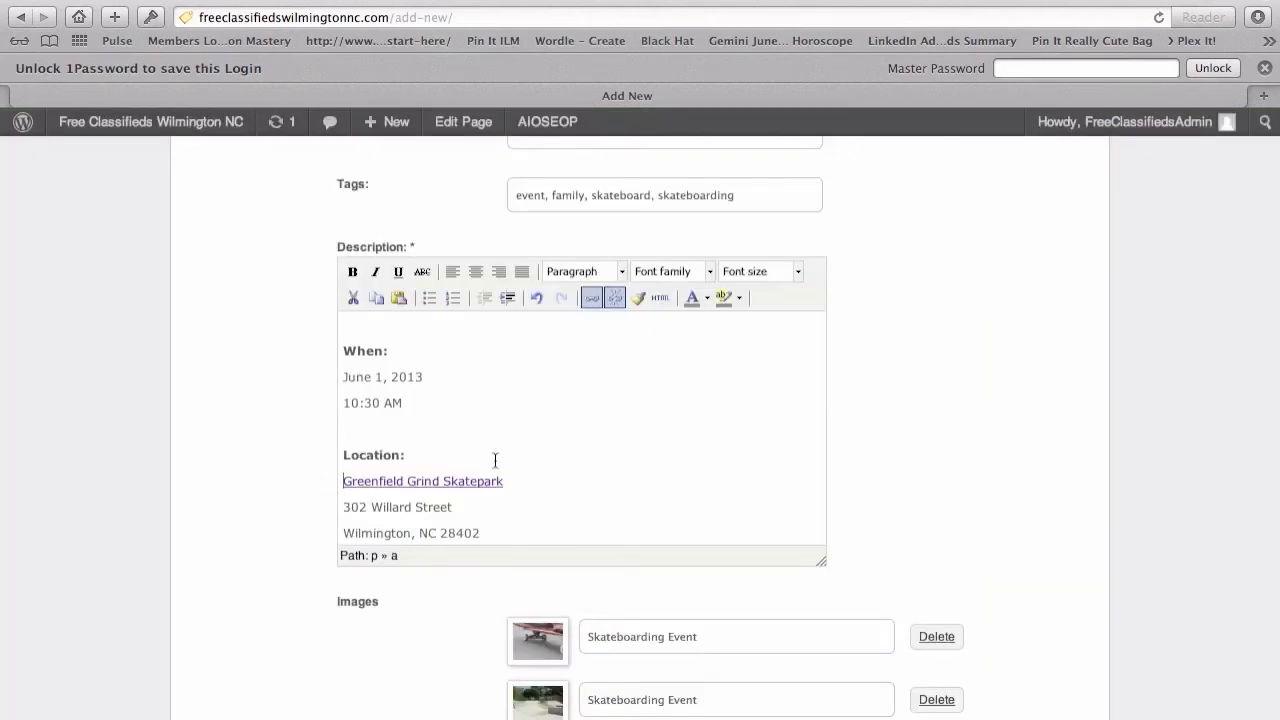
pyautogui.scroll(-3)
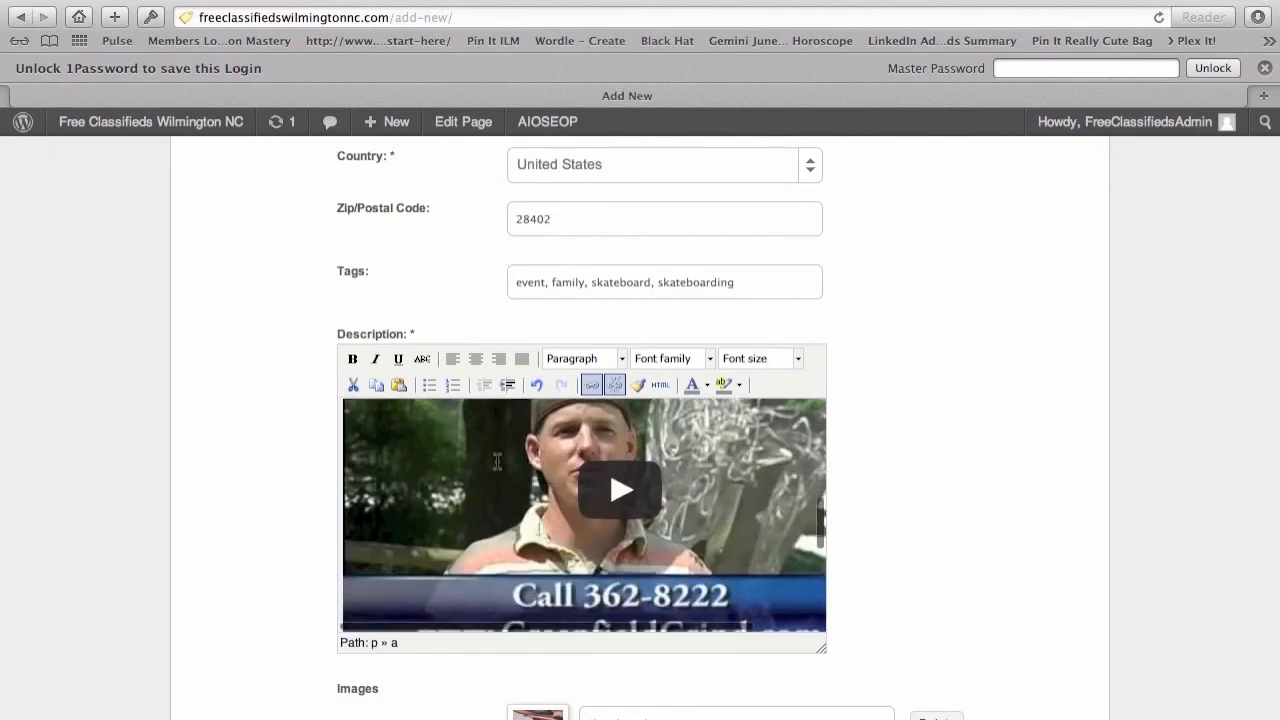
pyautogui.scroll(-3)
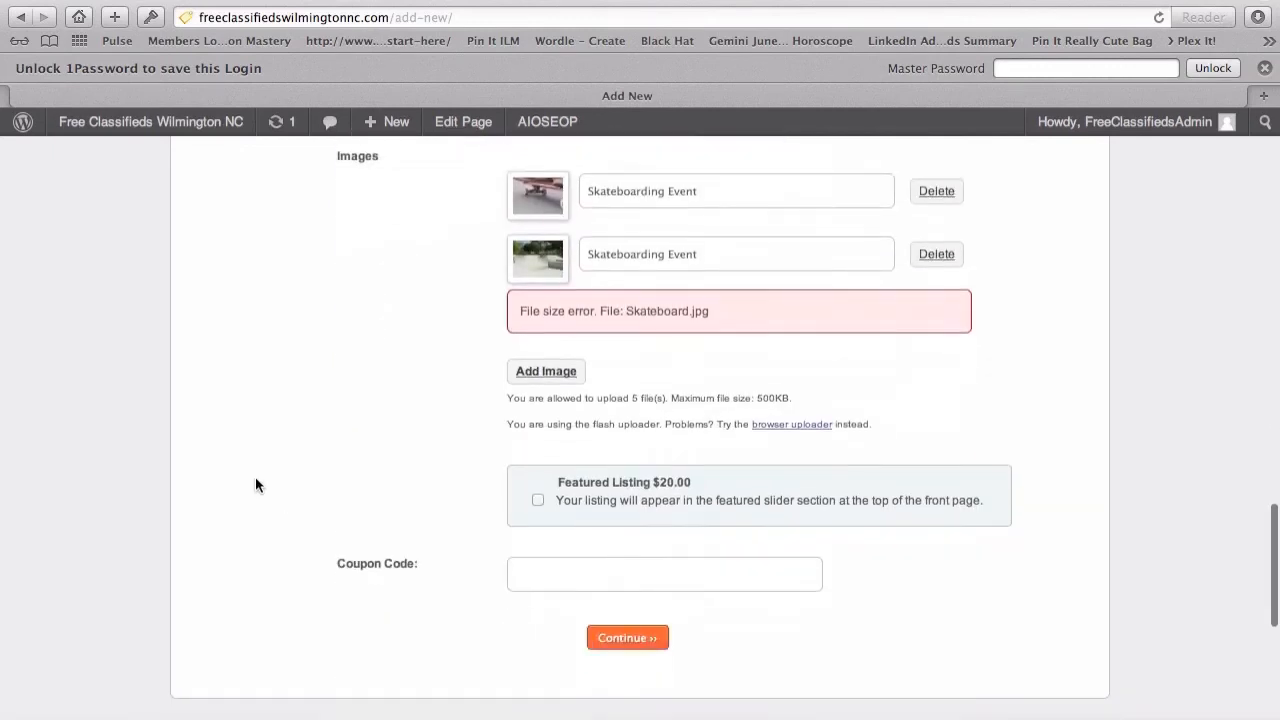
# Continue from the bottom of the ad form to the Review Your Listing step
pyautogui.scroll(-3)
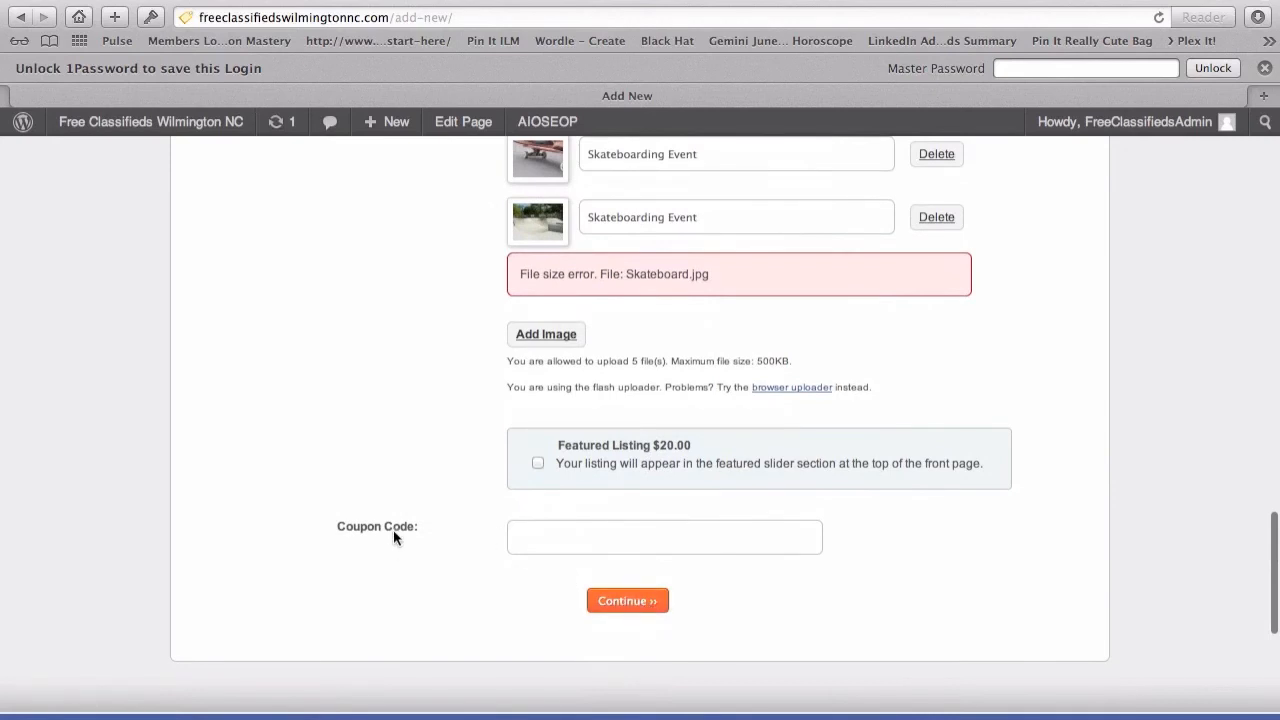
pyautogui.click(664, 536)
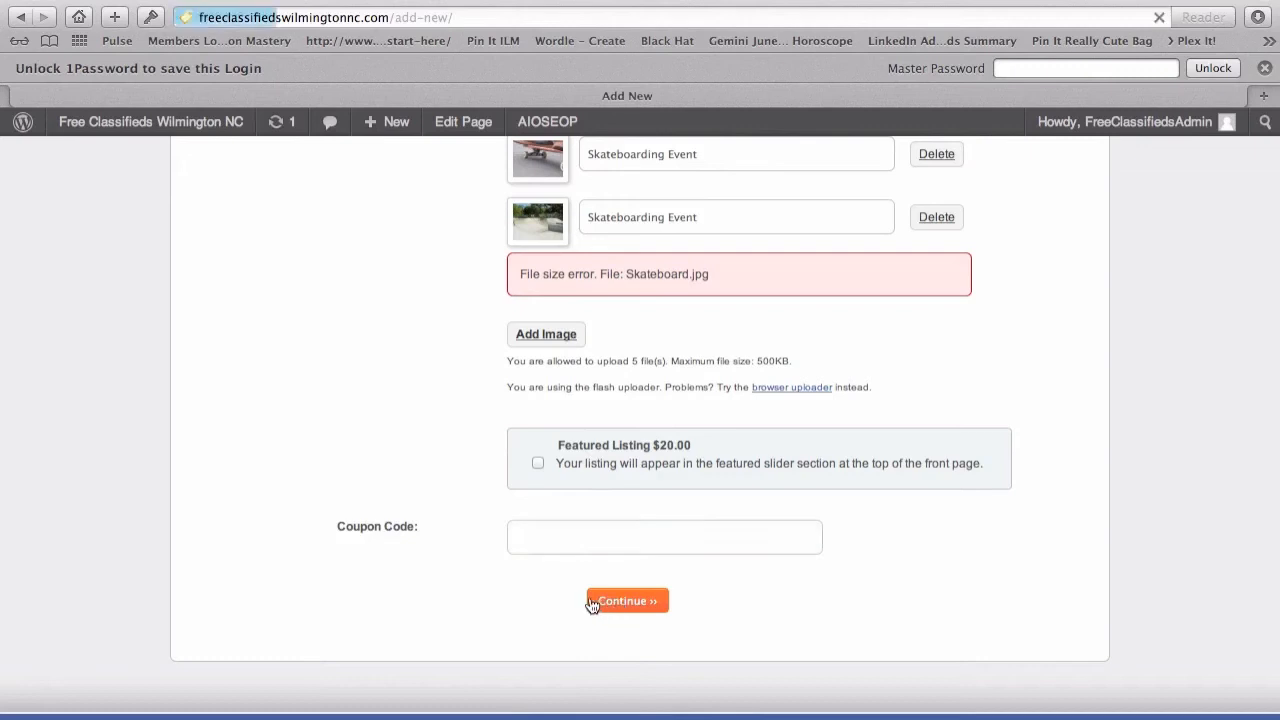
pyautogui.click(626, 600)
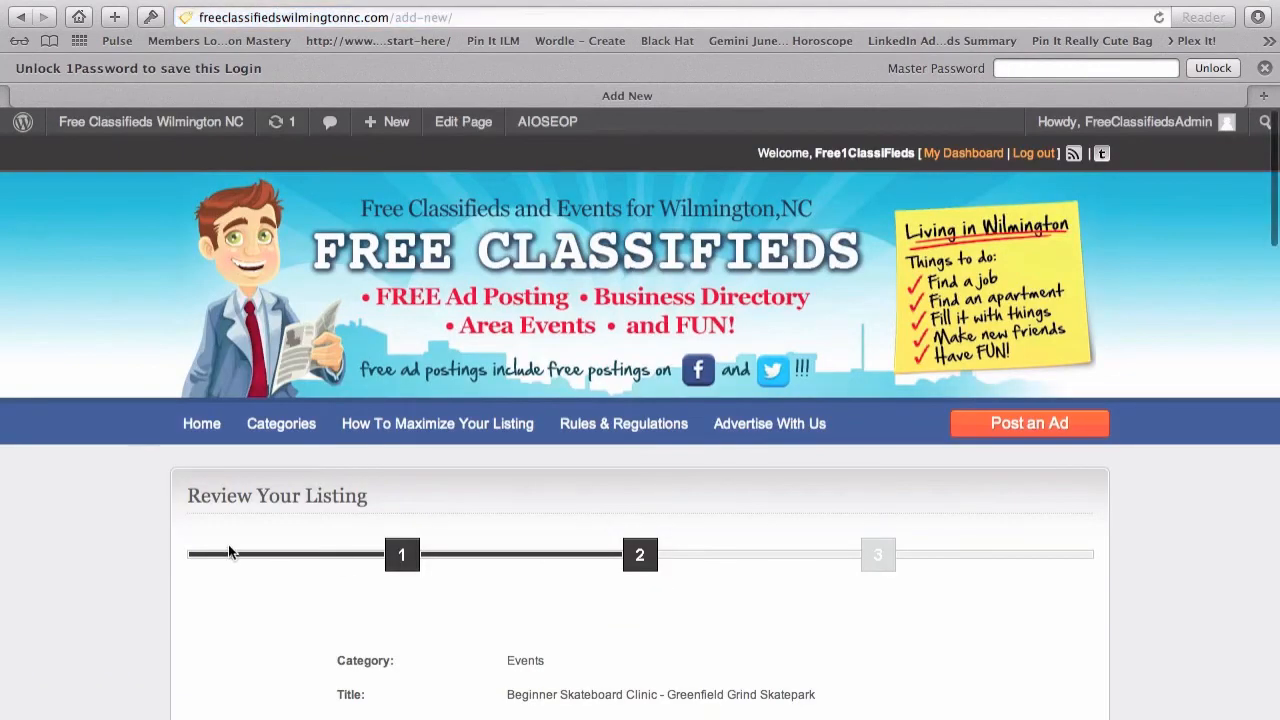
# Scroll past the preview and Rules and Guidelines, then Proceed to submit the ad
pyautogui.scroll(-3)
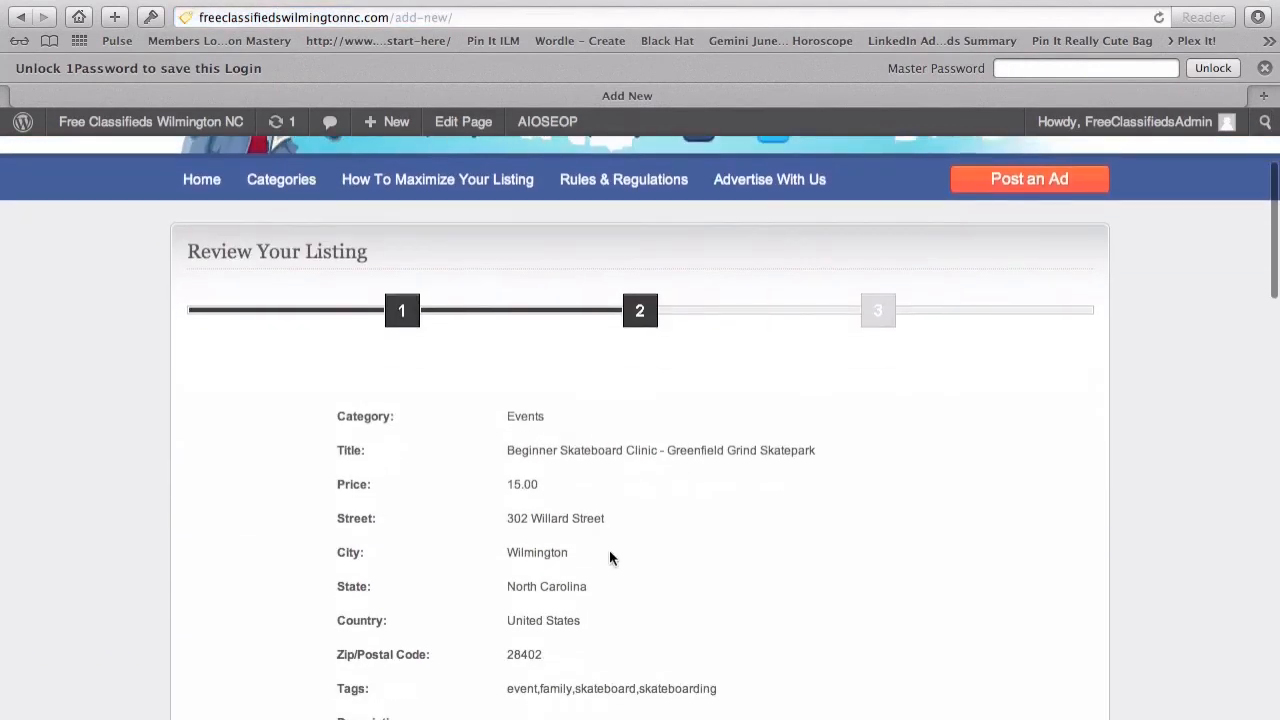
pyautogui.moveTo(572, 452)
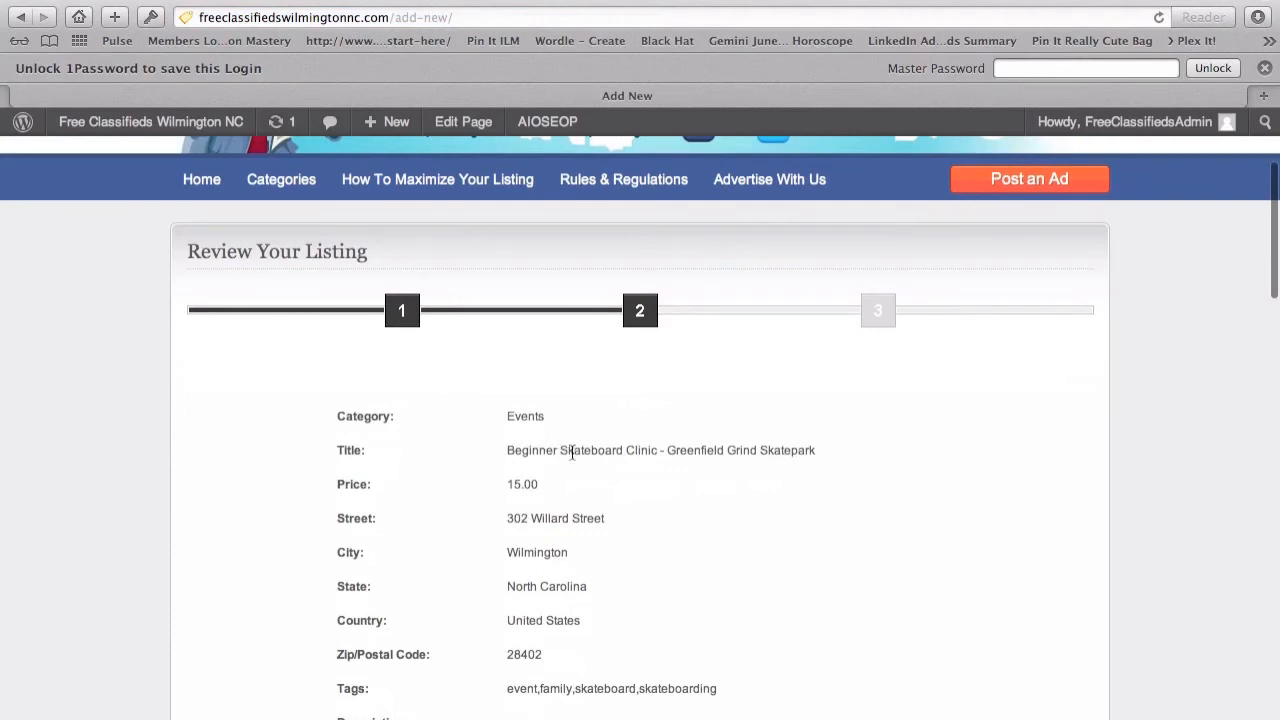
pyautogui.scroll(-3)
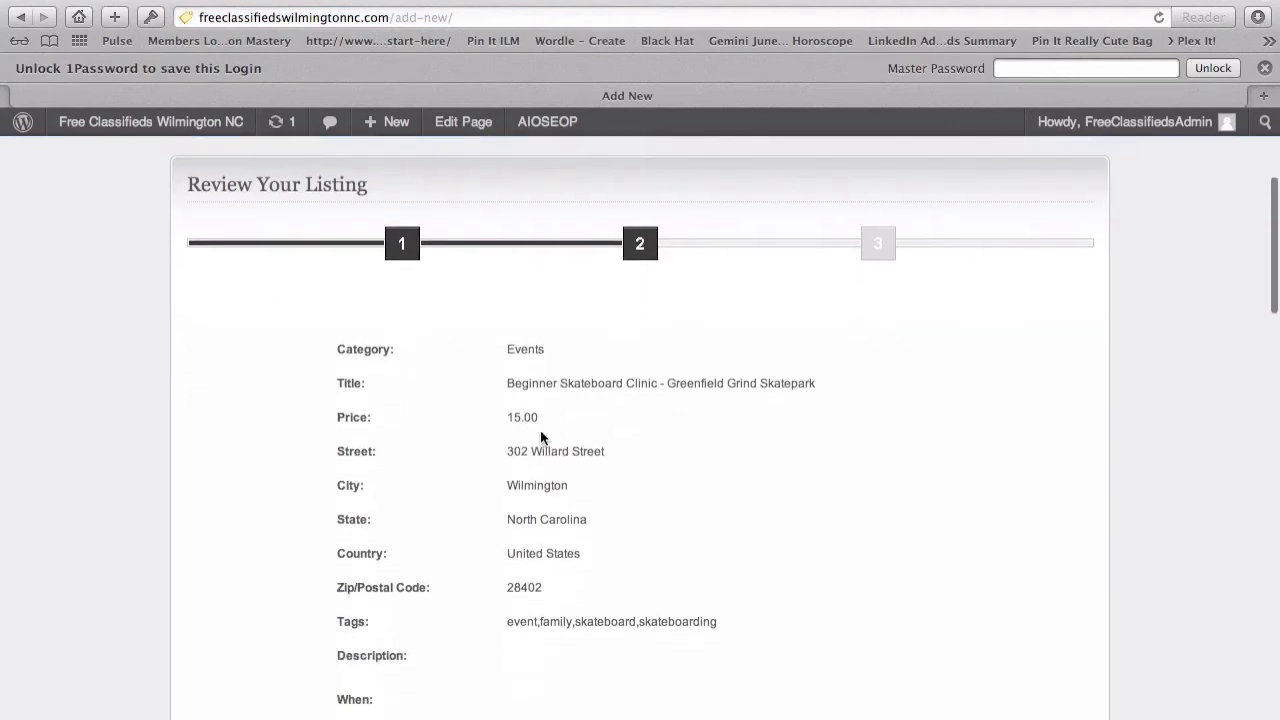
pyautogui.scroll(-3)
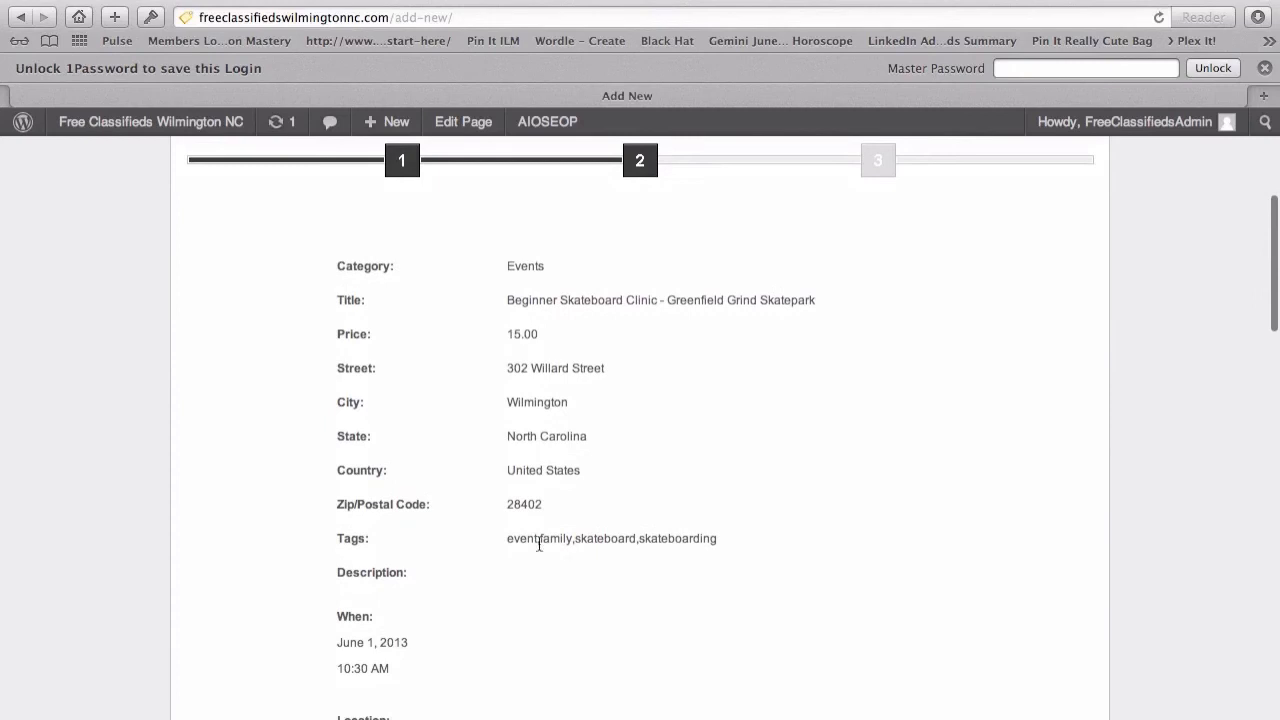
pyautogui.scroll(-3)
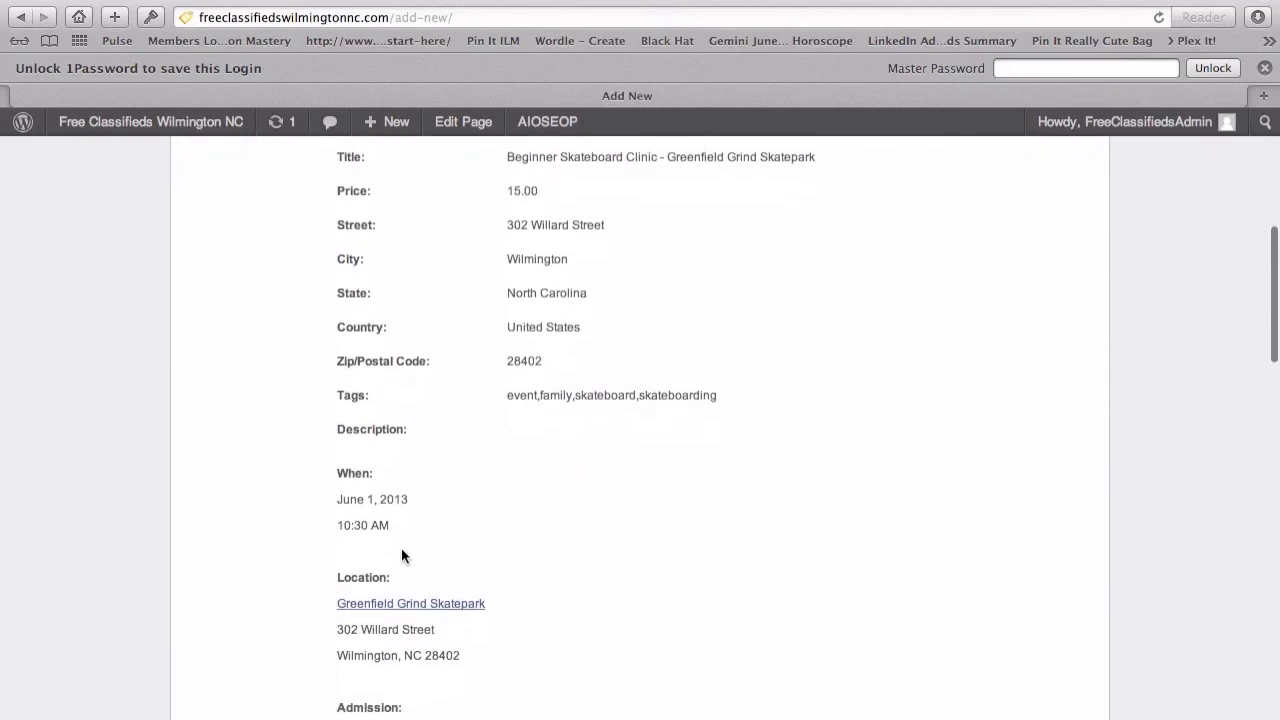
pyautogui.scroll(-3)
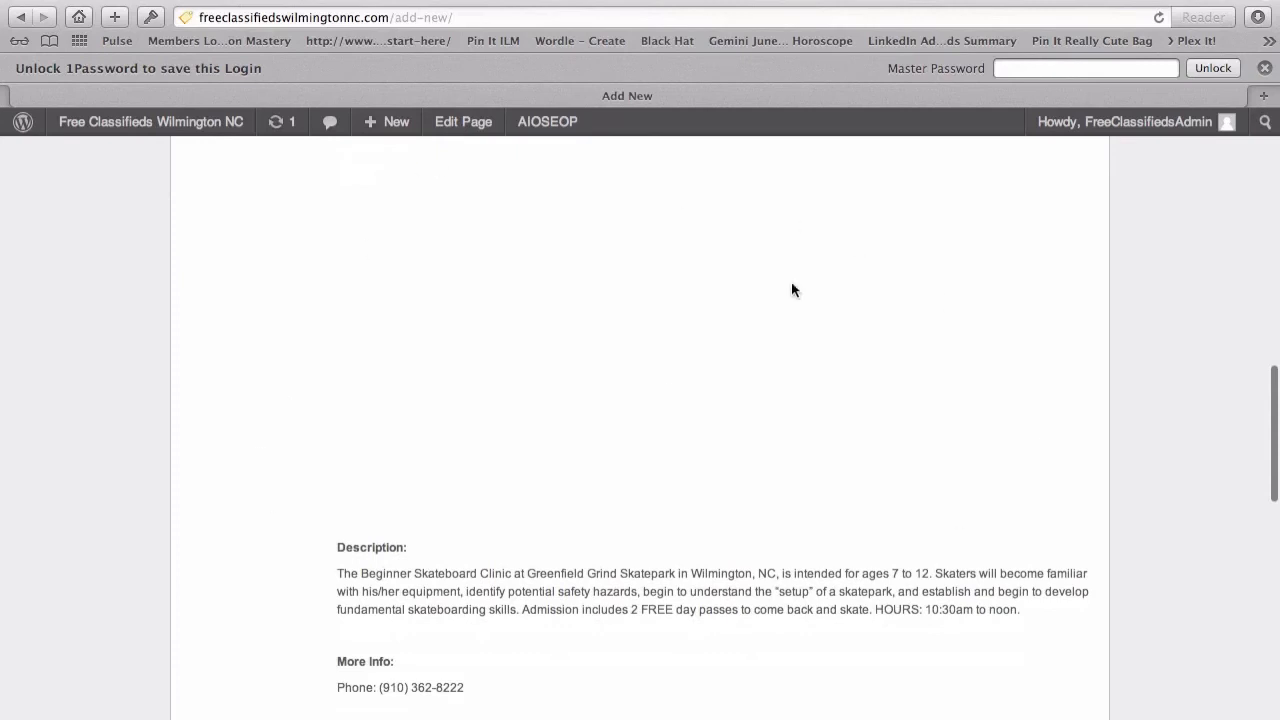
pyautogui.scroll(-3)
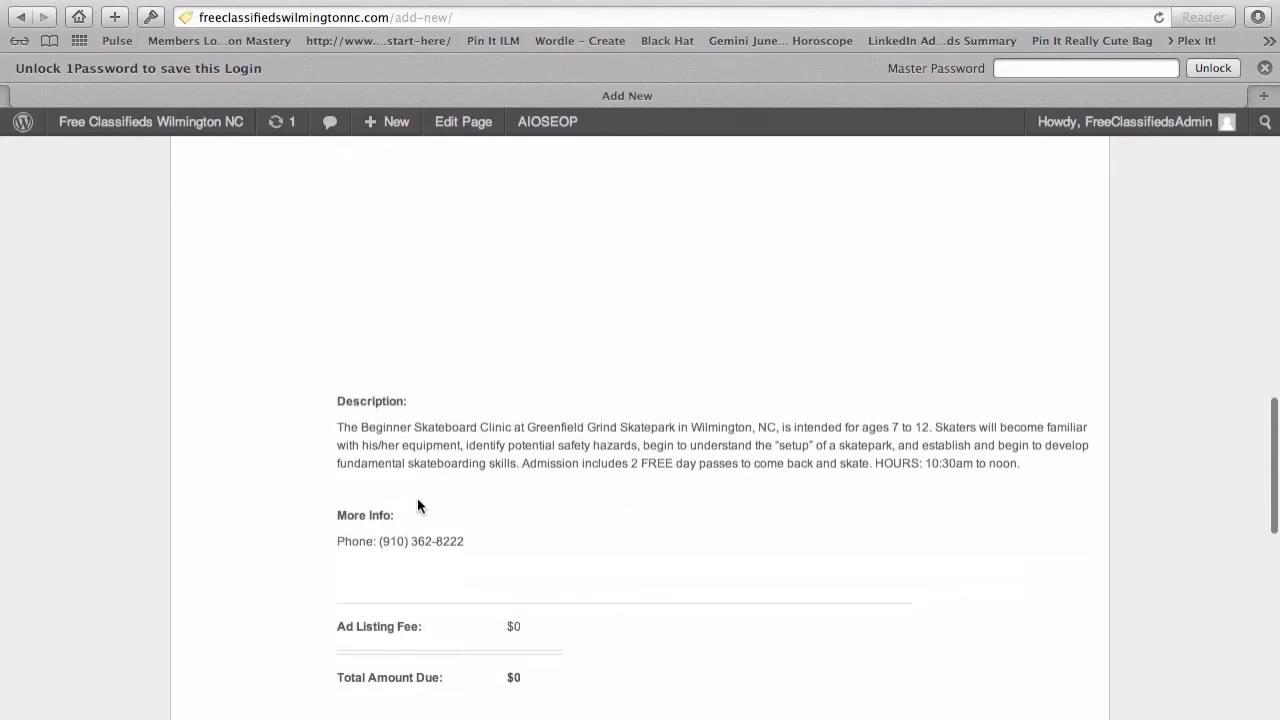
pyautogui.scroll(-3)
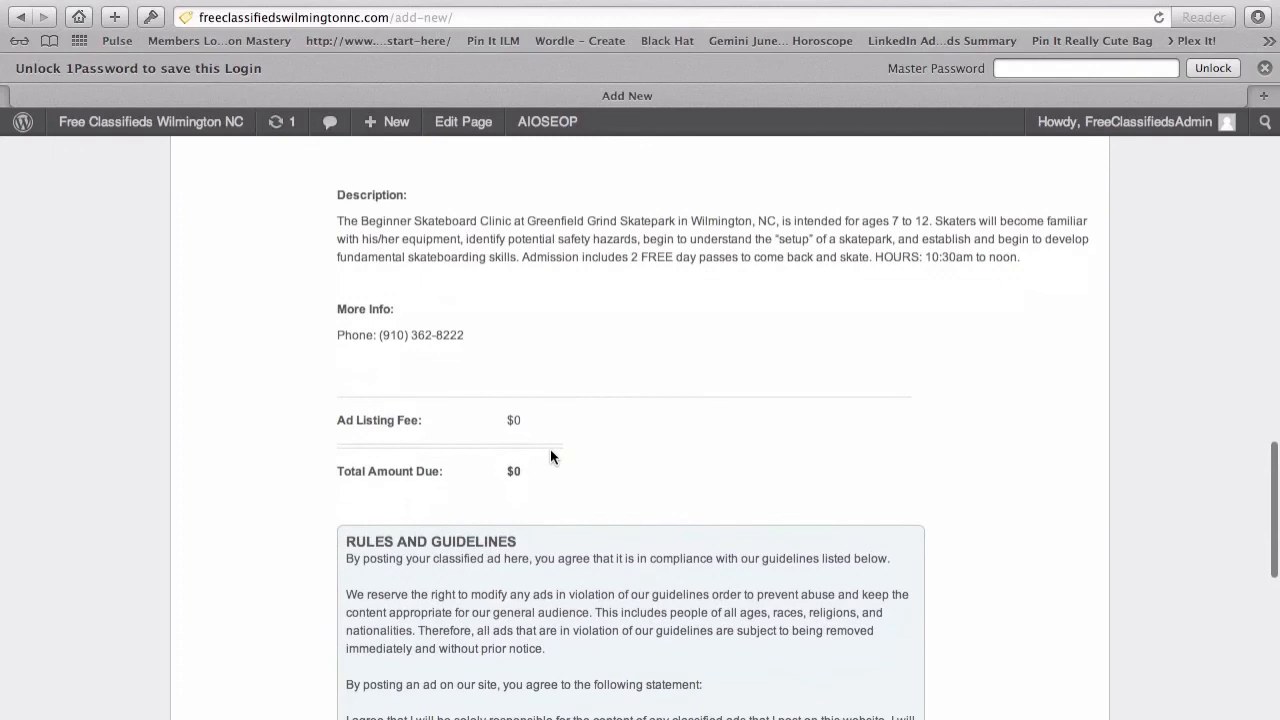
pyautogui.moveTo(594, 442)
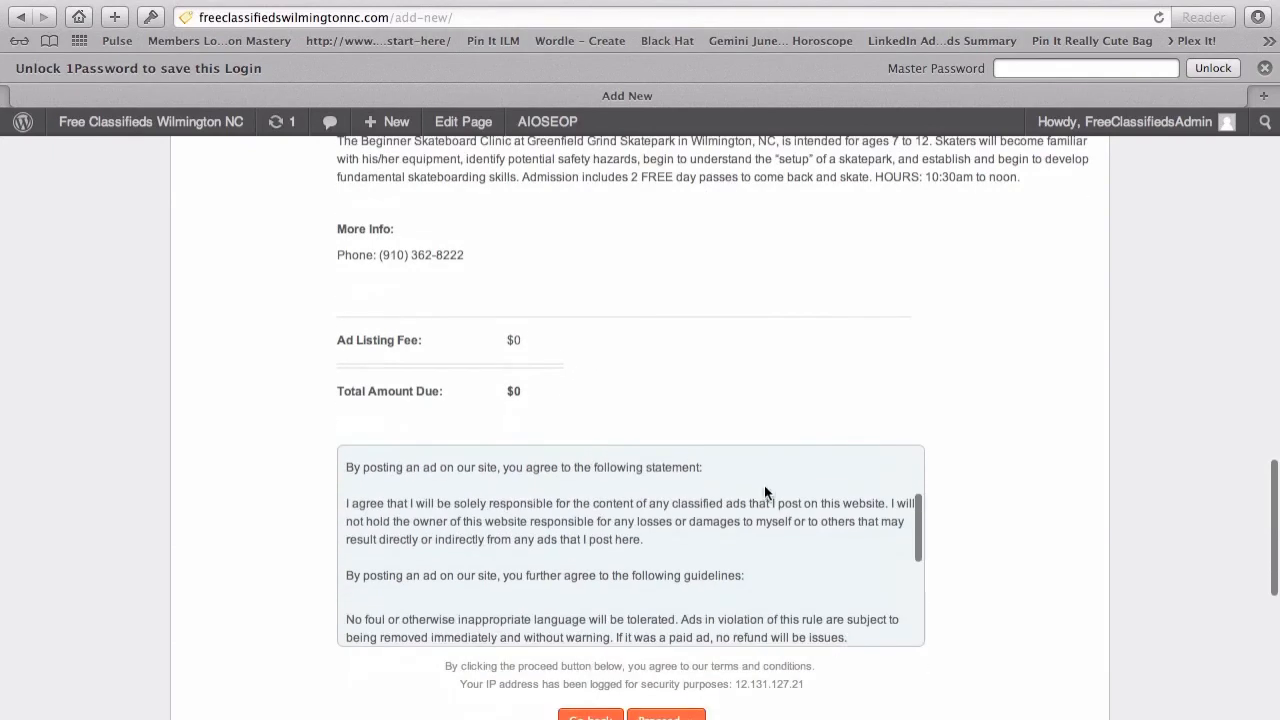
pyautogui.scroll(-3)
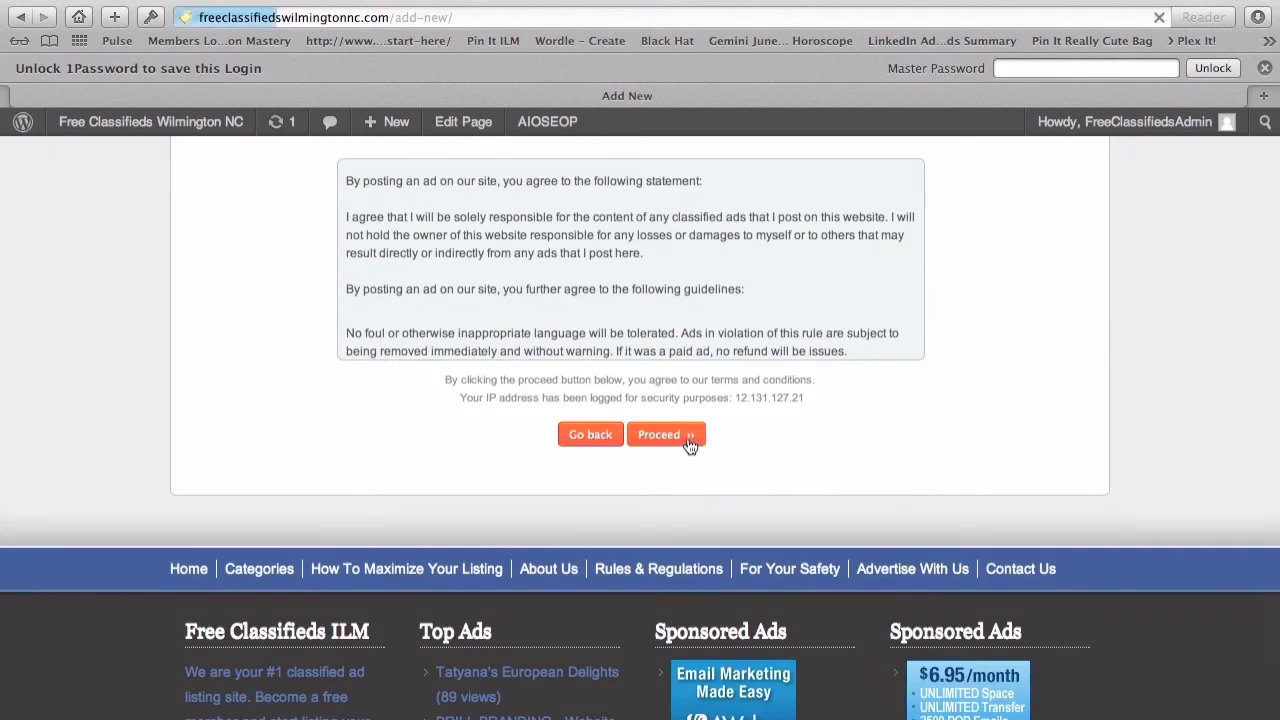
pyautogui.click(660, 434)
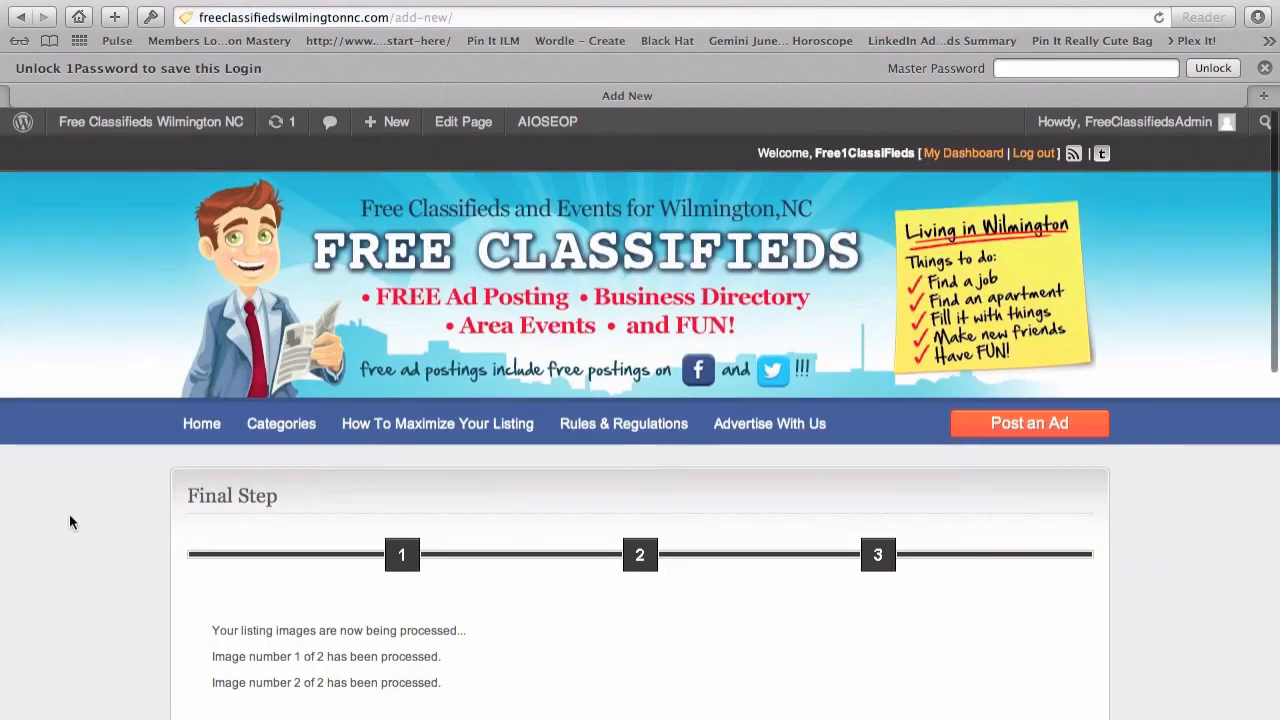
# Read the Thank you confirmation and return to the home page with featured listings
pyautogui.scroll(-3)
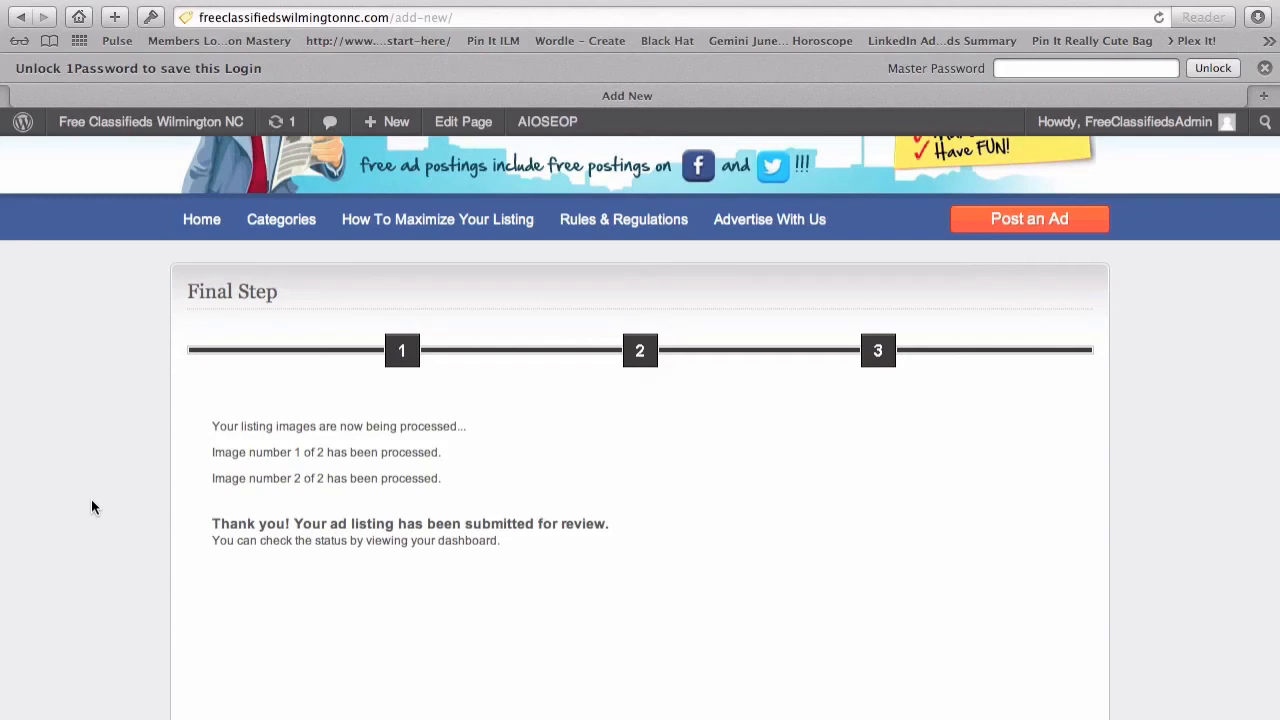
pyautogui.scroll(-3)
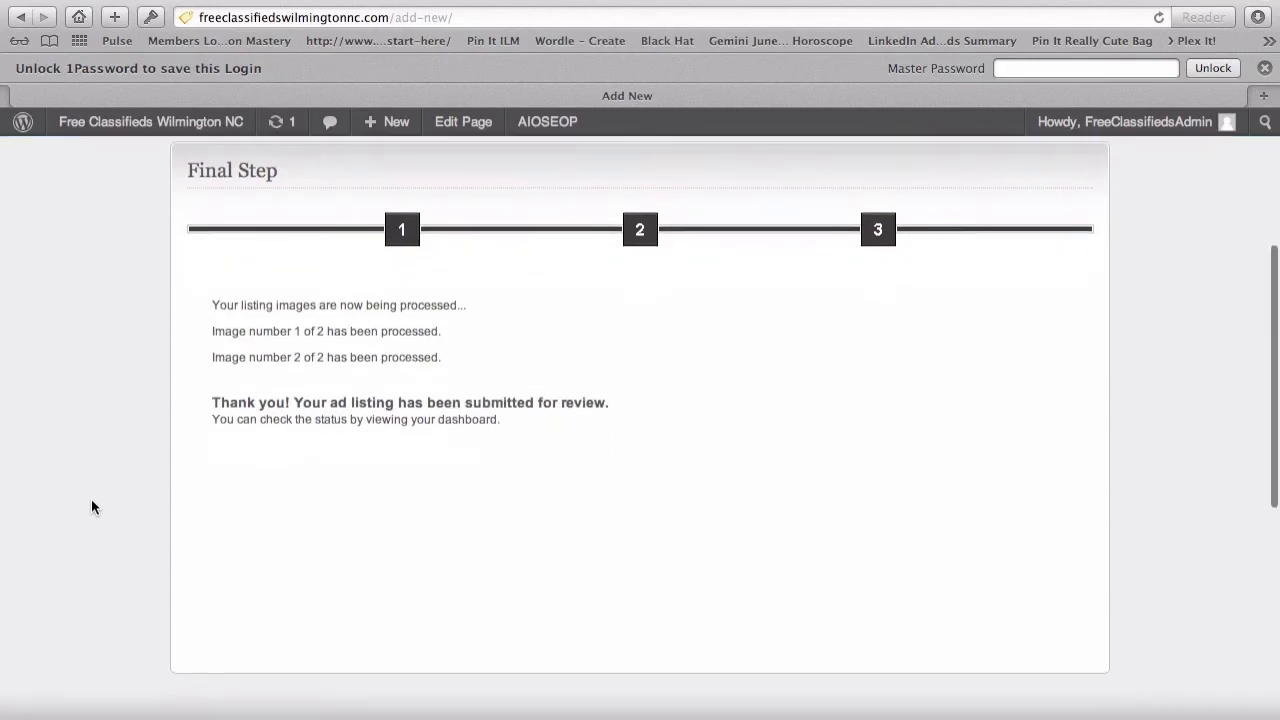
pyautogui.scroll(-3)
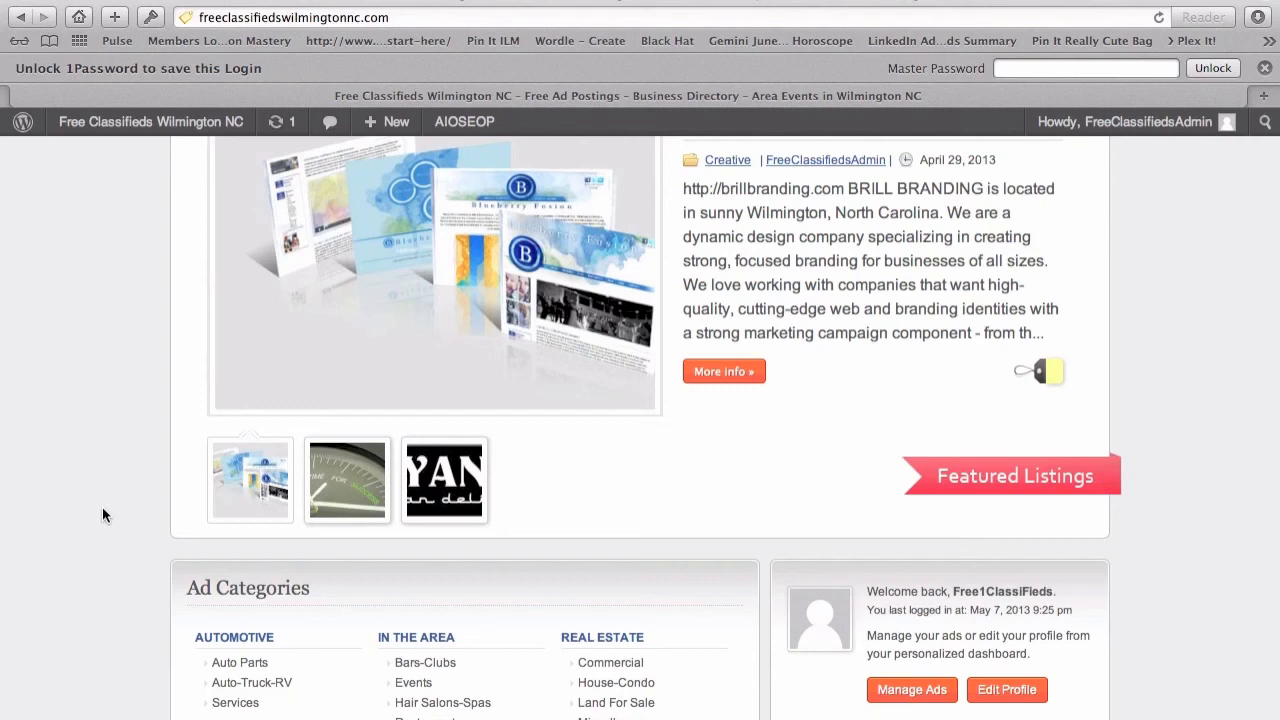
pyautogui.moveTo(196, 480)
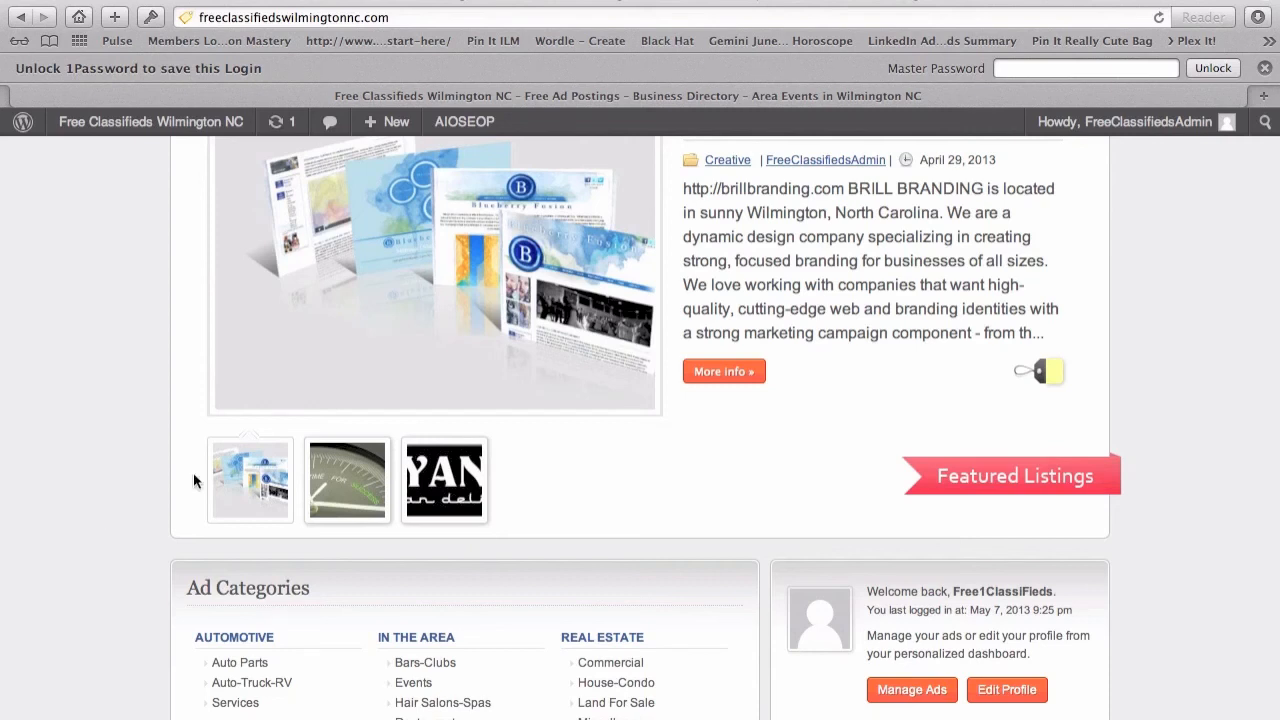
# From Manage Ads, confirm the Beginner Skateboard Clinic ad is Live and open its listing
pyautogui.click(348, 480)
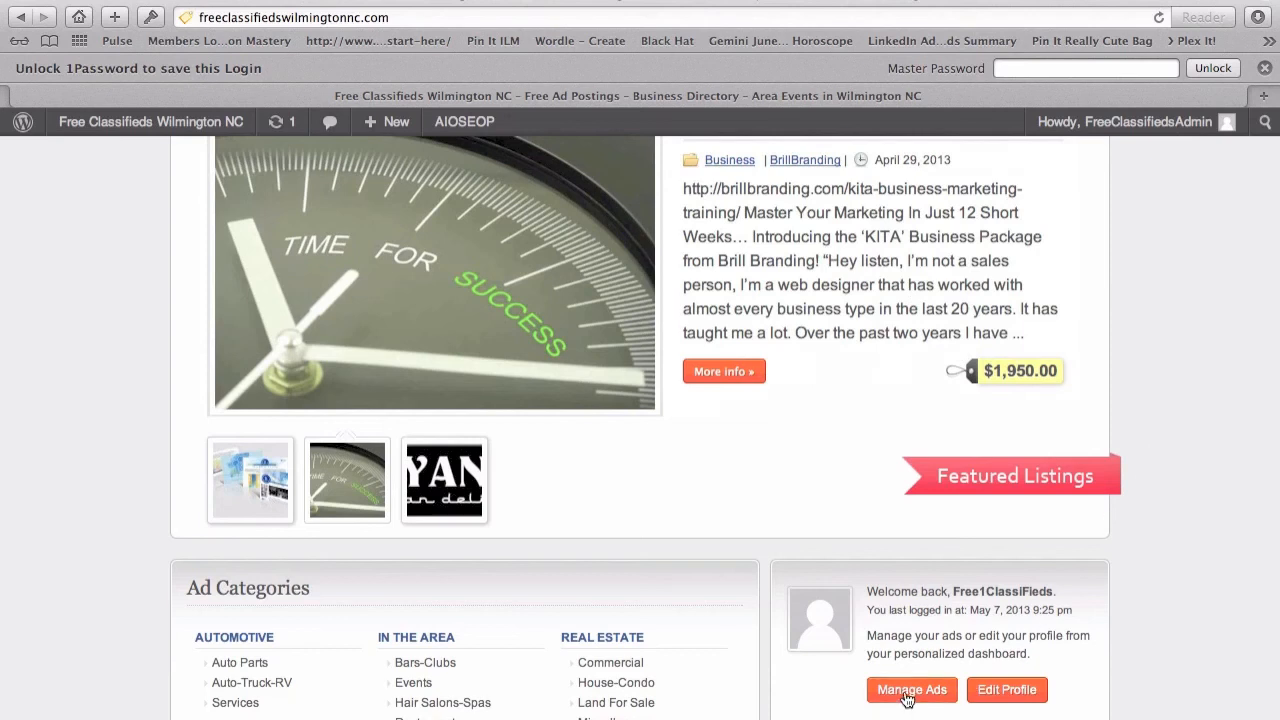
pyautogui.click(912, 688)
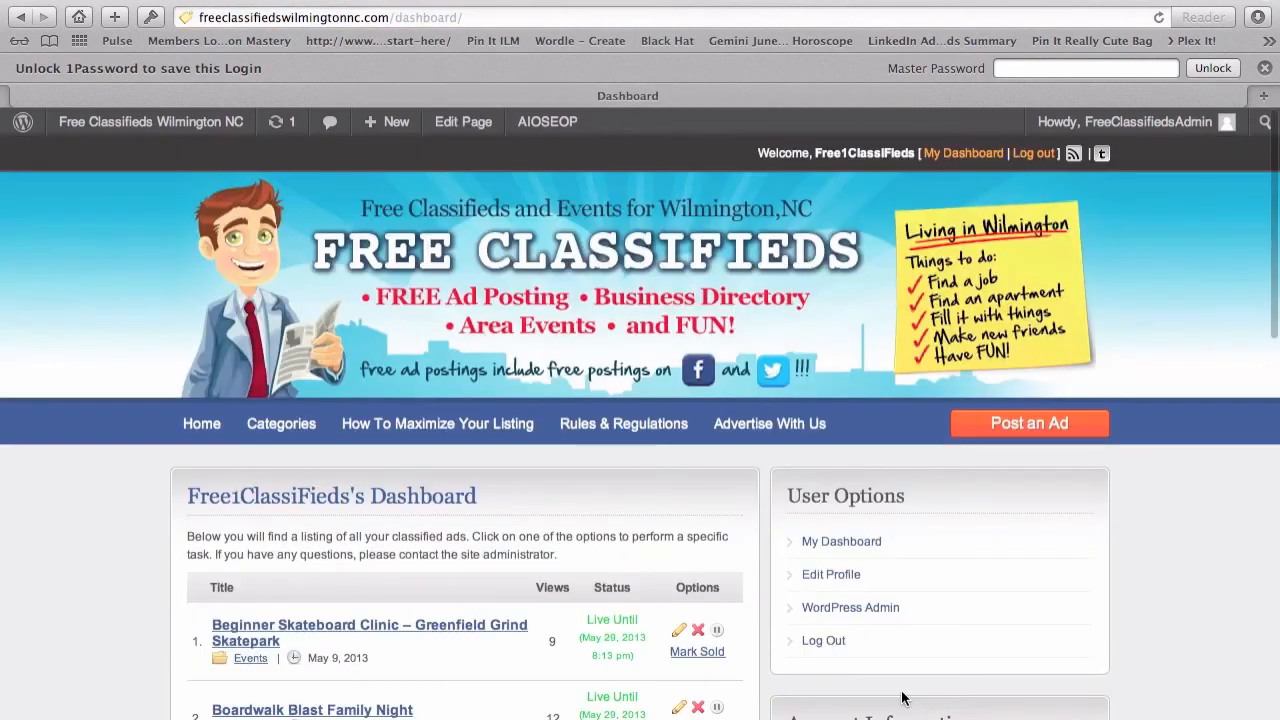
pyautogui.scroll(-3)
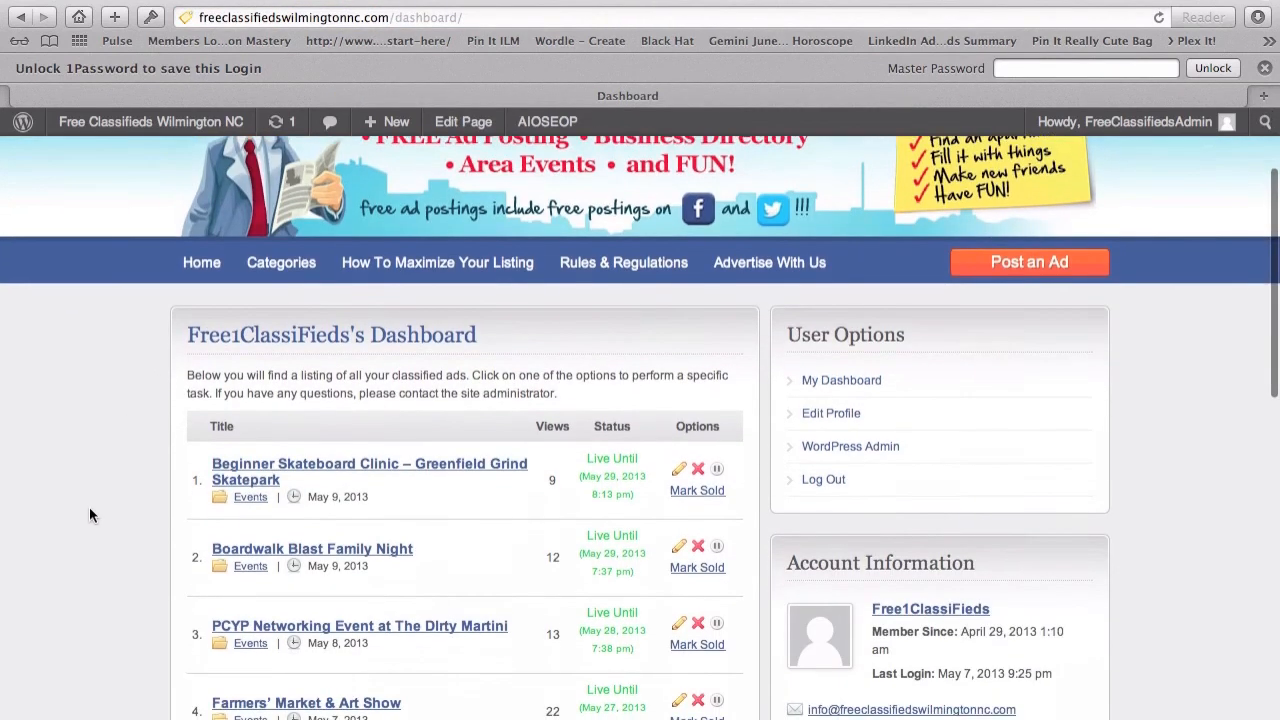
pyautogui.scroll(-3)
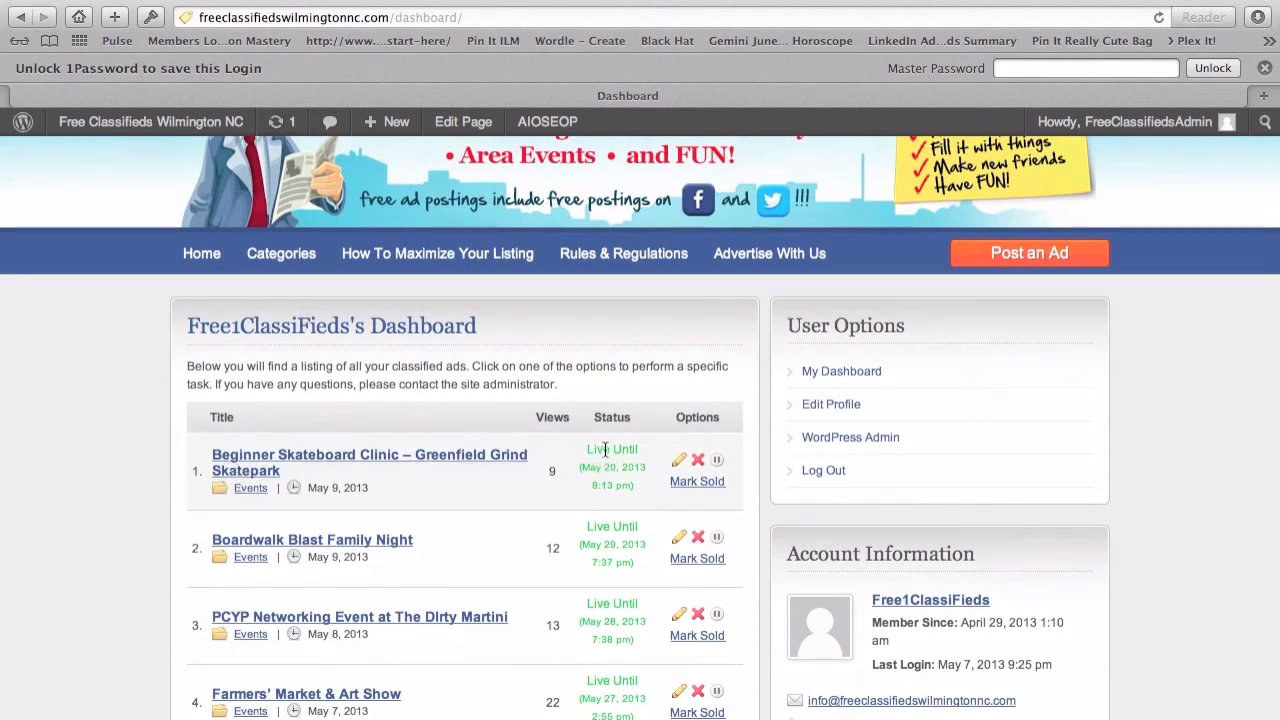
pyautogui.moveTo(562, 482)
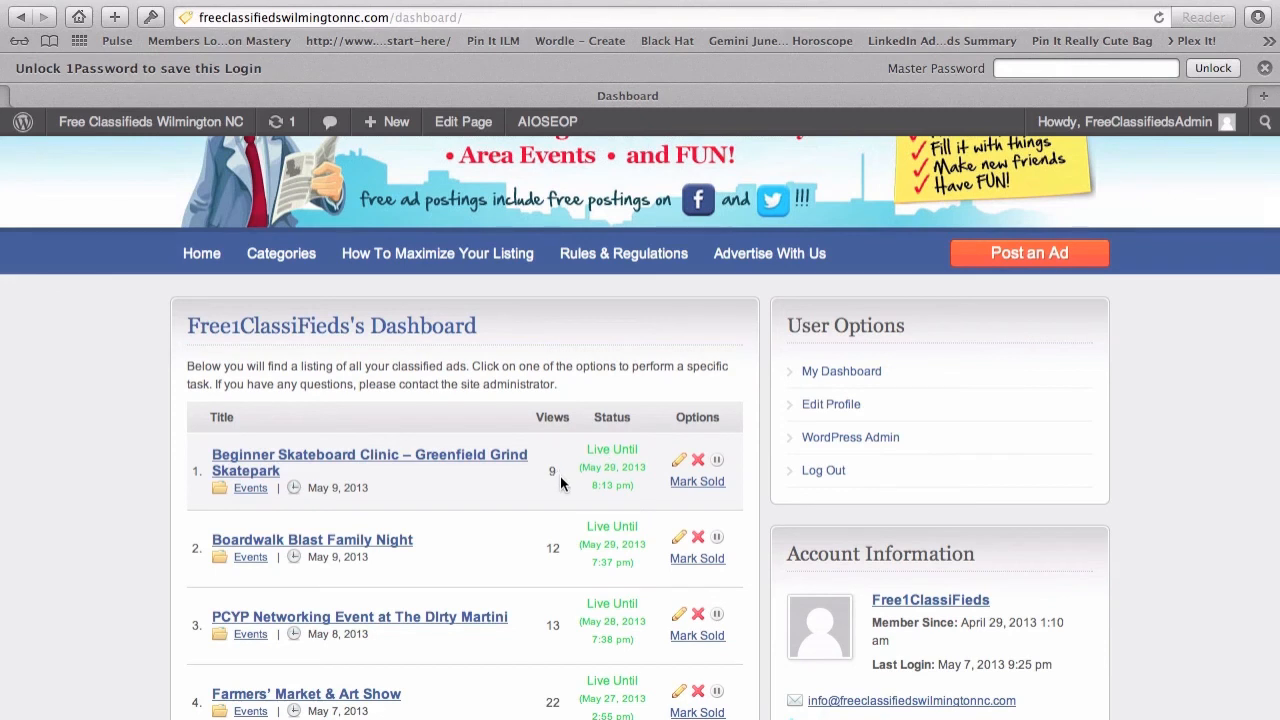
pyautogui.moveTo(612, 486)
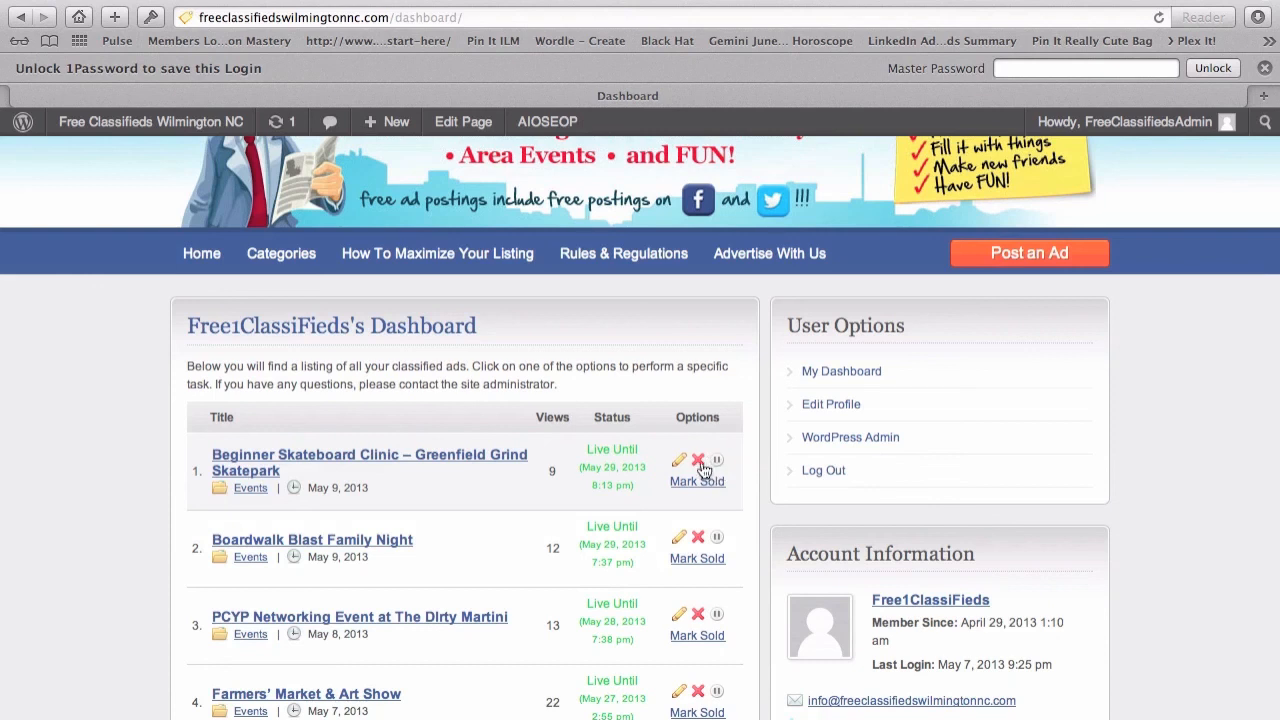
pyautogui.moveTo(680, 460)
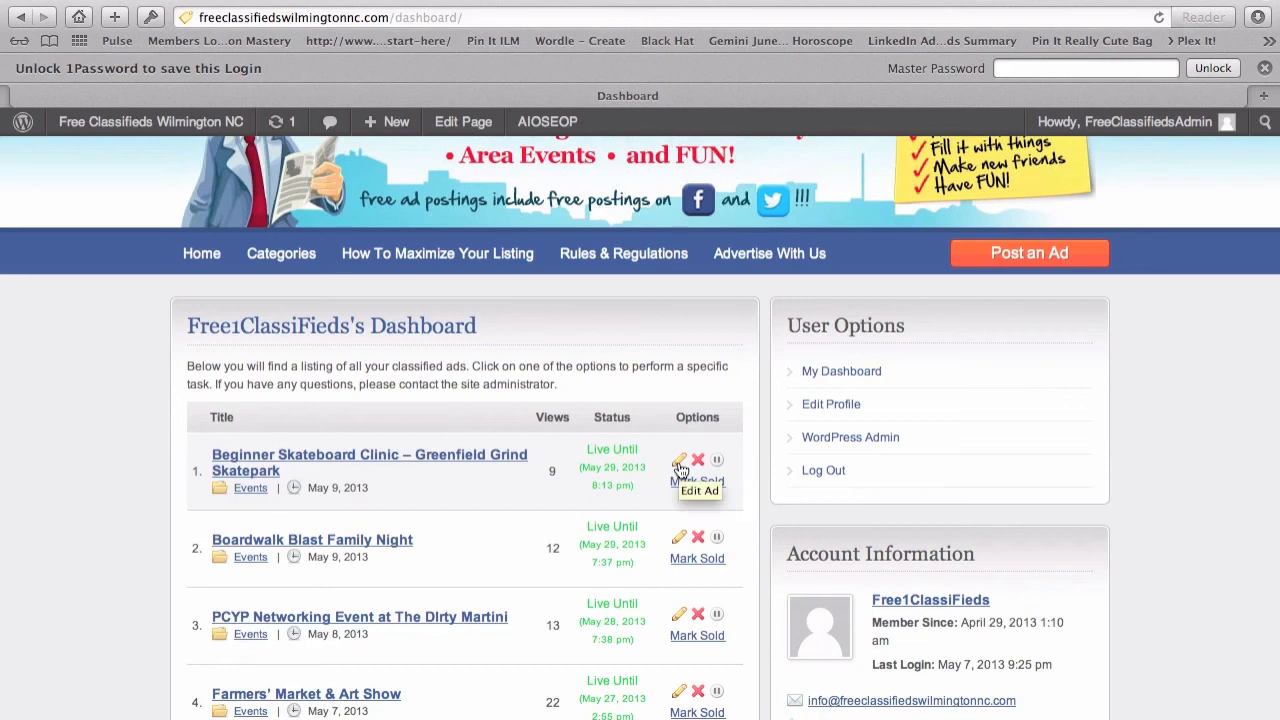
pyautogui.click(368, 454)
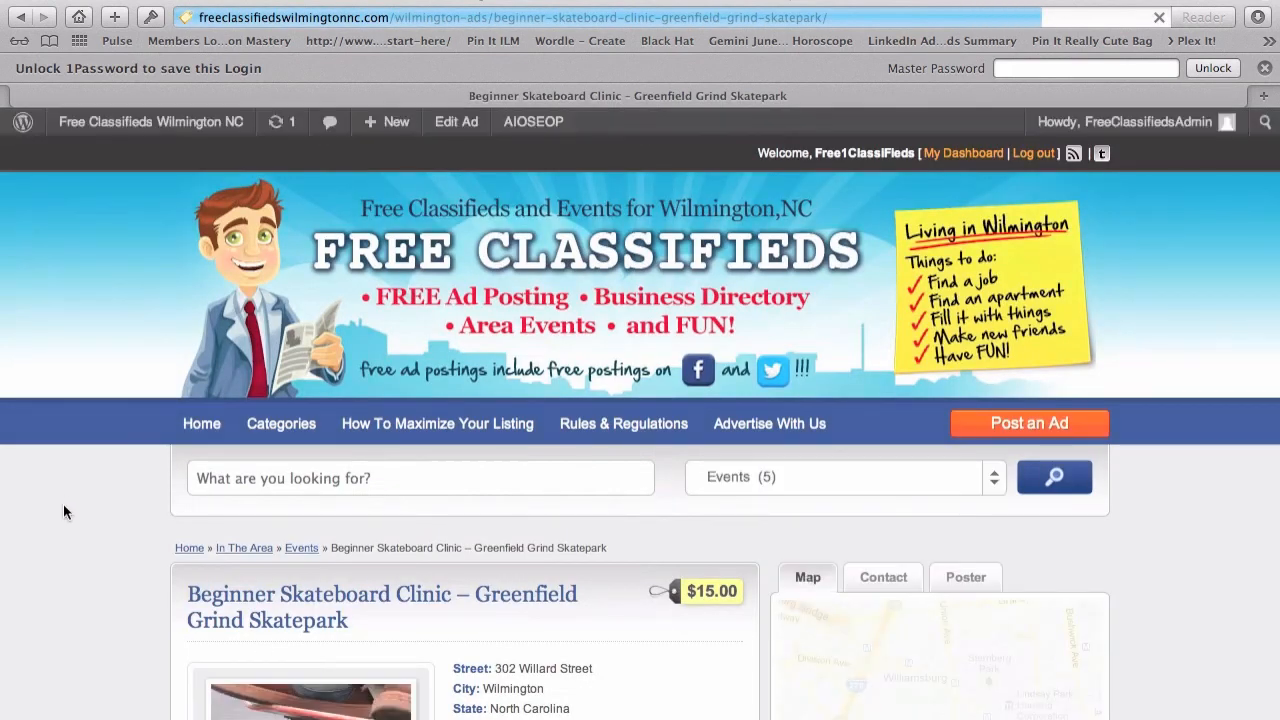
# View the ad's map, step through both photos in the lightbox, then play the skatepark video
pyautogui.scroll(-3)
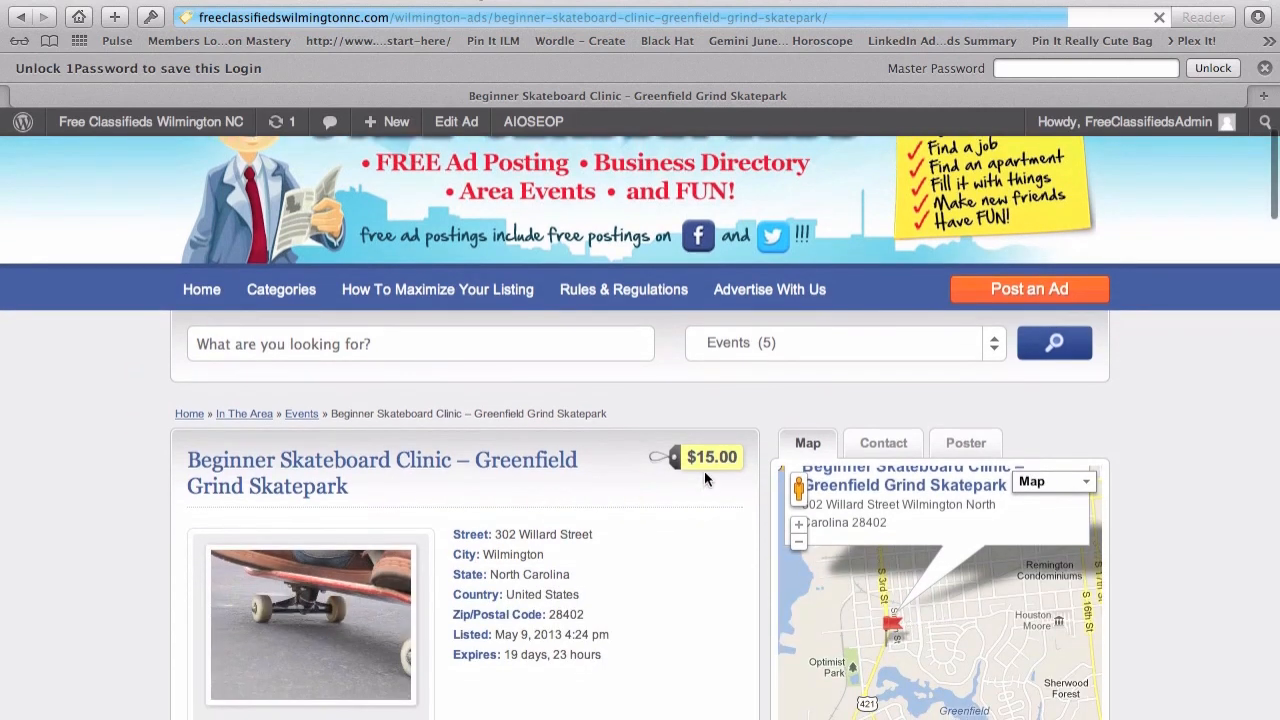
pyautogui.scroll(-3)
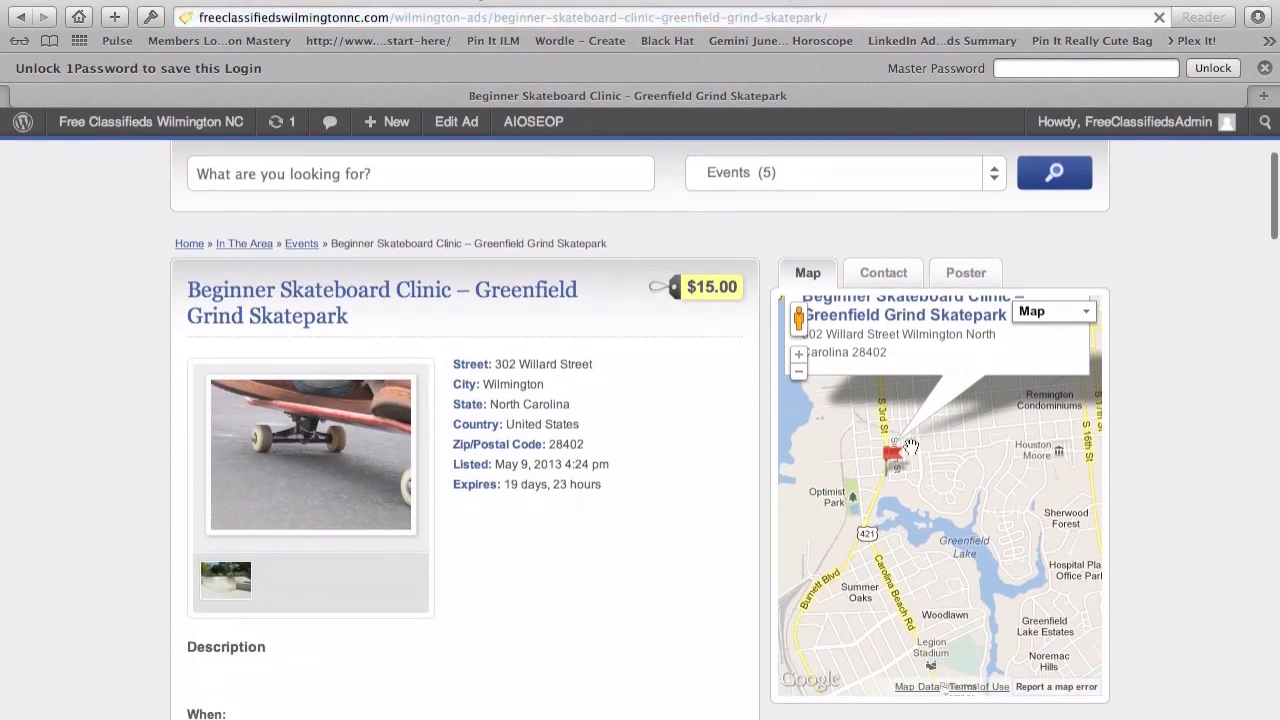
pyautogui.scroll(-3)
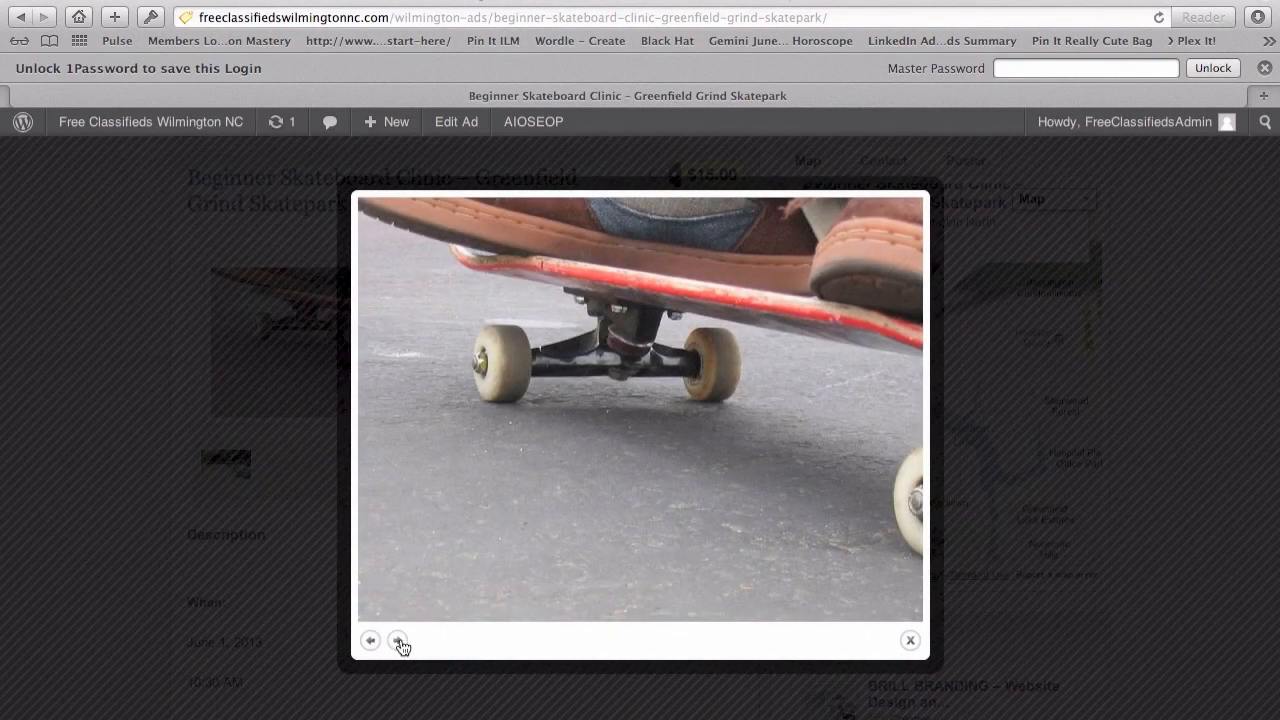
pyautogui.click(398, 640)
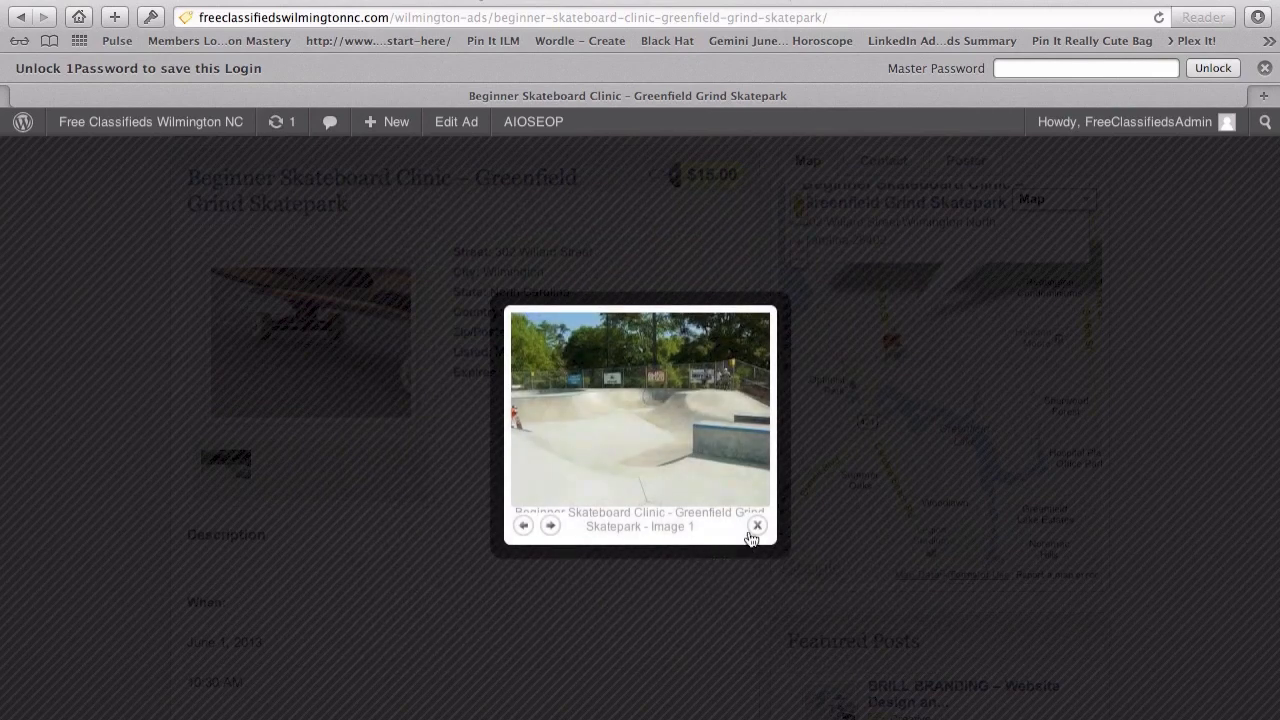
pyautogui.click(756, 524)
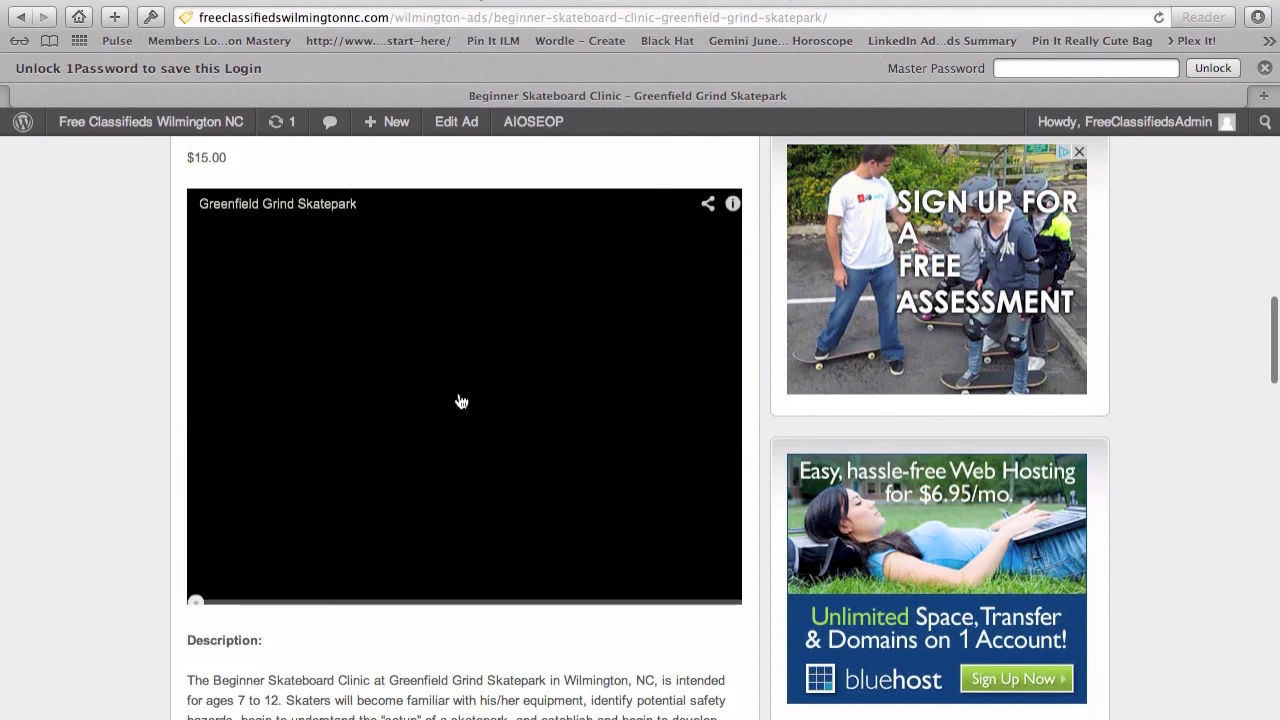
pyautogui.click(462, 396)
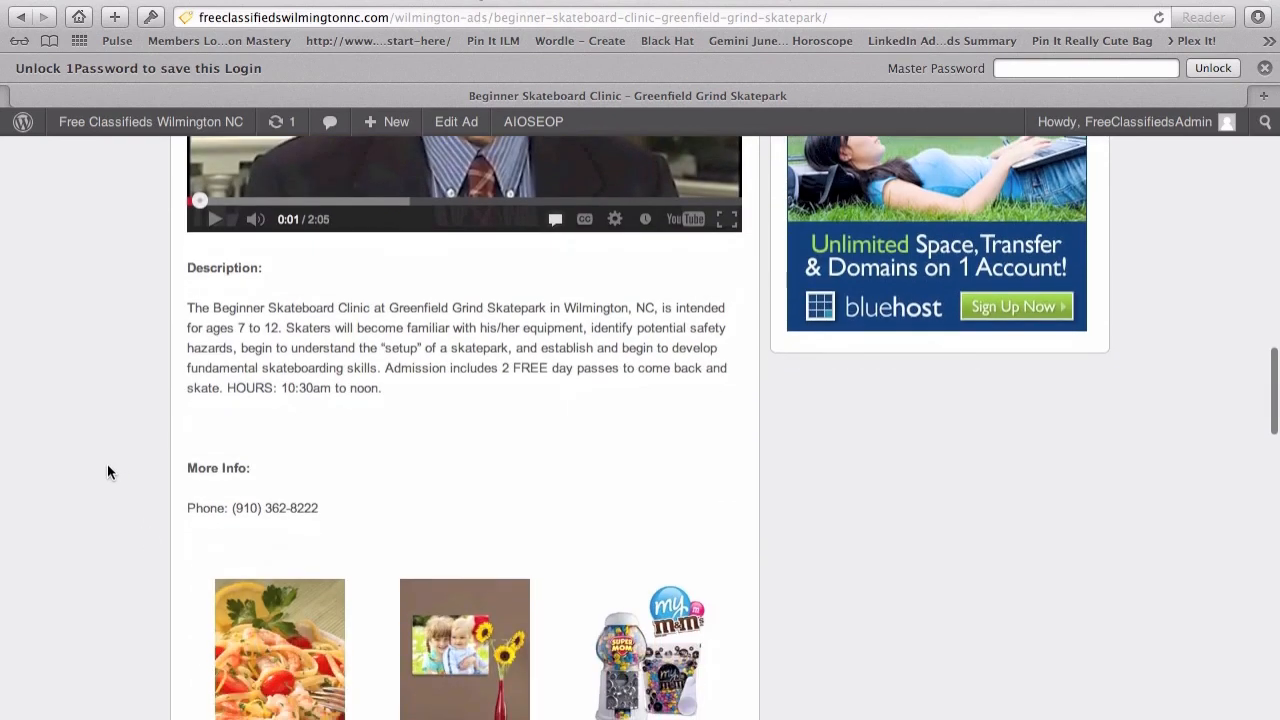
pyautogui.moveTo(168, 468)
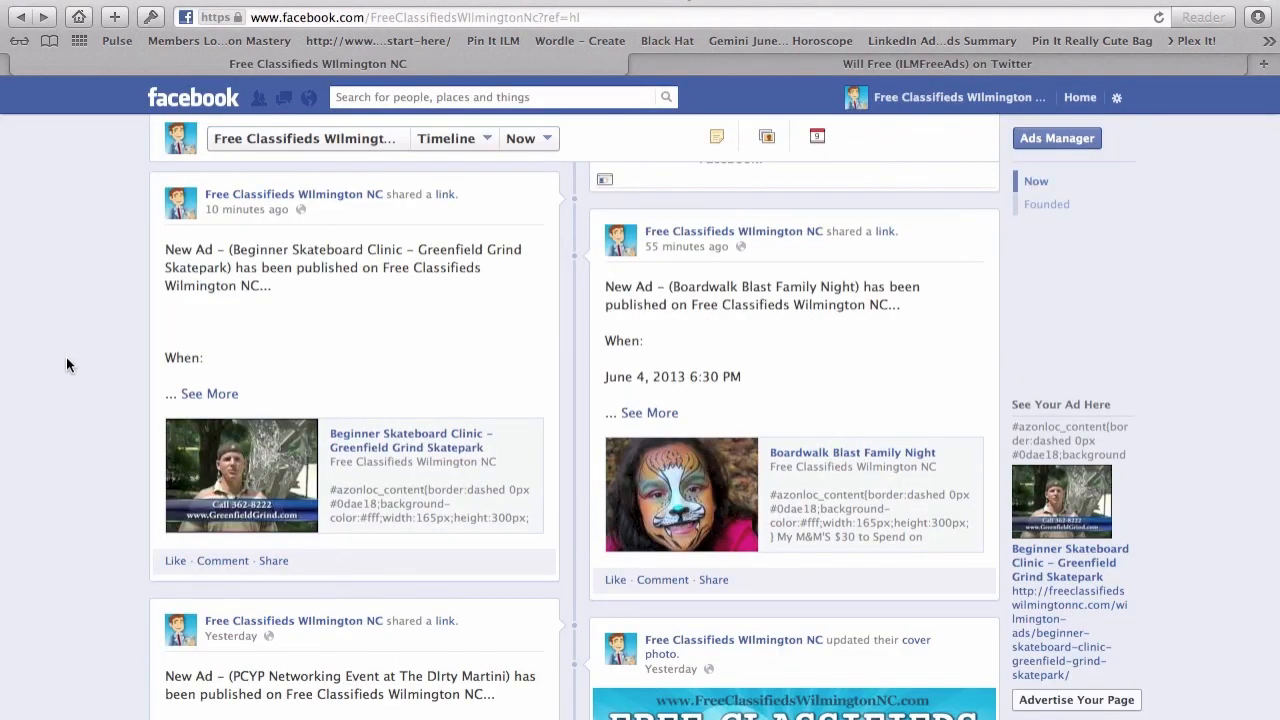
pyautogui.moveTo(200, 418)
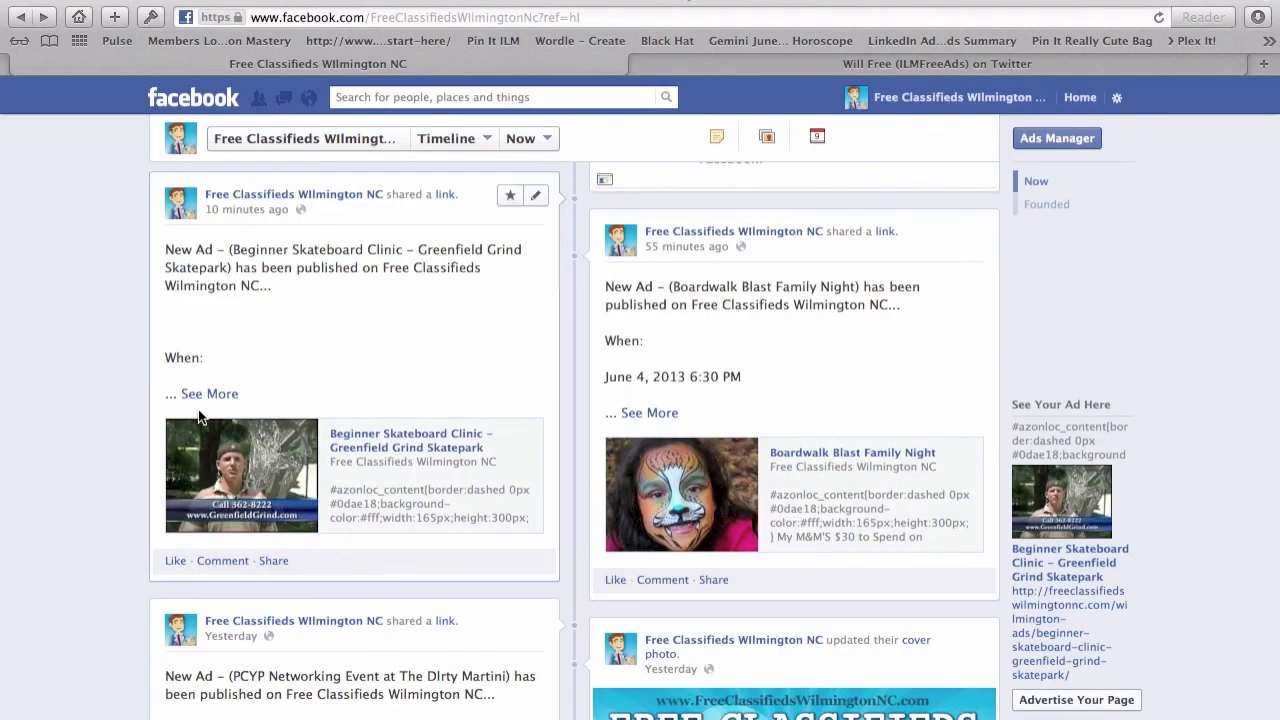
# Expand the auto-posted clinic post with See More to show date, location, admission and description
pyautogui.click(208, 392)
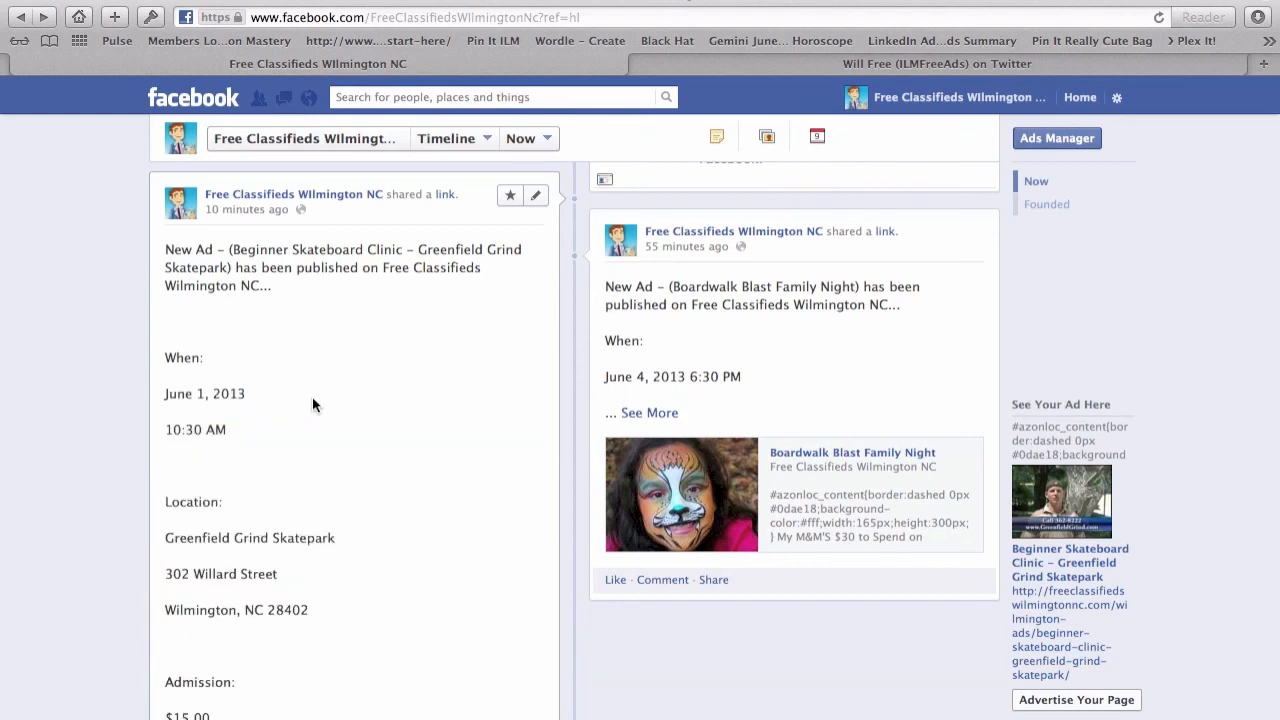
pyautogui.scroll(-3)
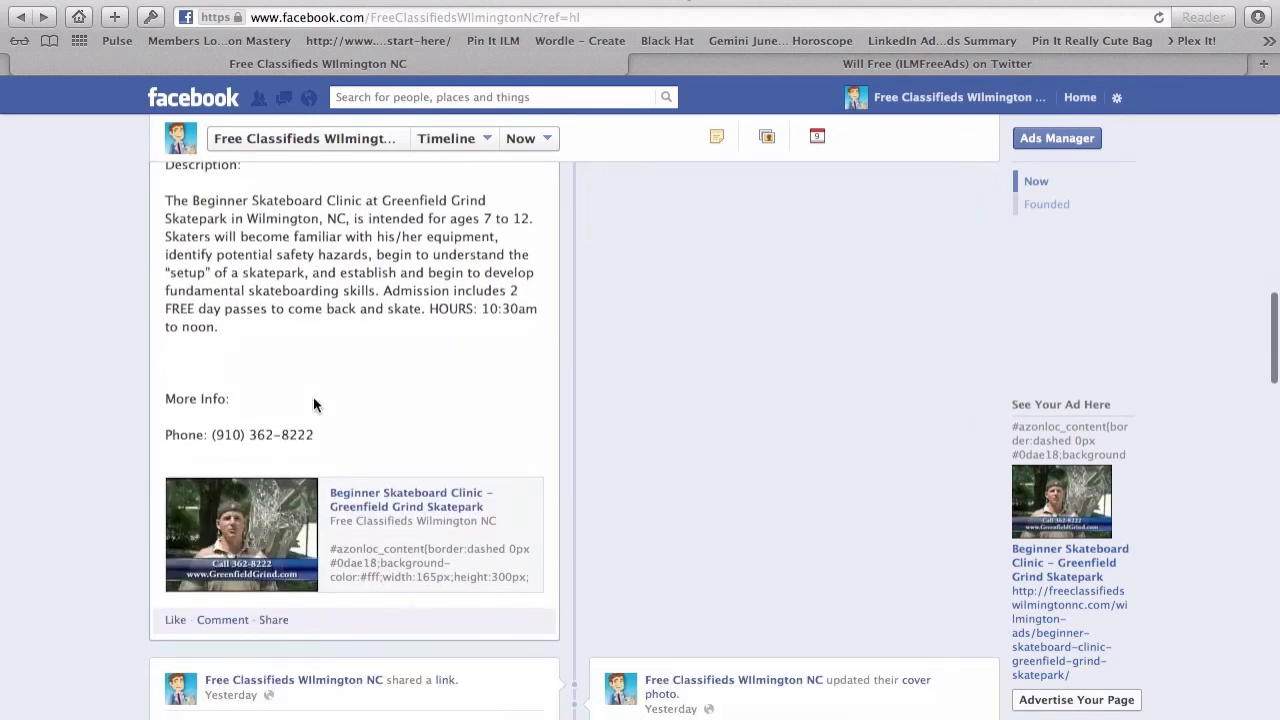